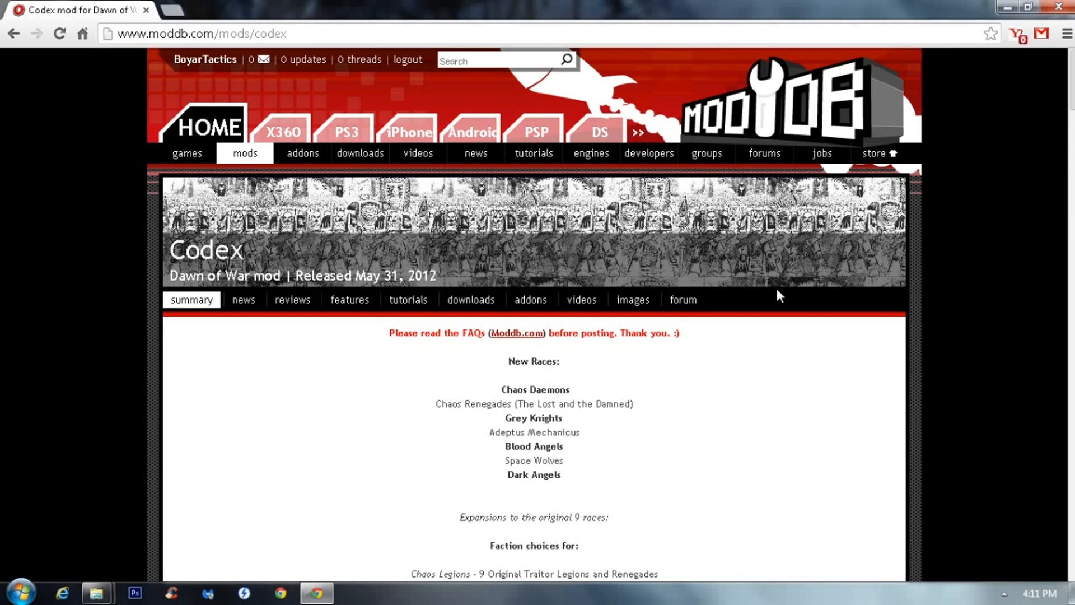
mouse_move(403, 313)
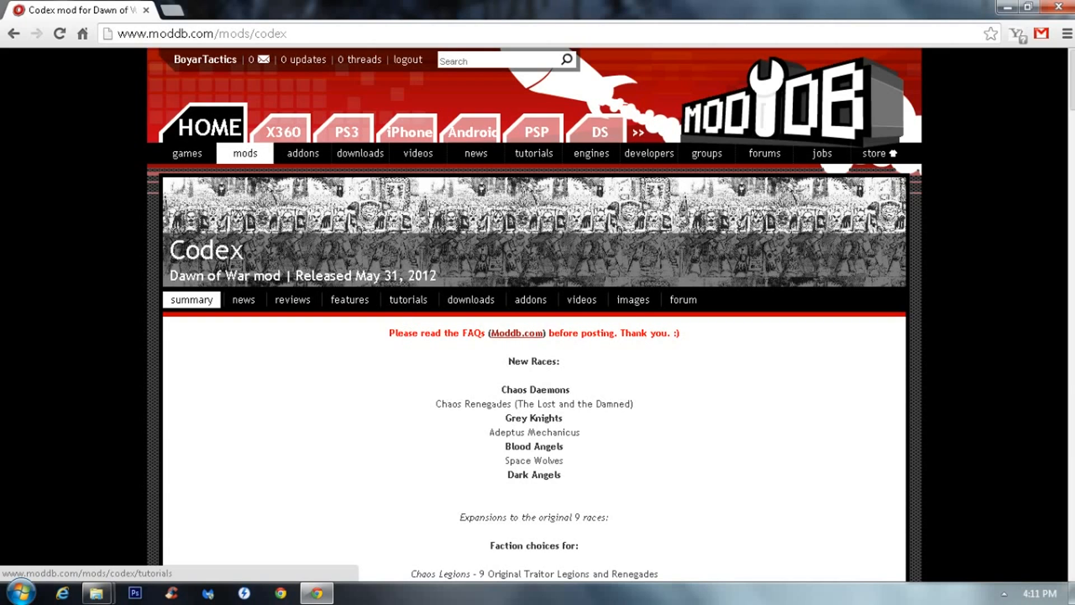
mouse_move(301, 336)
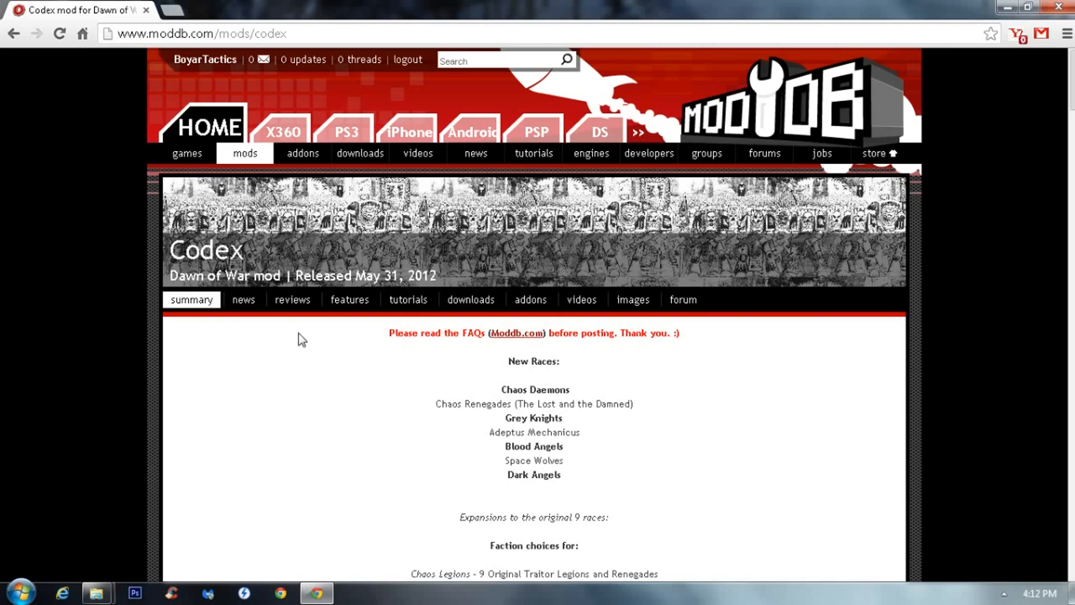
mouse_move(403, 414)
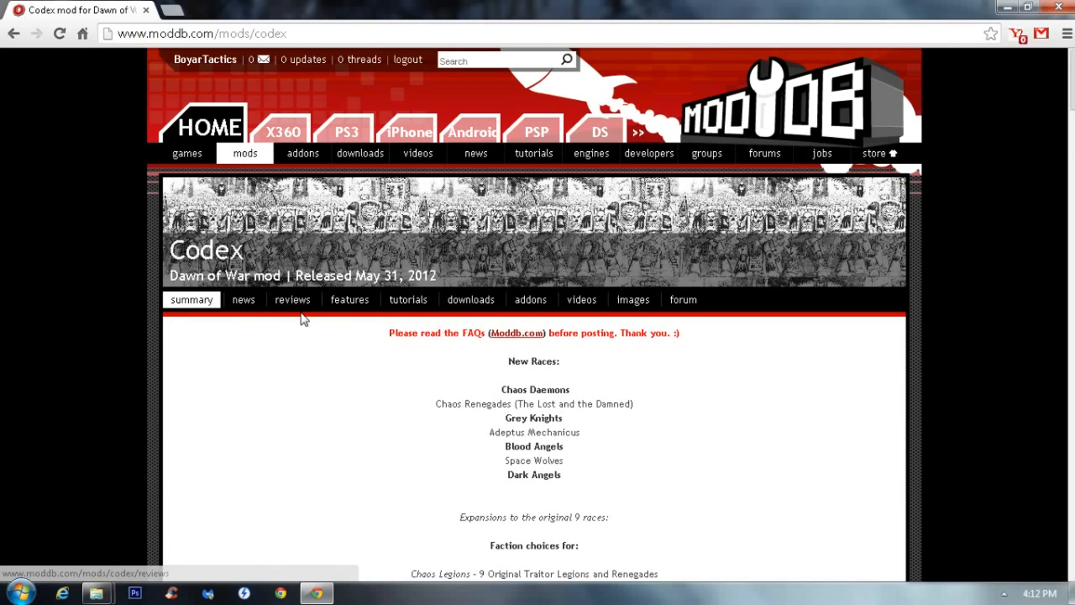
mouse_move(356, 328)
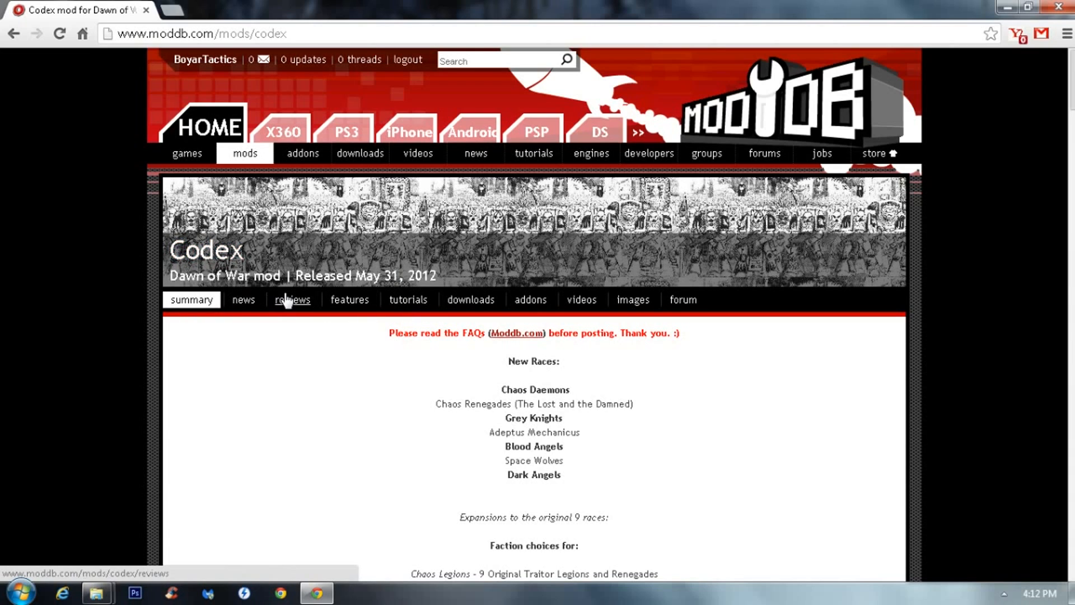
Step: Reach the Codex mod's tutorials page and enter the 'Combiner mods' tutorial
click(292, 300)
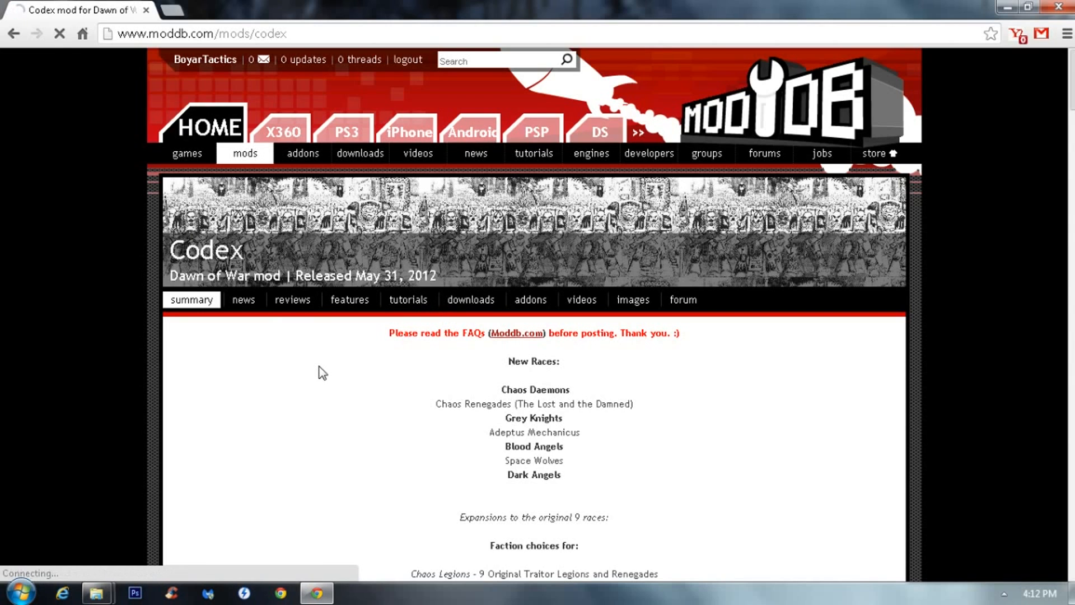
click(408, 300)
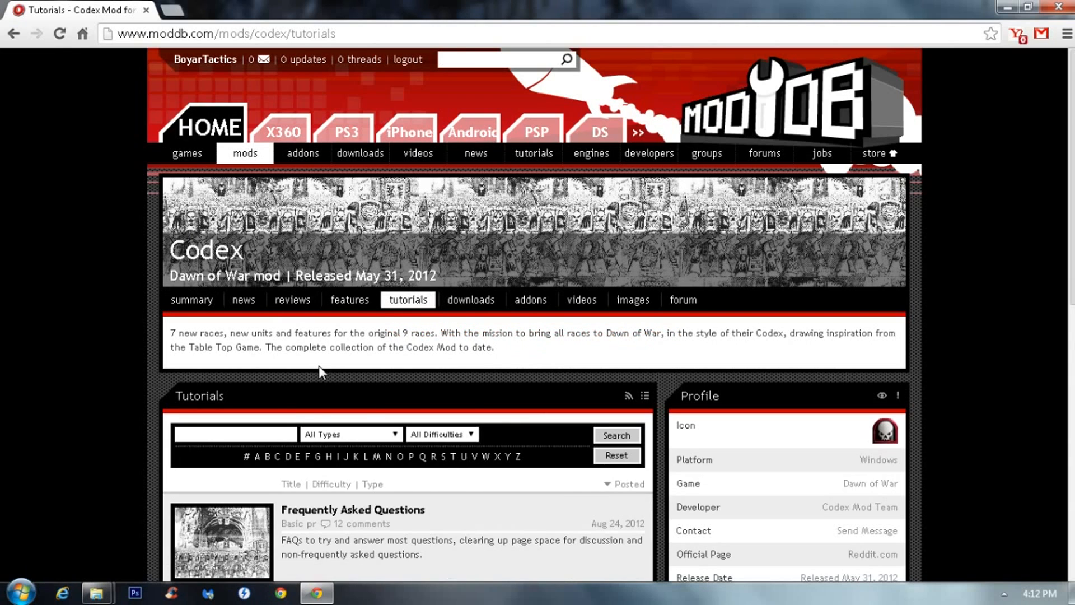
scroll(down, 3)
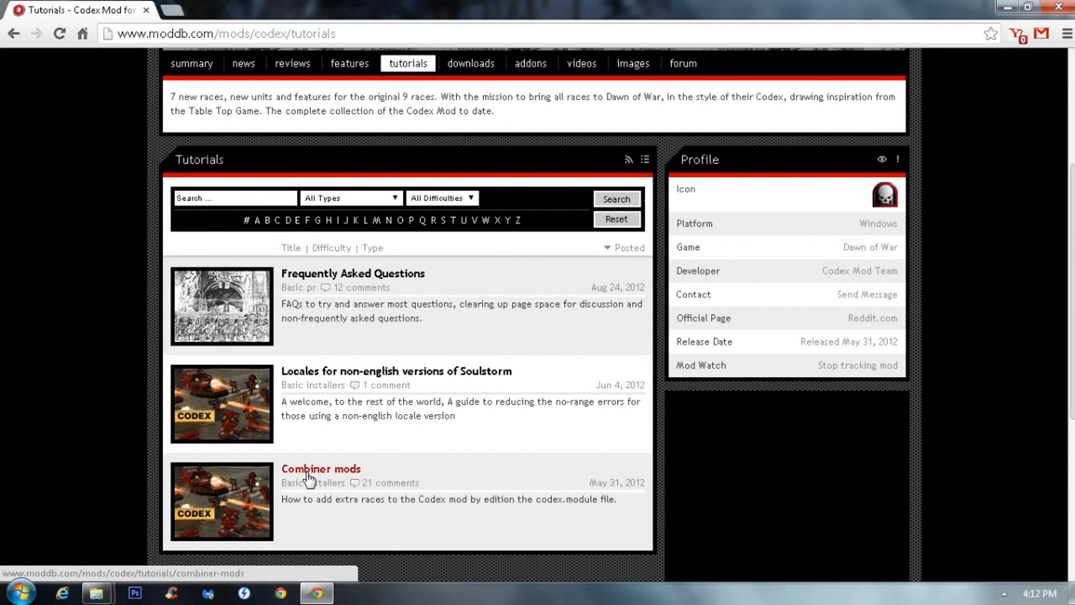
click(321, 468)
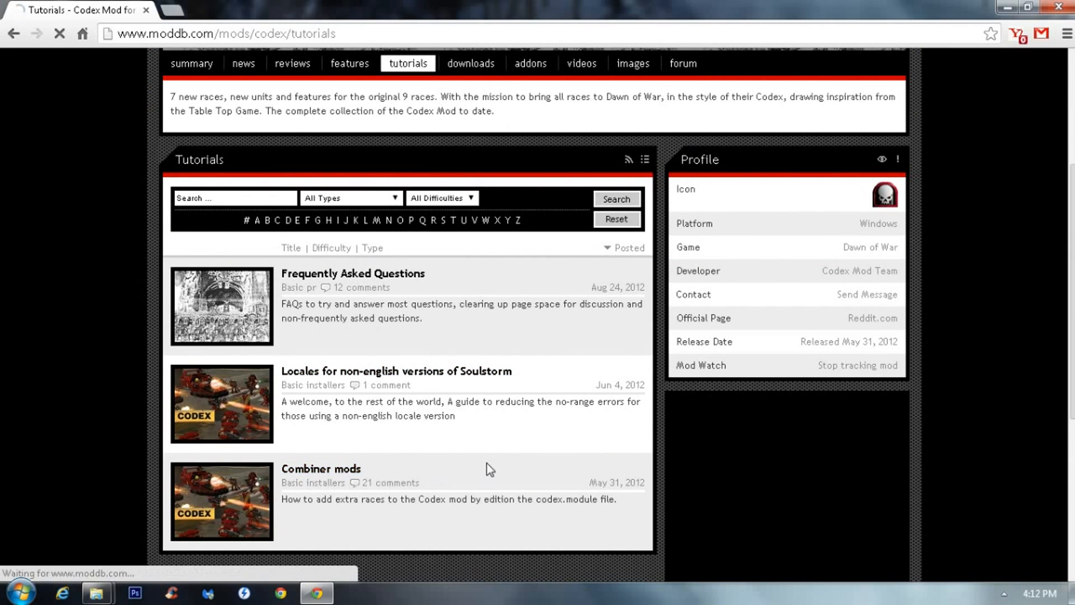
click(320, 468)
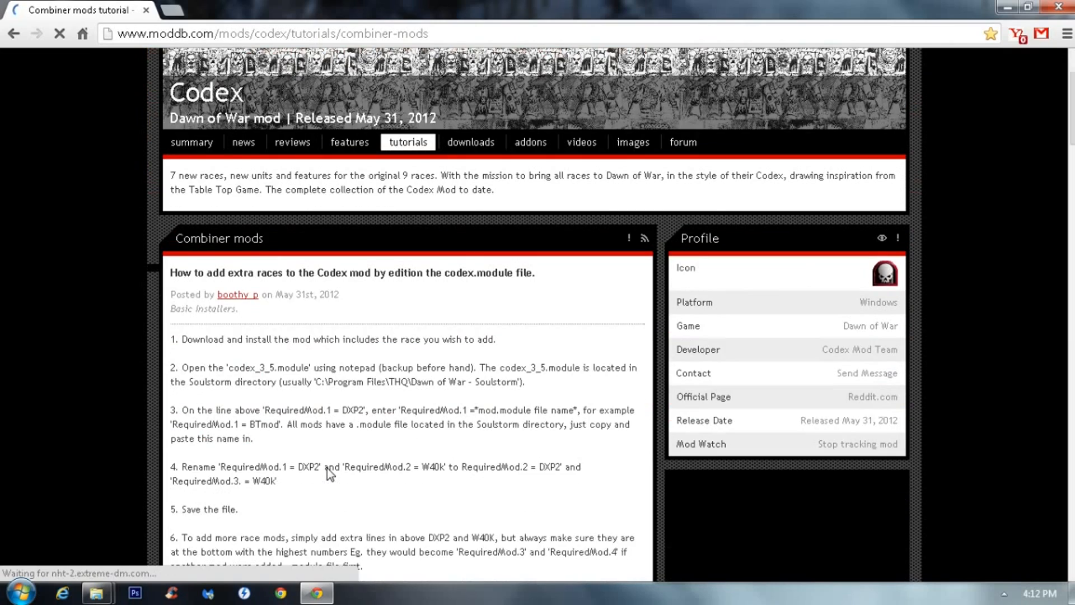
Step: Scroll the tutorial down to its example edited Codex.module screenshot
scroll(down, 3)
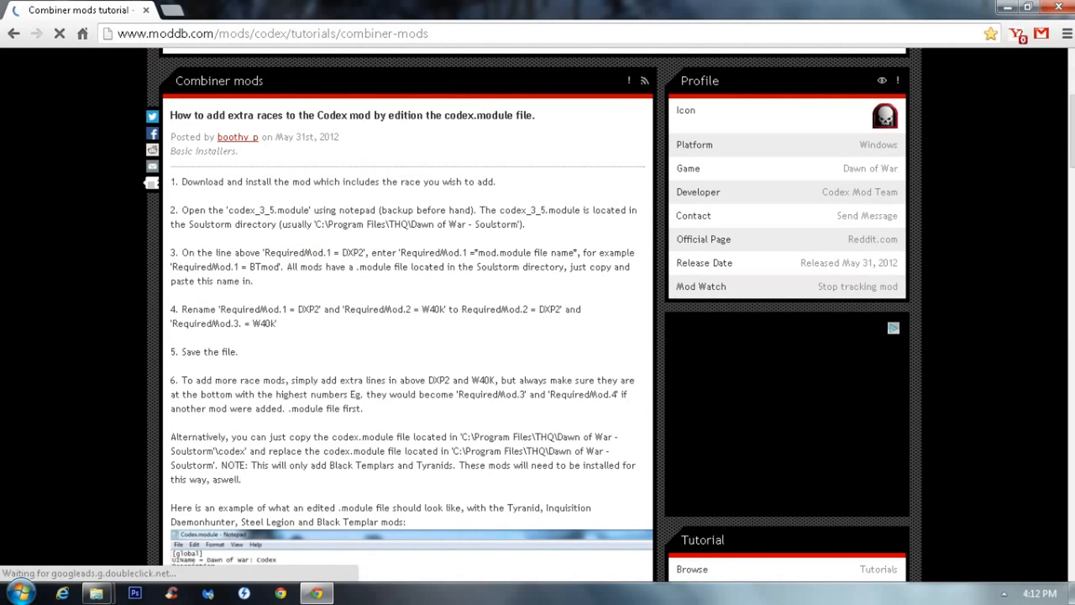
scroll(down, 3)
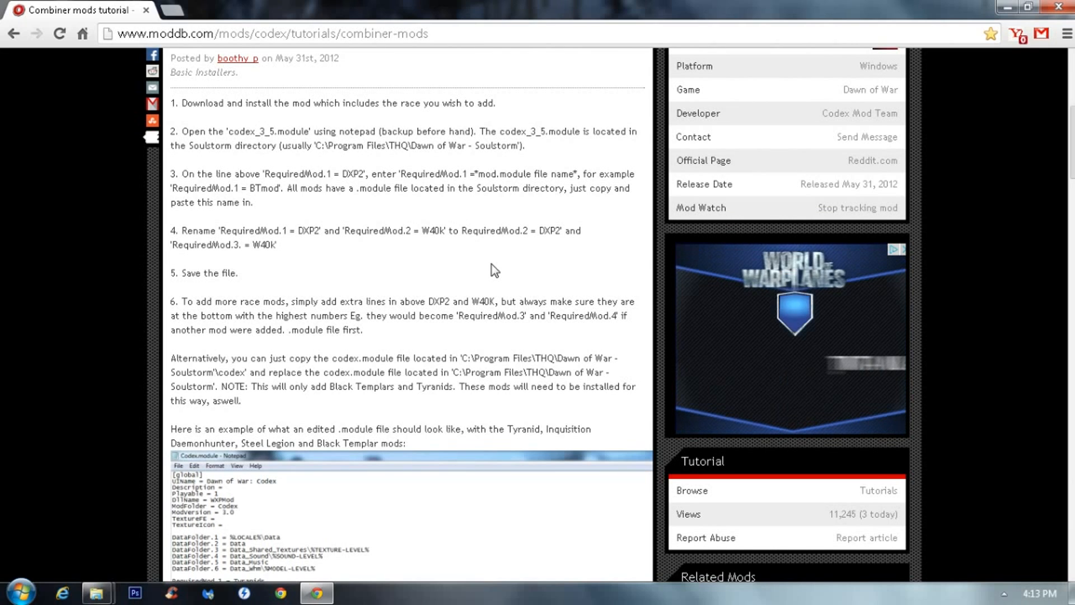
scroll(down, 3)
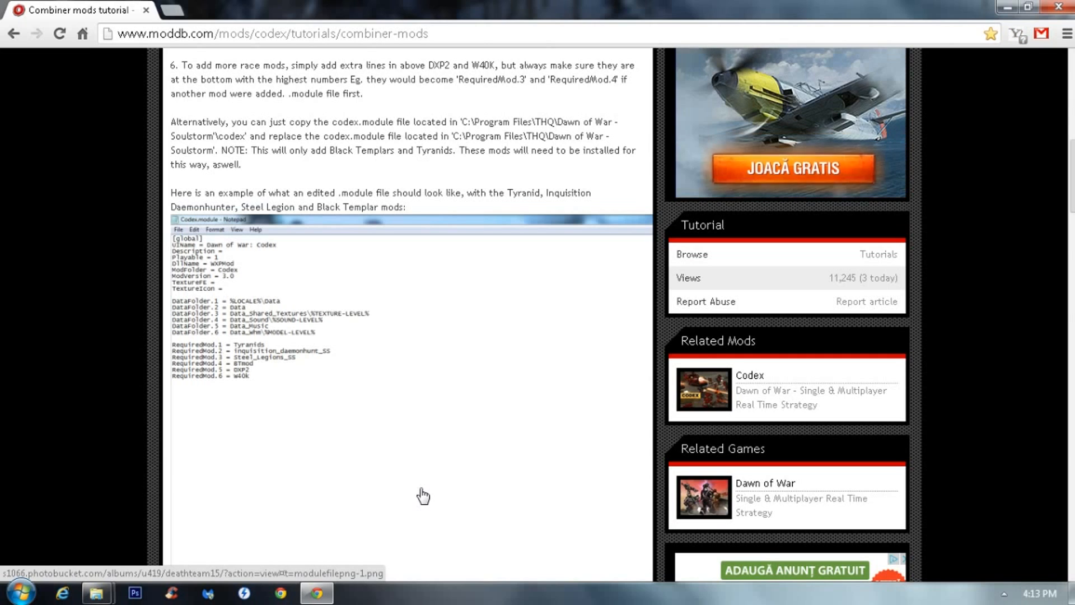
mouse_move(371, 338)
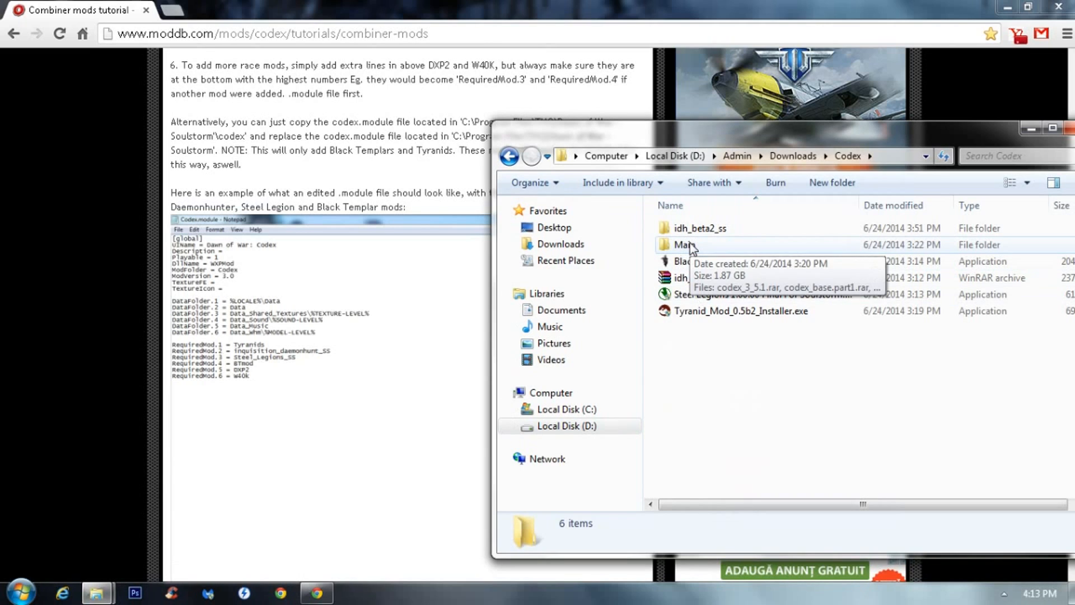
Step: Inspect the codex_base.part2 and codex_3_5.1 archives in Main, then the Tyranid installer
double_click(687, 246)
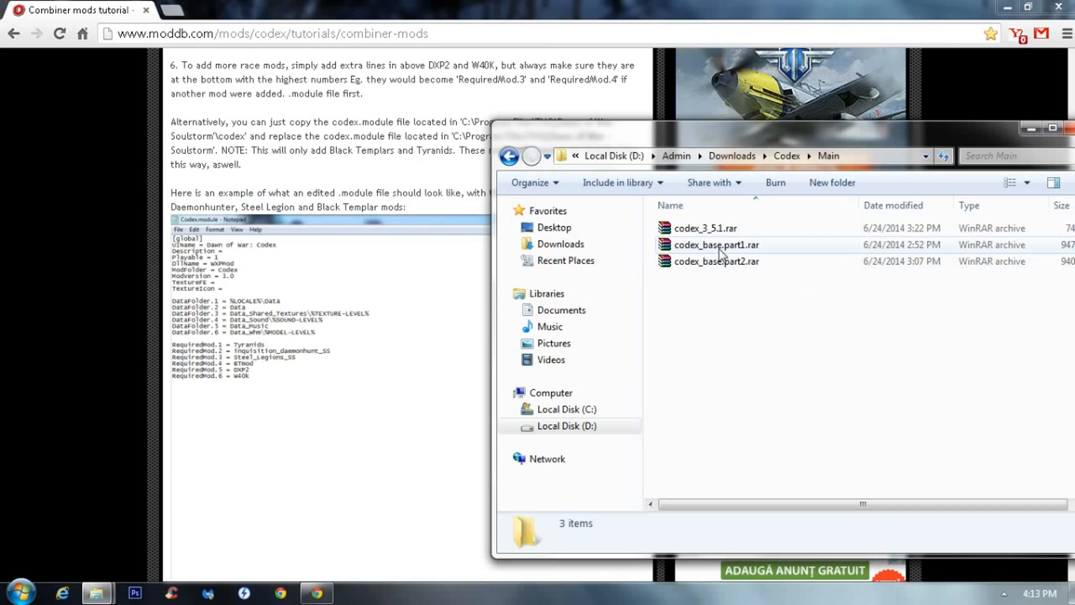
click(716, 261)
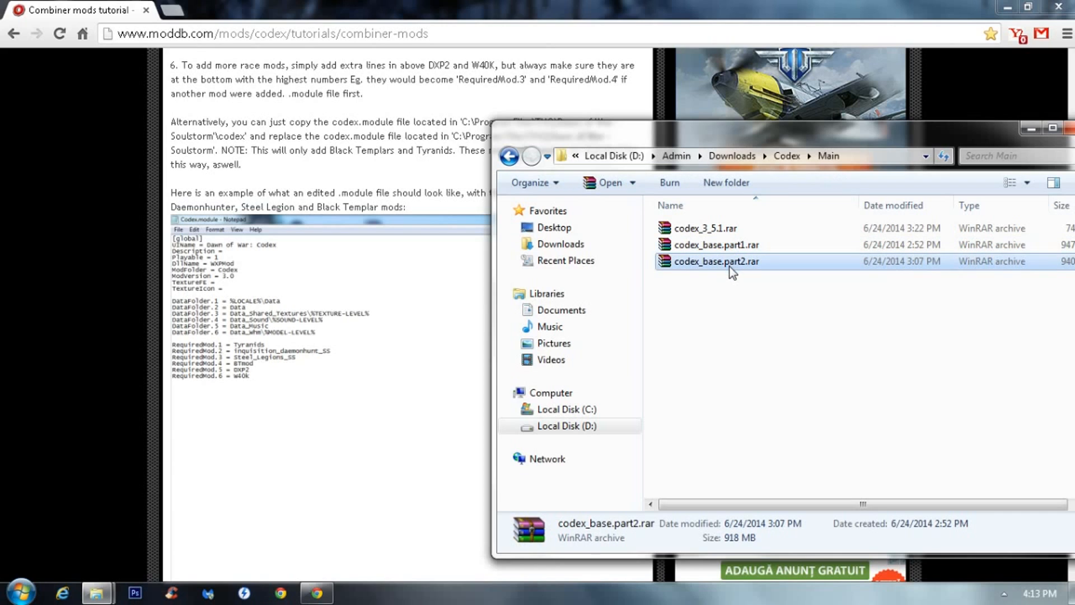
click(707, 227)
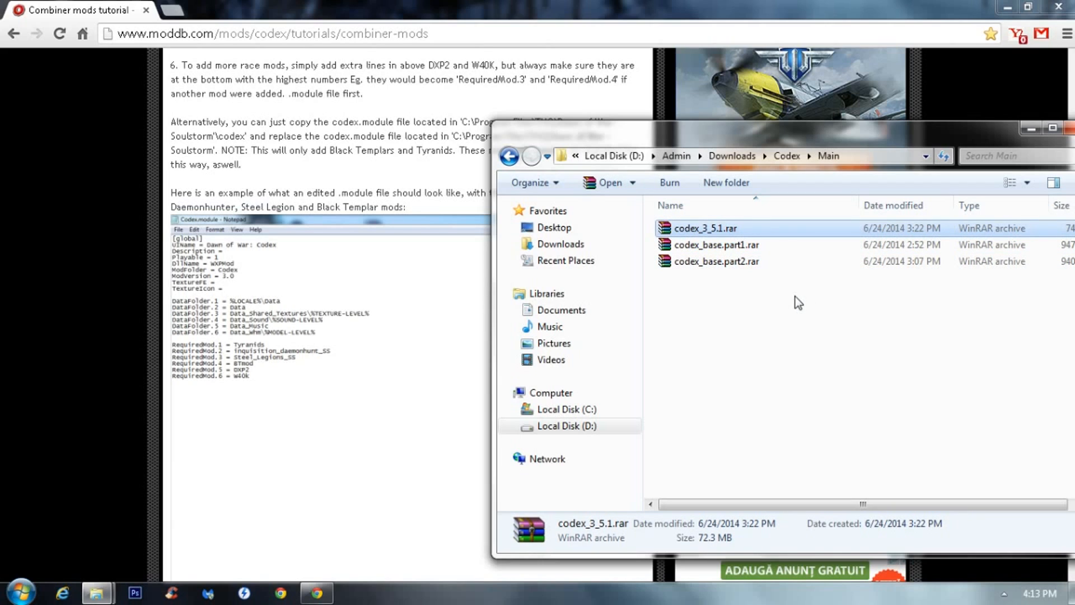
mouse_move(510, 156)
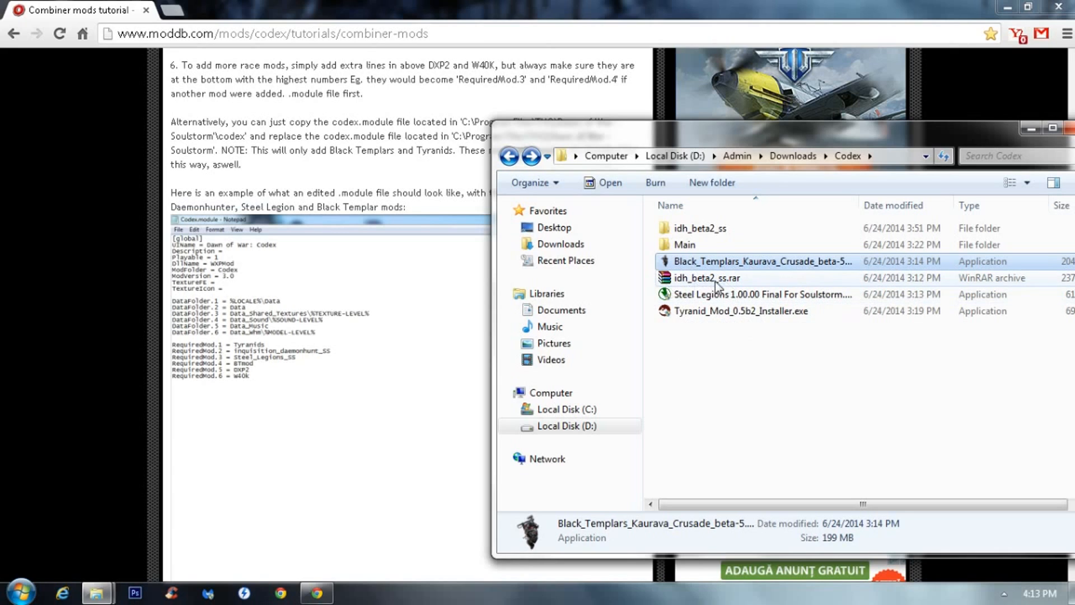
mouse_move(698, 319)
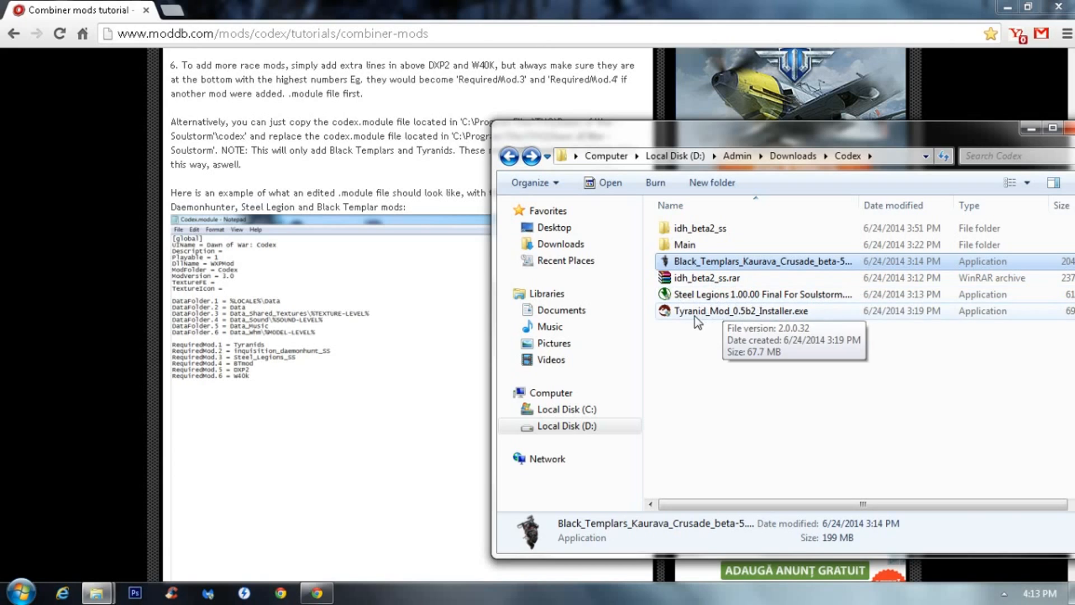
click(740, 310)
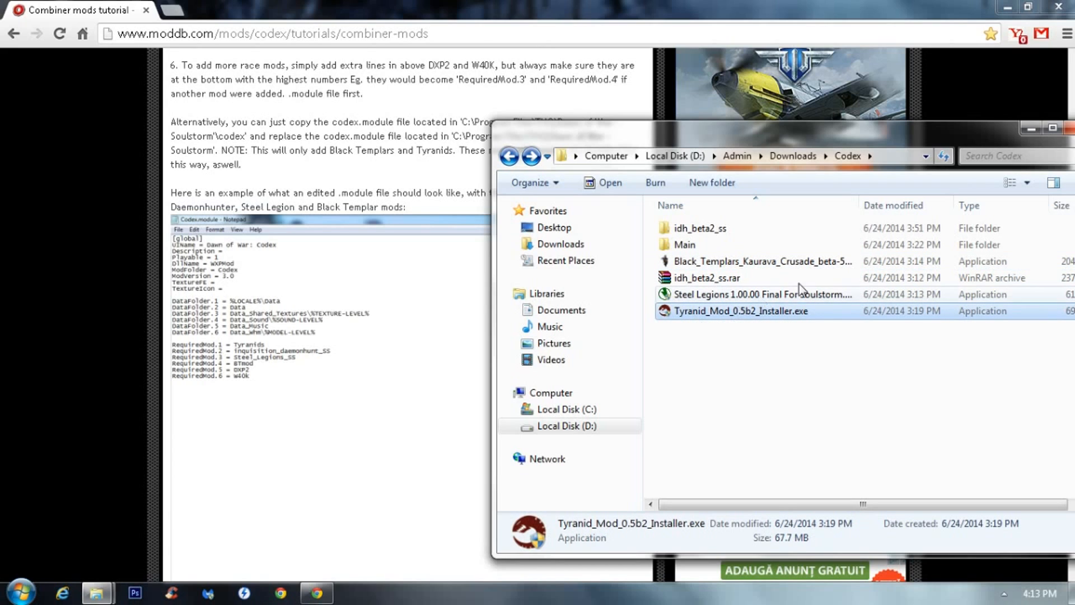
mouse_move(720, 237)
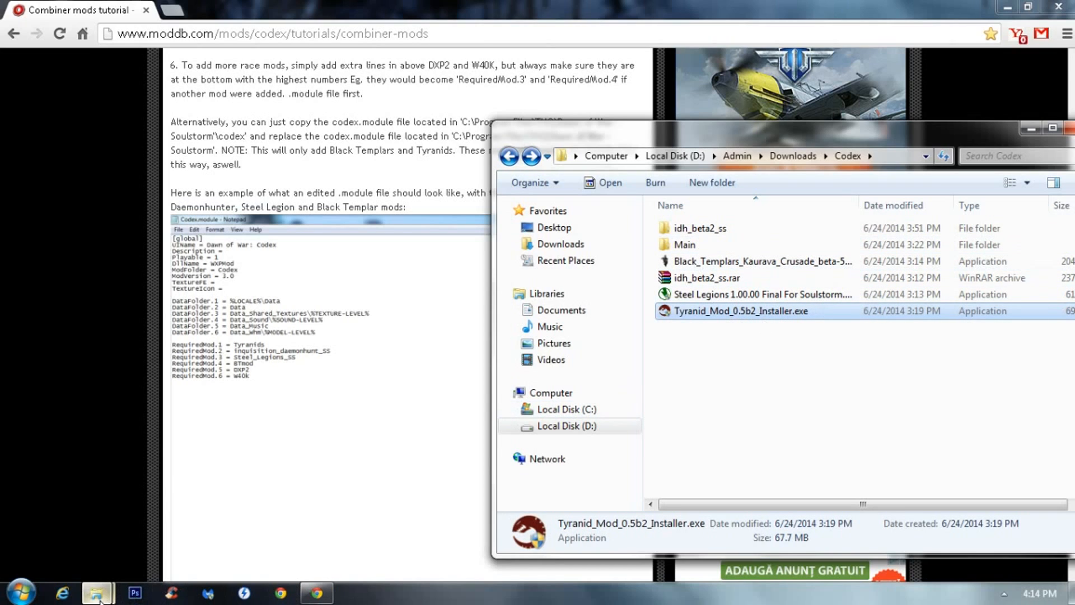
mouse_move(173, 560)
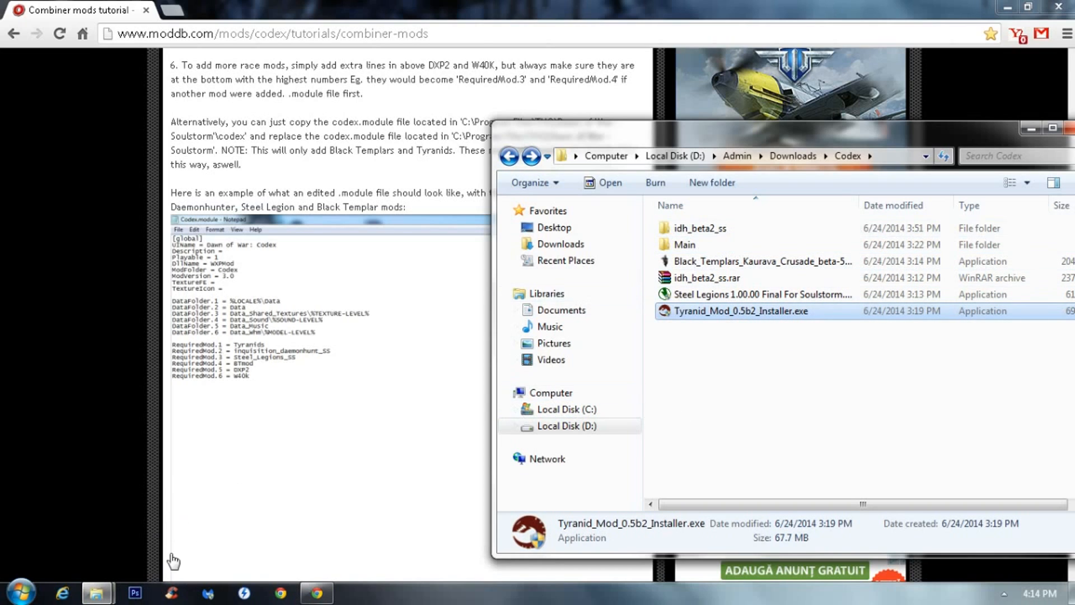
mouse_move(96, 593)
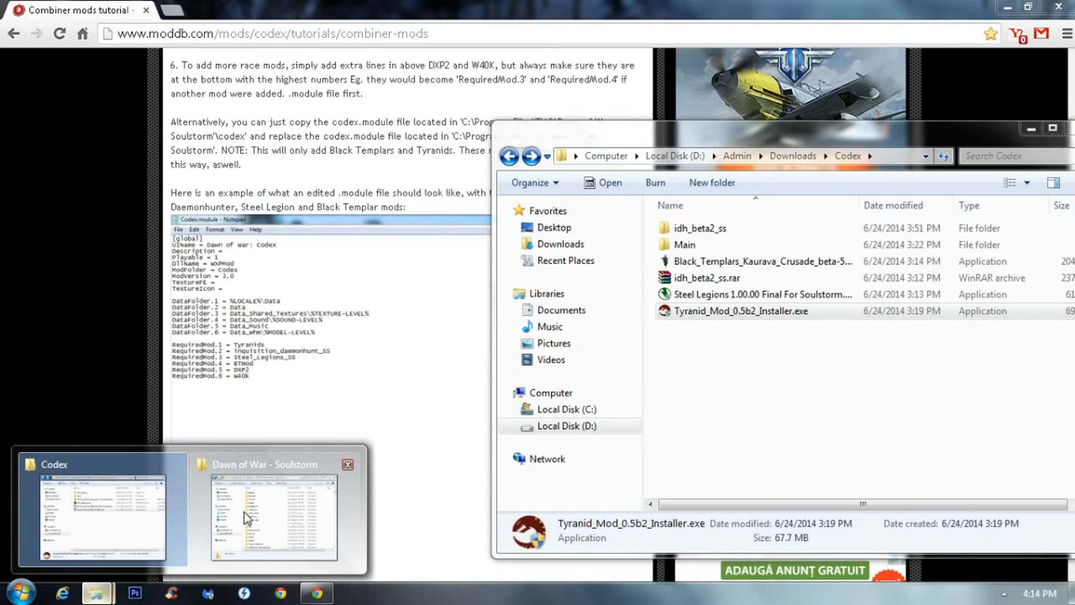
Step: Browse the Soulstorm folder from the codex_base folder down to its .module files
click(272, 517)
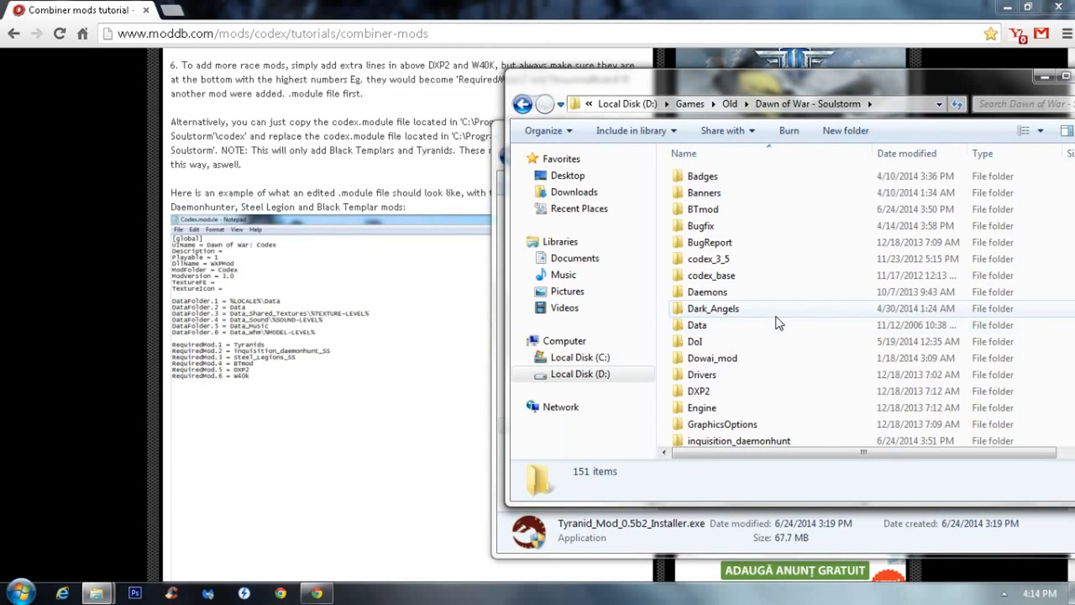
click(711, 275)
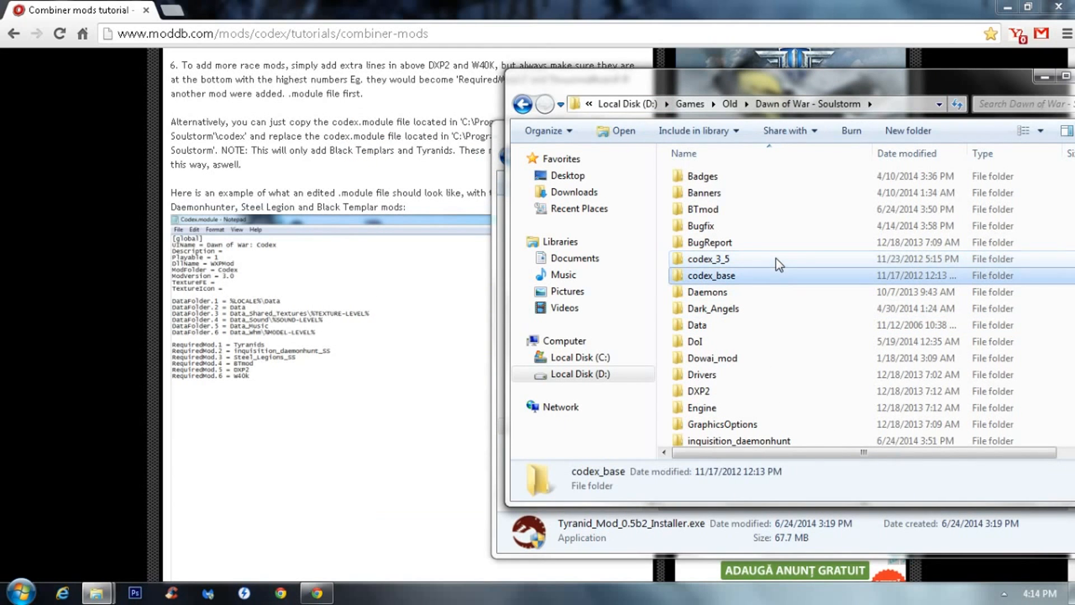
scroll(down, 3)
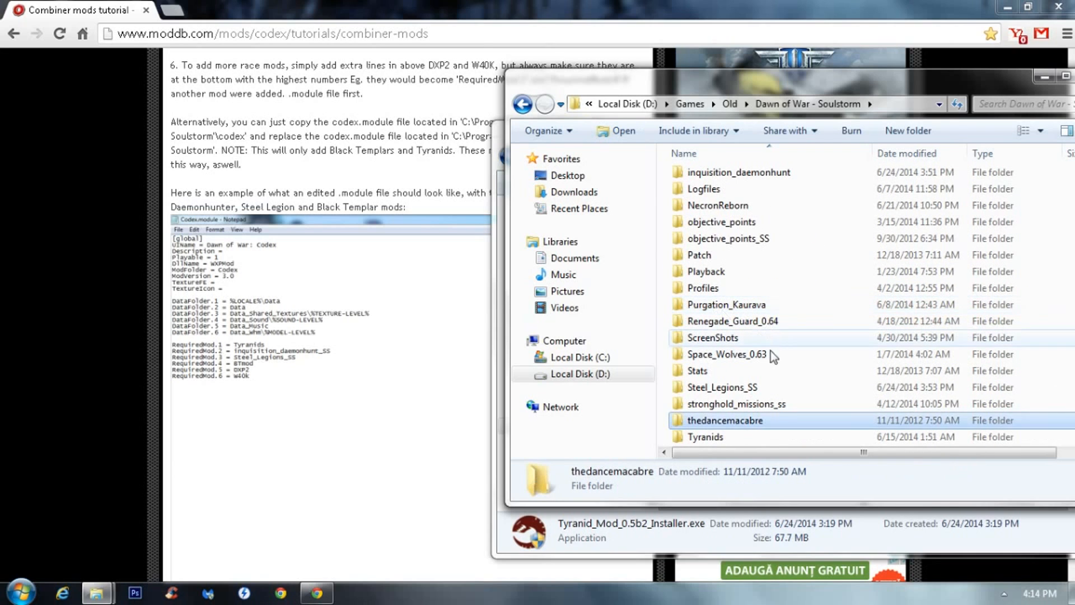
click(702, 287)
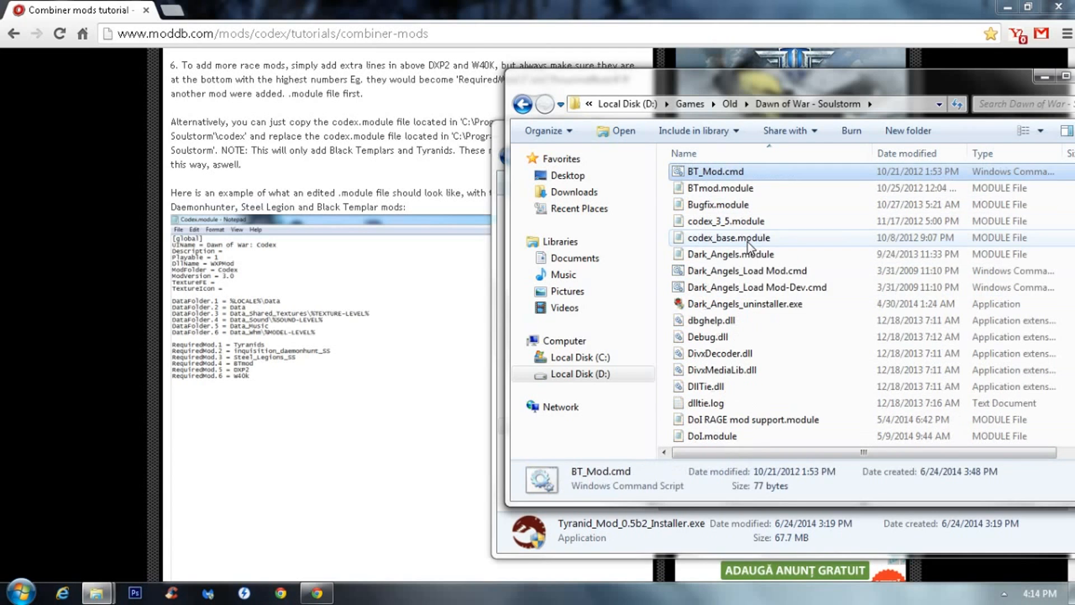
click(720, 188)
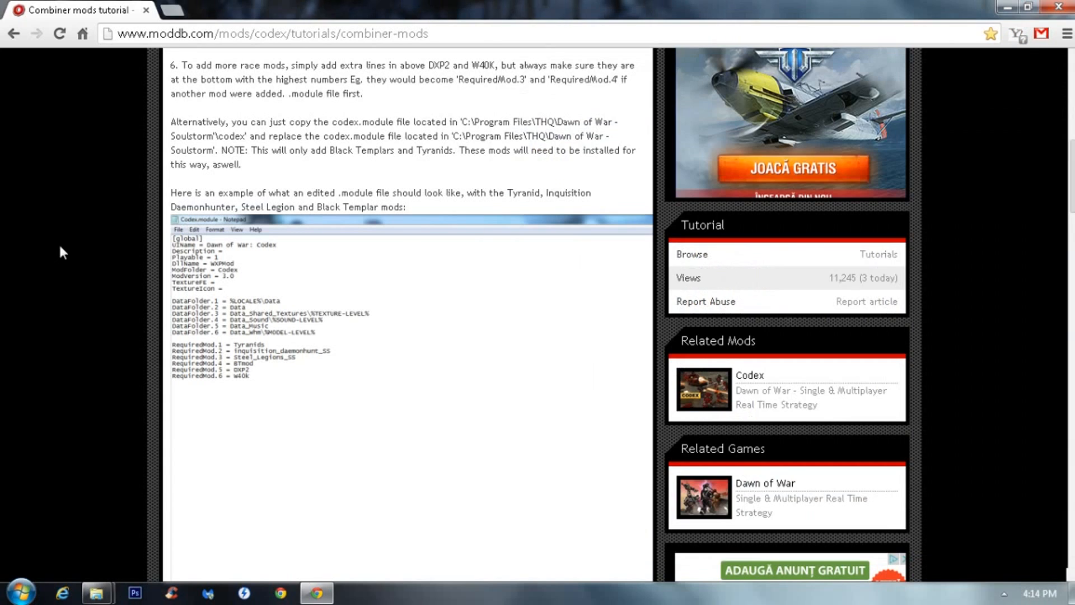
Step: Return the tutorial to its opening steps and pick out codex_3_5.module in Explorer
scroll(up, 3)
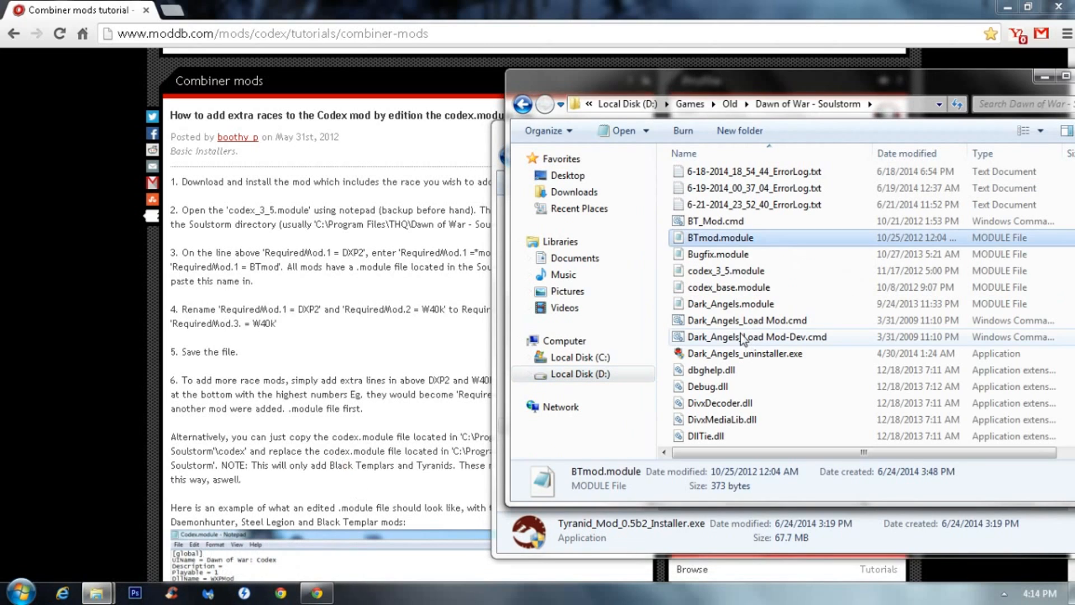
click(726, 270)
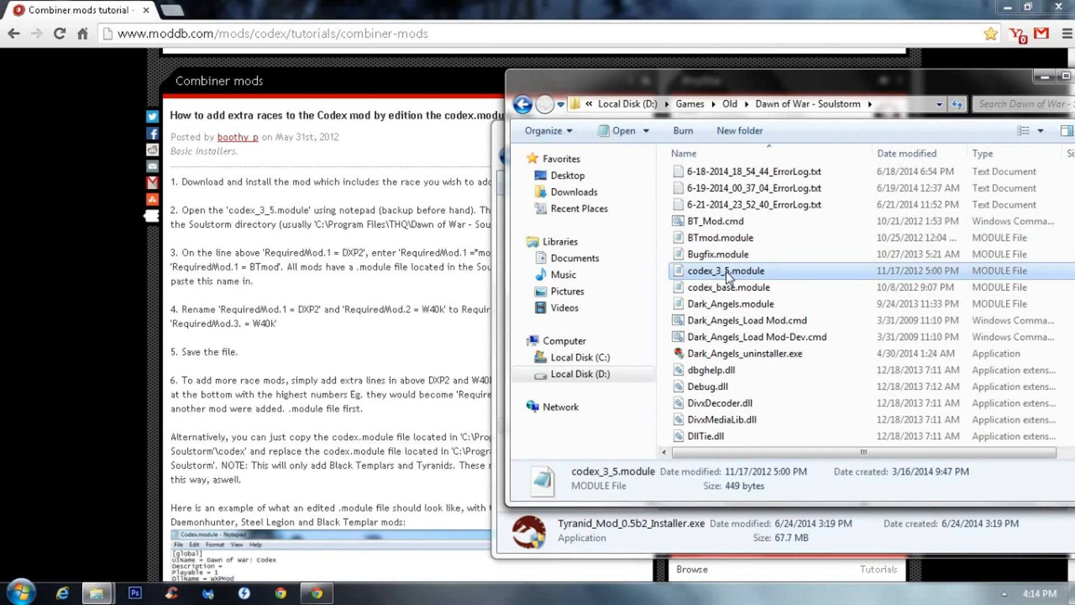
Step: Use Open with > Notepad on codex_3_5.module to show its RequiredMod lines
right_click(726, 270)
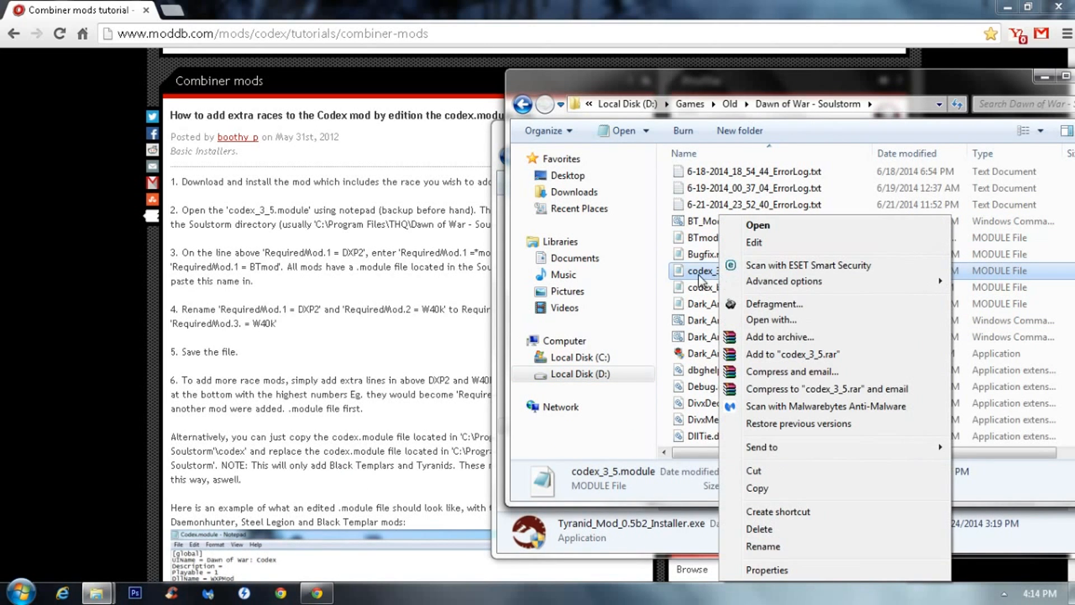
mouse_move(779, 337)
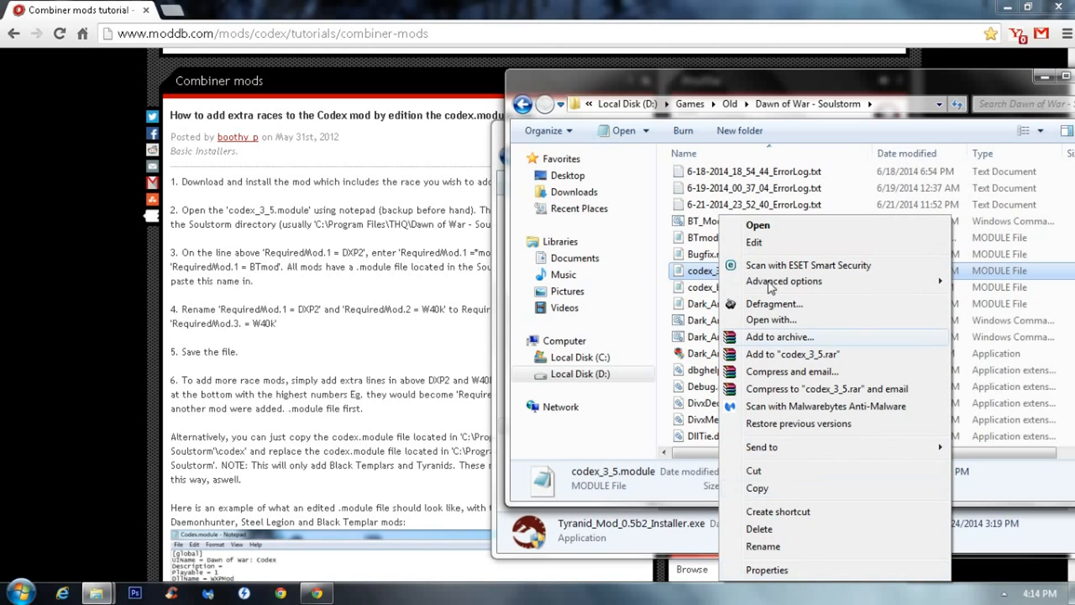
click(753, 242)
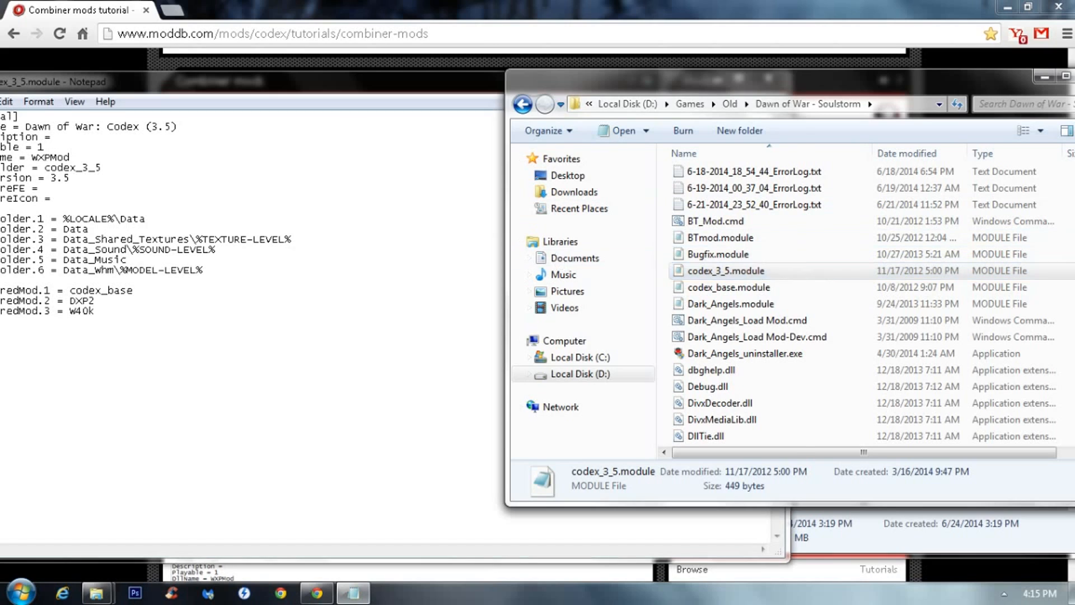
click(718, 254)
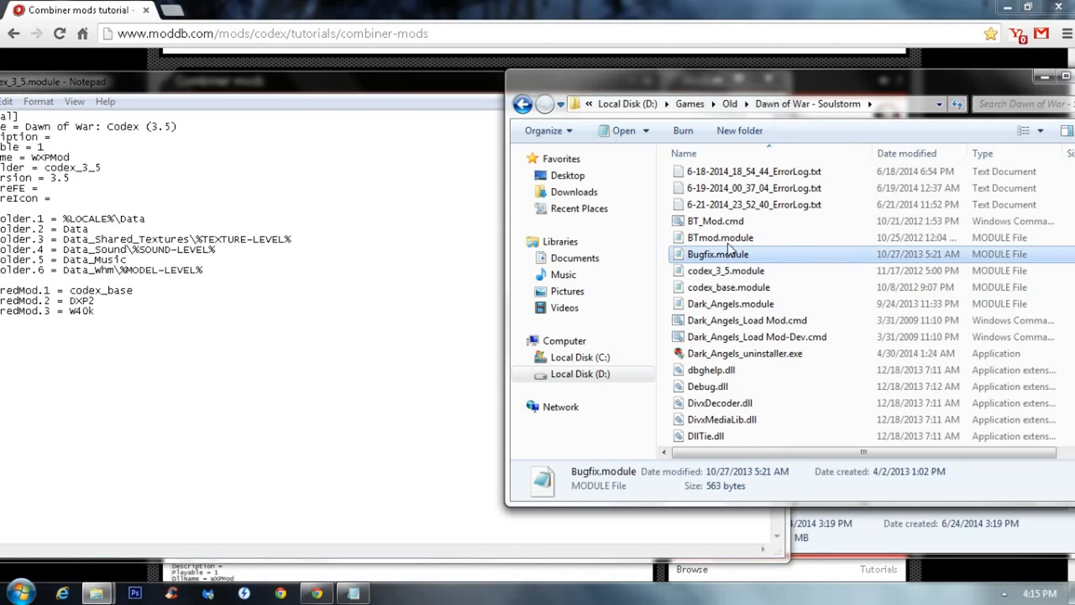
right_click(726, 270)
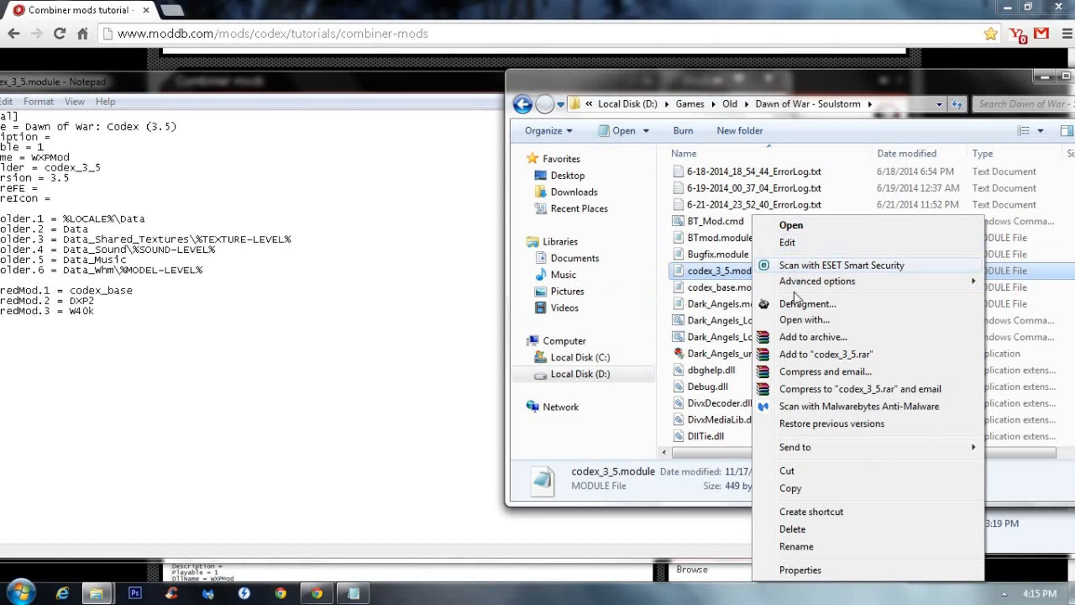
click(804, 319)
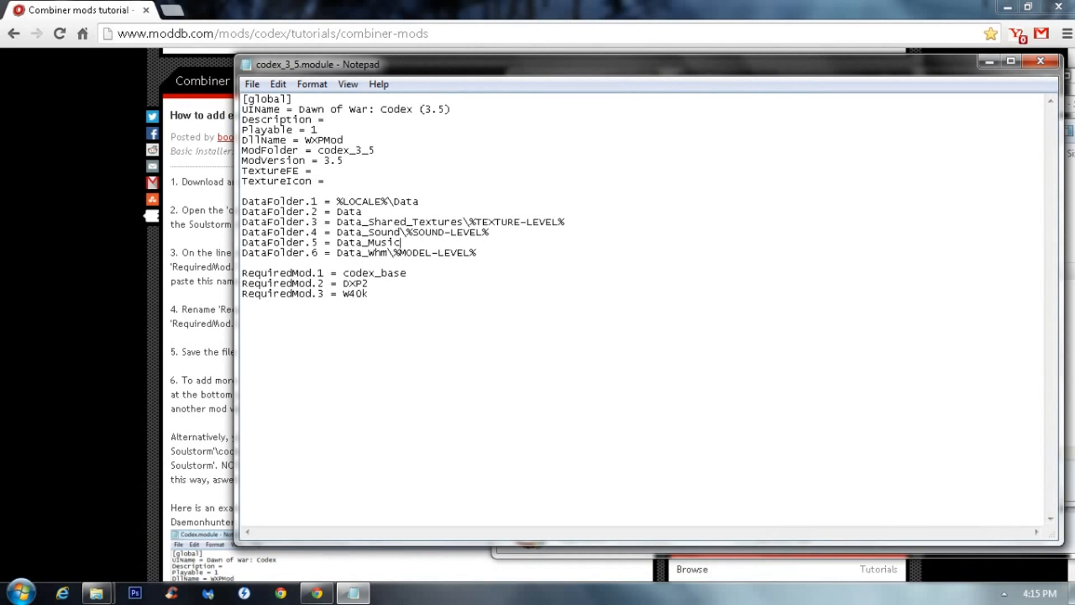
mouse_move(233, 158)
text(4)
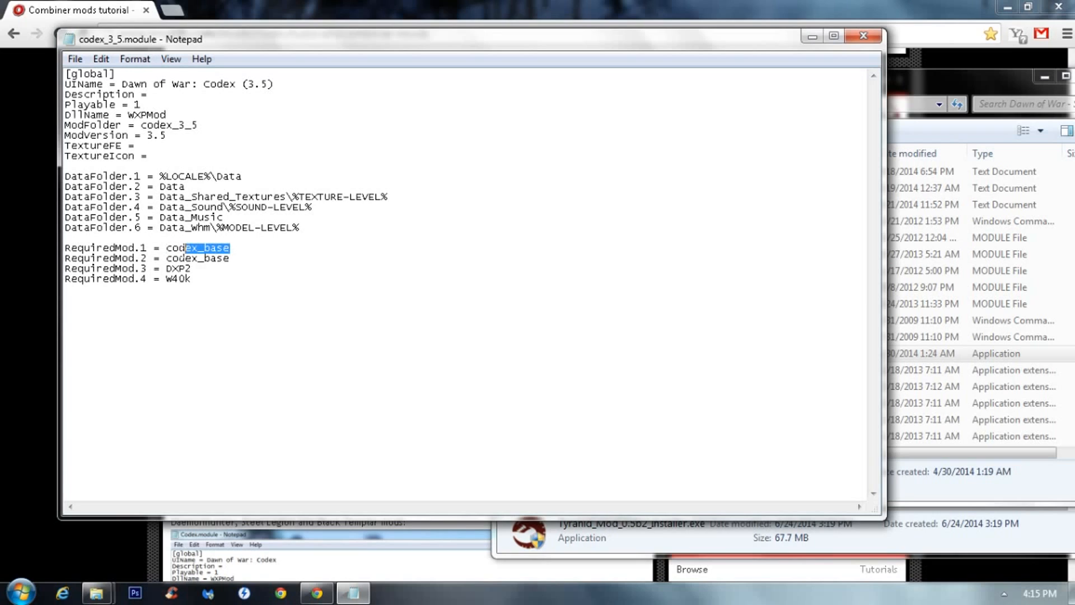
Step: Clear RequiredMod.1 and copy the Tyranids.module name via rename in Explorer
key(Delete)
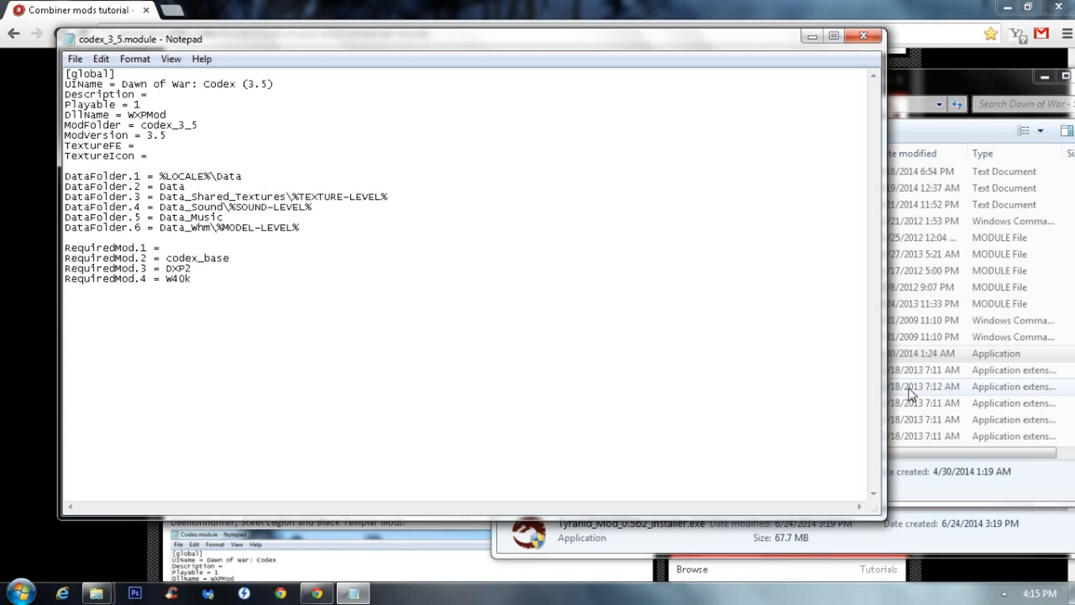
click(711, 369)
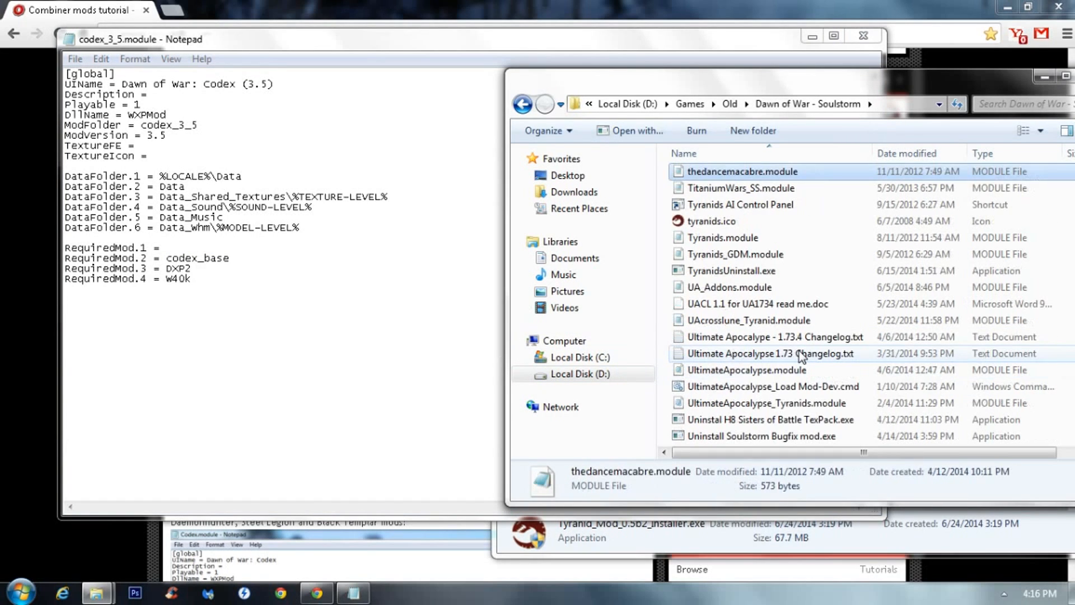
click(713, 221)
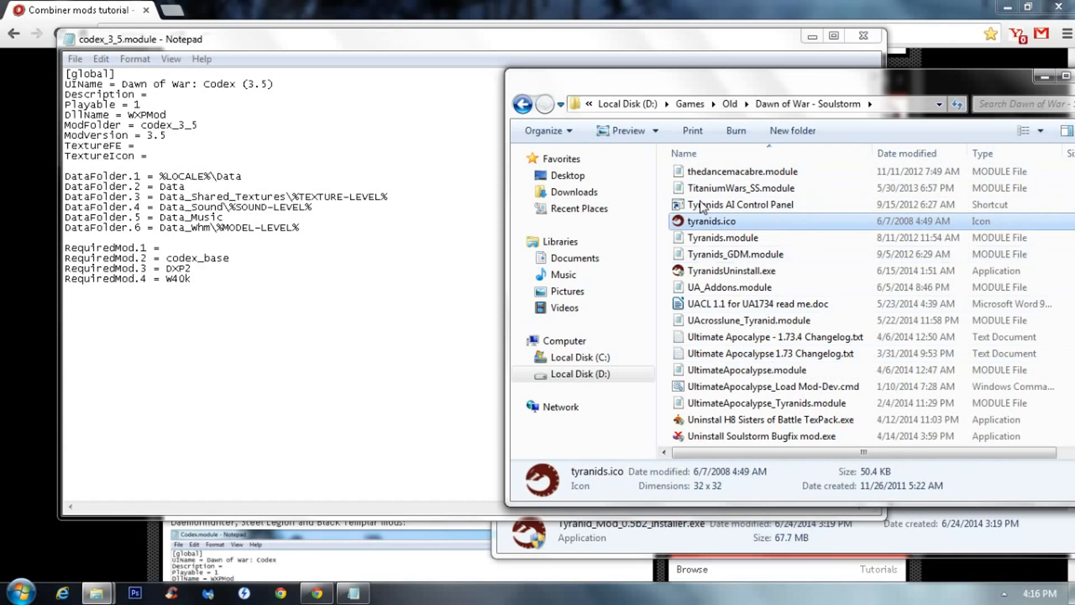
click(723, 238)
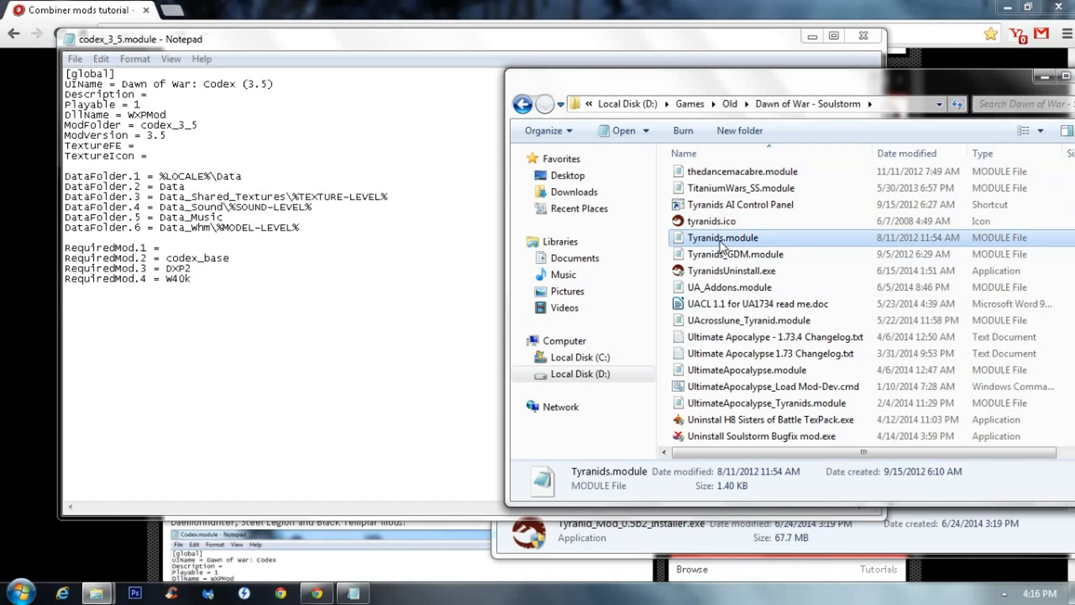
click(723, 238)
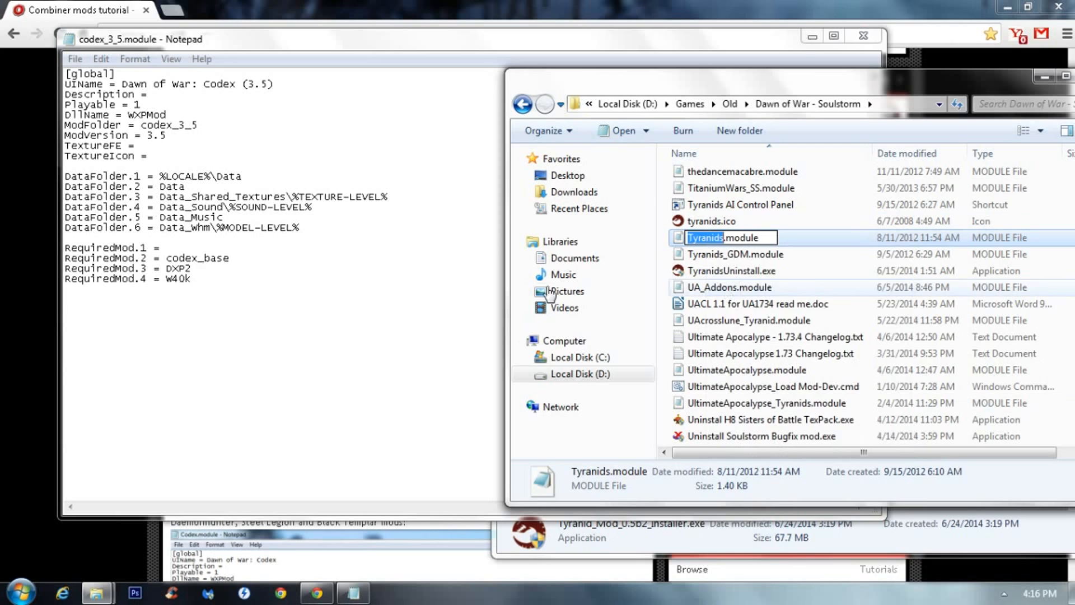
Step: Paste Tyranids as RequiredMod.1 and close the edited module file
right_click(255, 317)
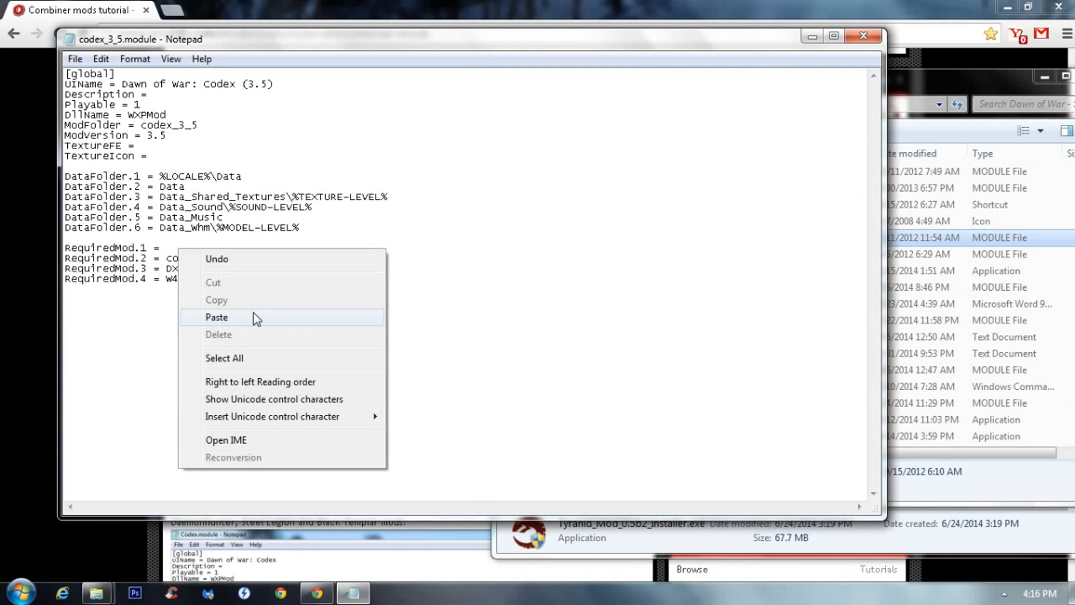
click(216, 317)
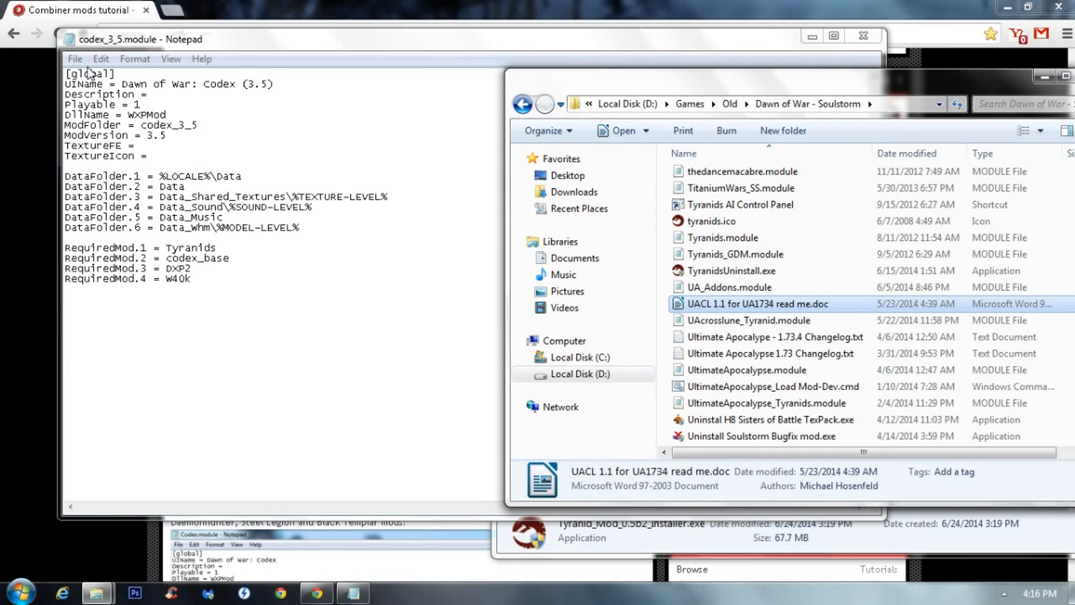
click(74, 58)
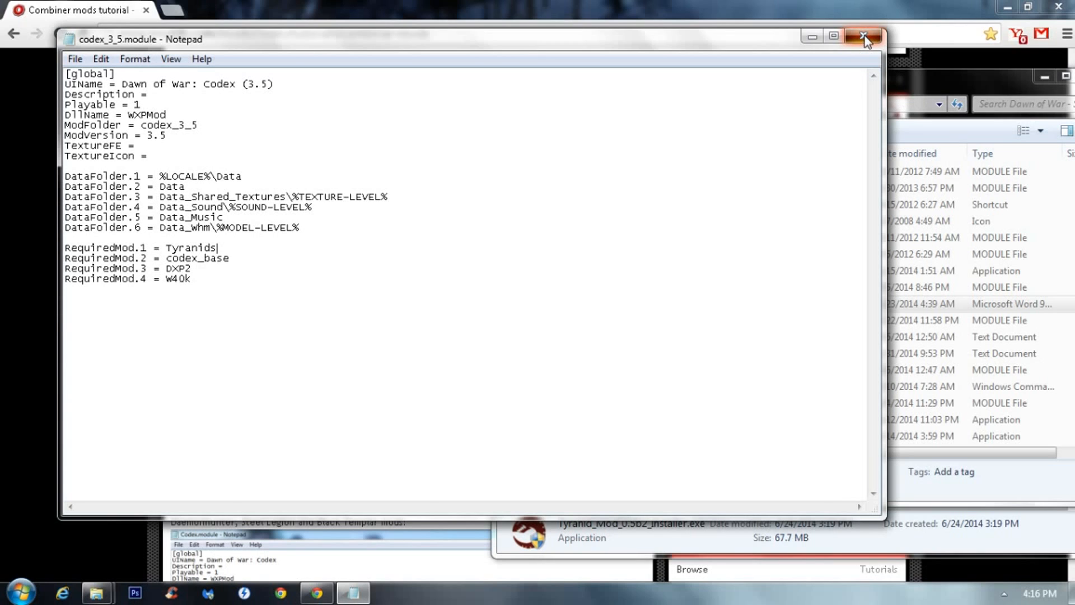
click(863, 35)
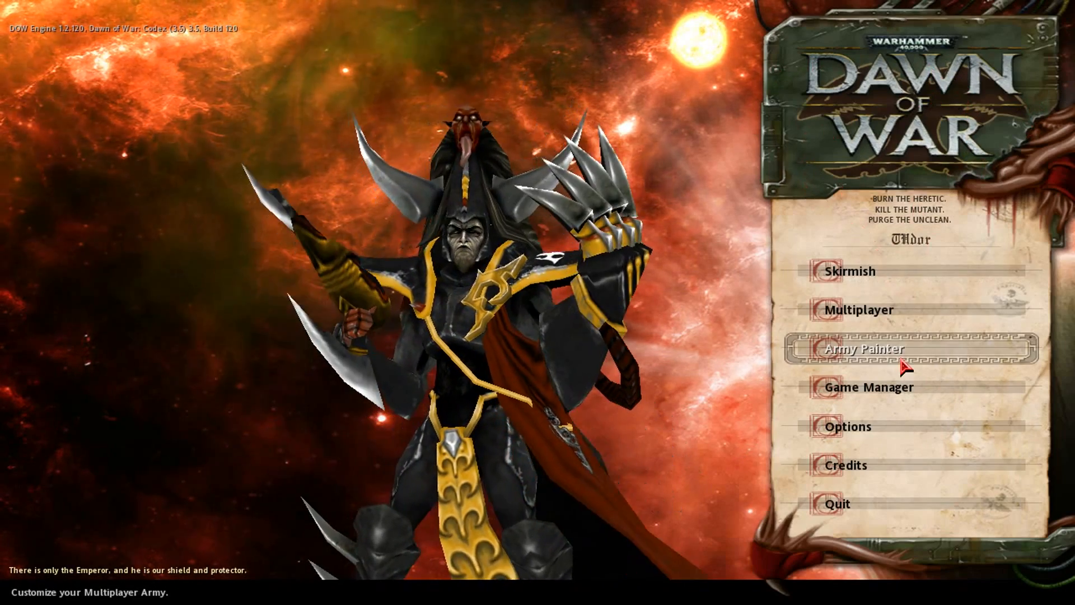
Step: In Army Painter, preview the Tyranid Carnifex and rotate it to view its colours
click(864, 348)
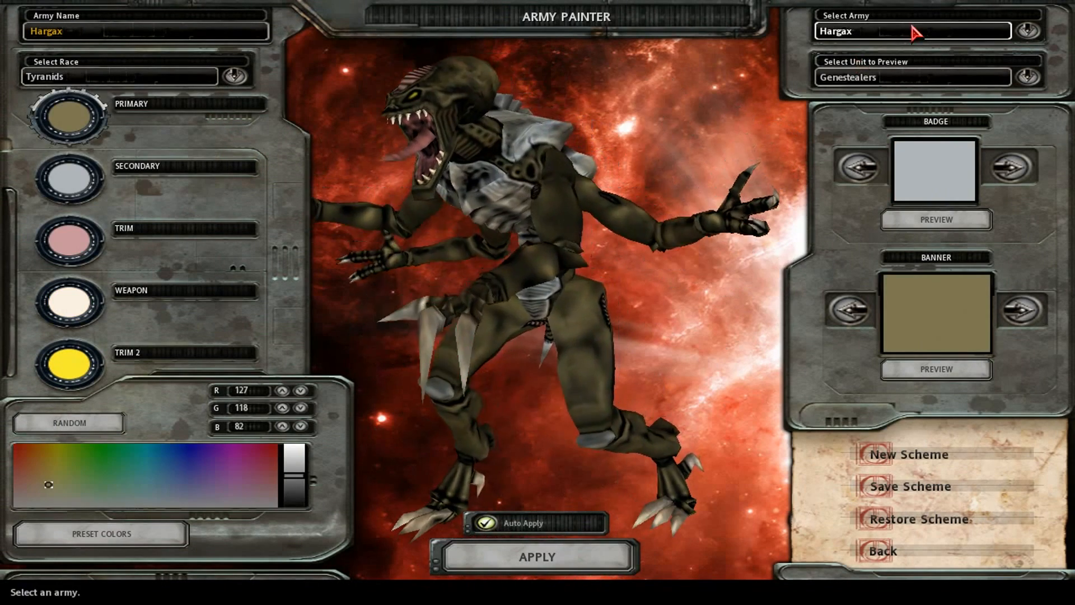
click(1027, 78)
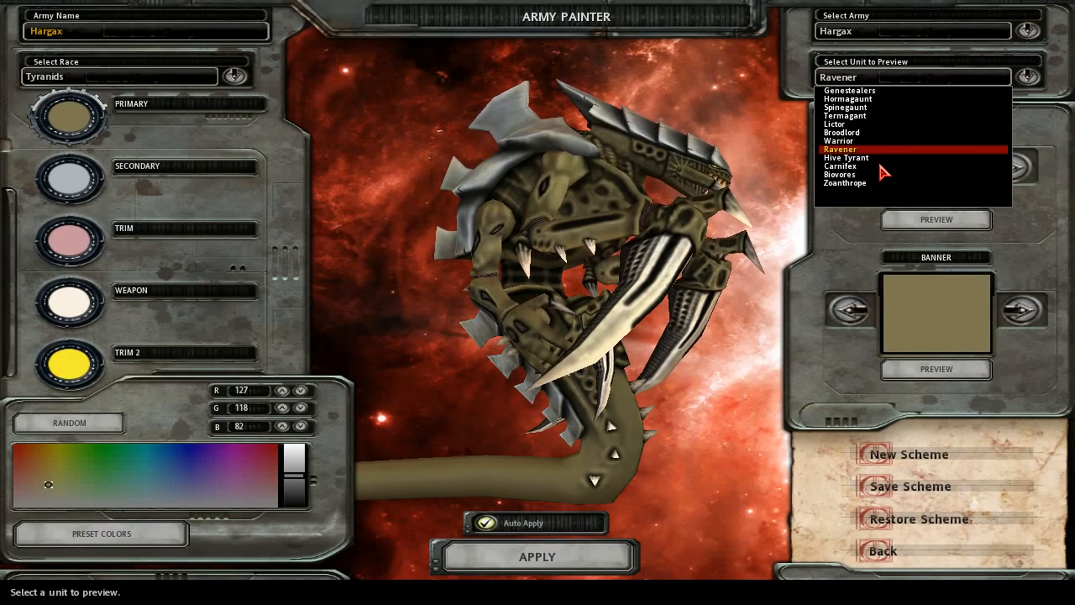
click(841, 166)
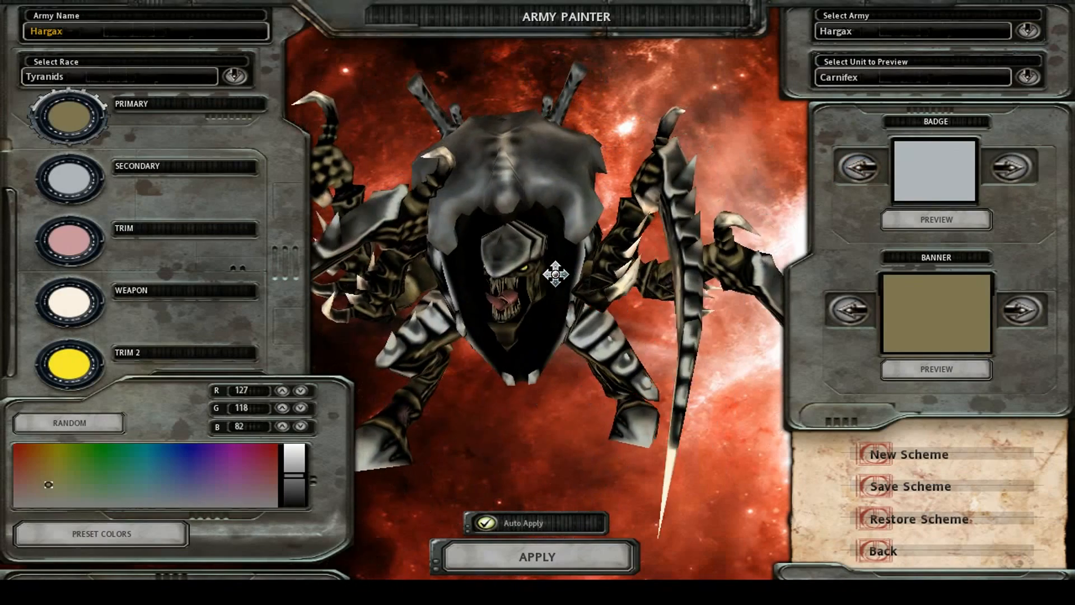
drag(556, 274, 648, 254)
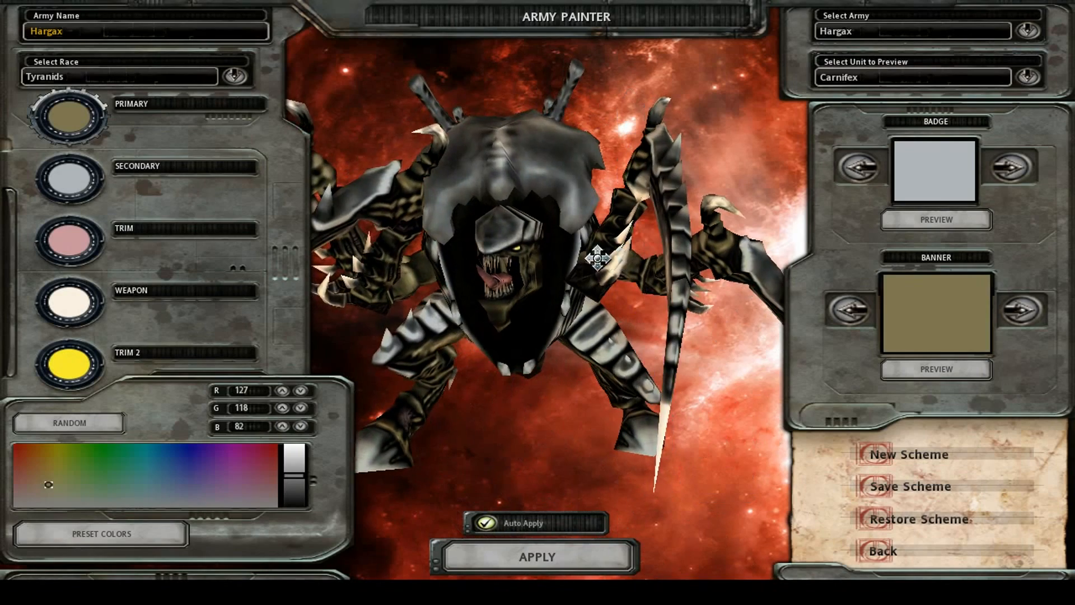
drag(594, 259, 471, 233)
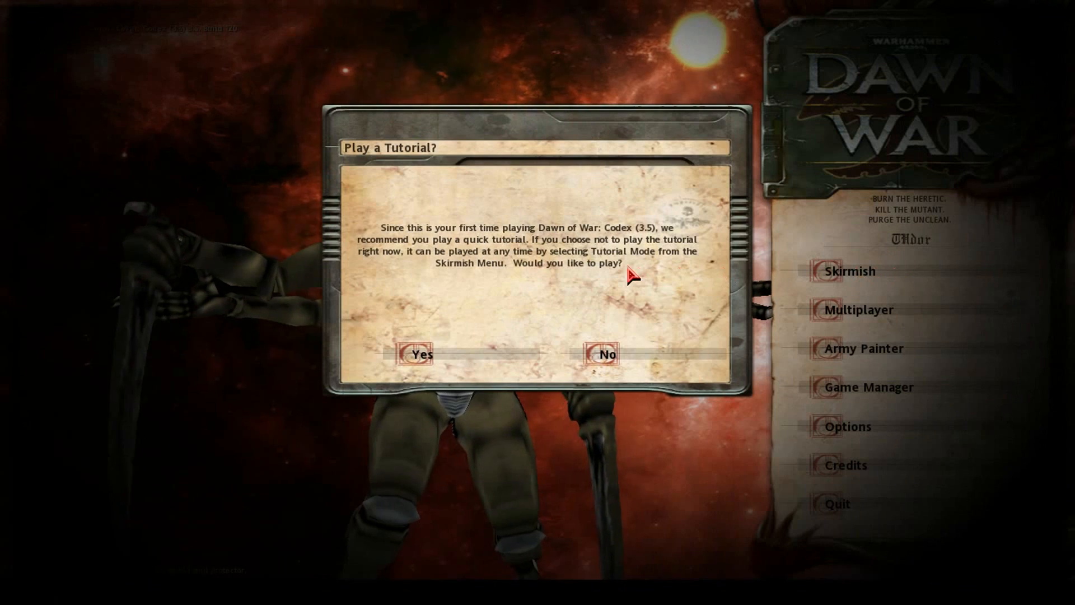
mouse_move(606, 355)
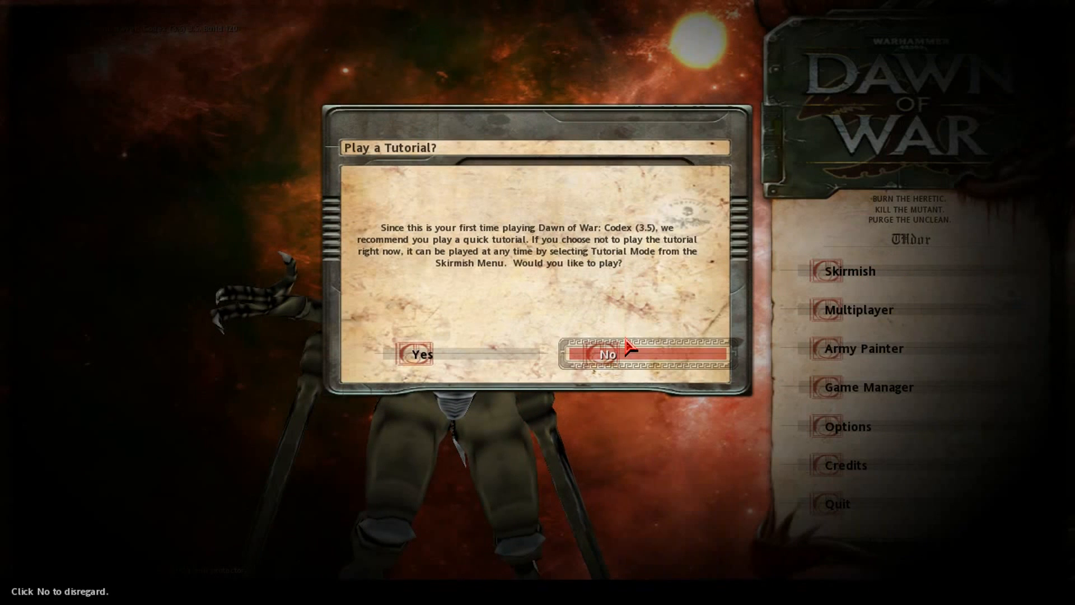
Step: Decline the tutorial, set the computer to Tyranids and your army to Dark Angels
click(606, 355)
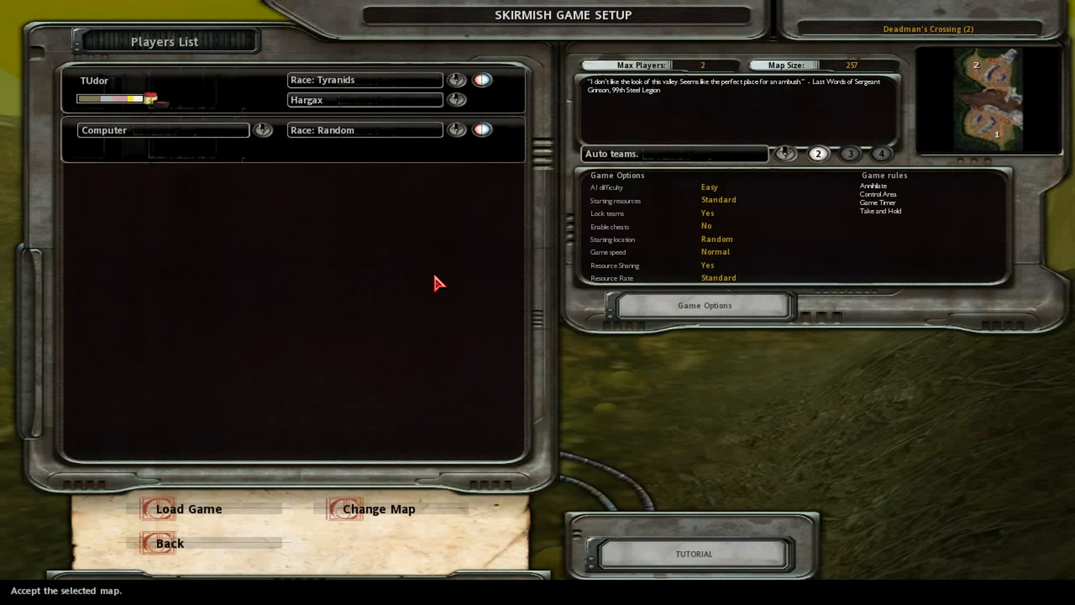
click(364, 129)
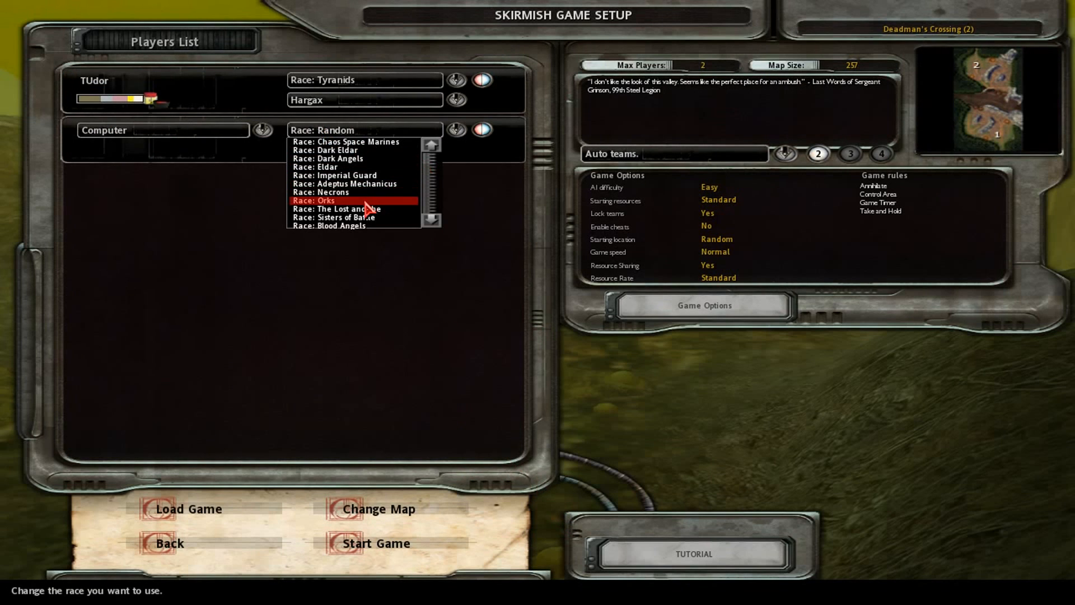
mouse_move(379, 219)
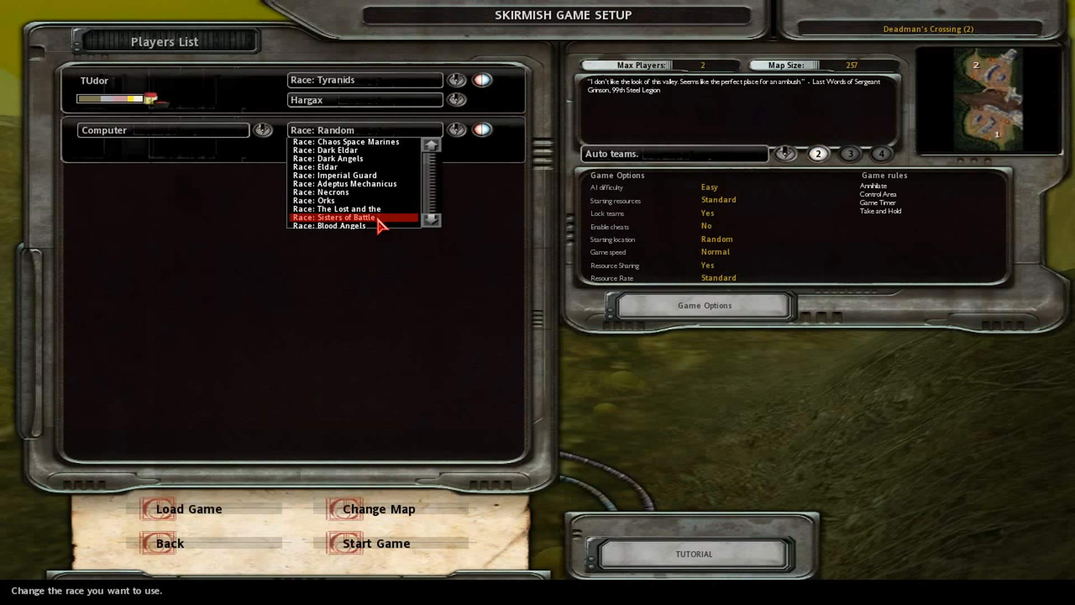
scroll(down, 3)
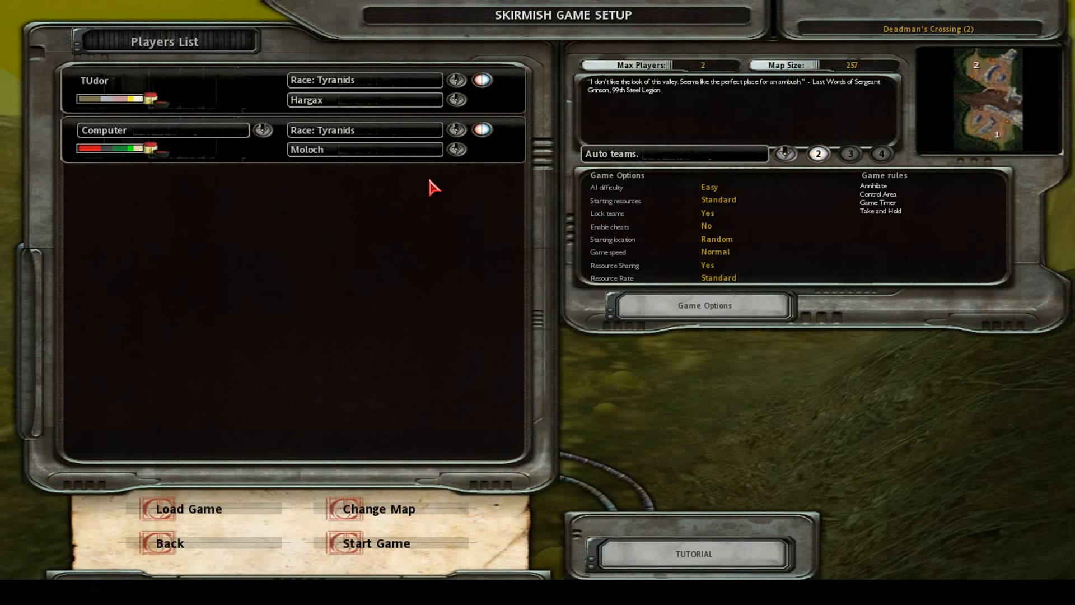
click(364, 80)
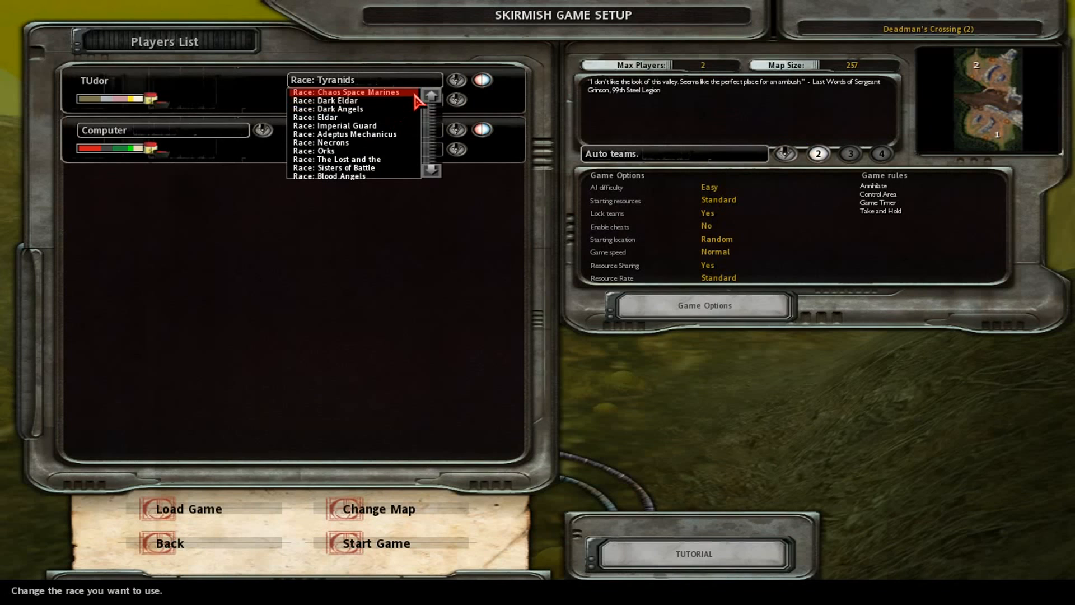
mouse_move(332, 101)
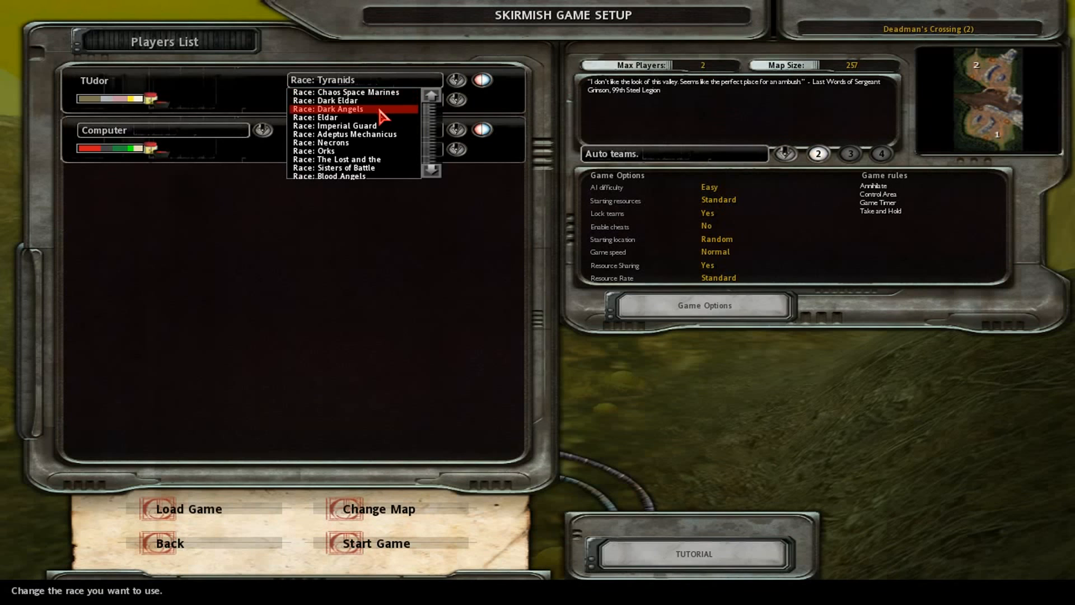
click(328, 109)
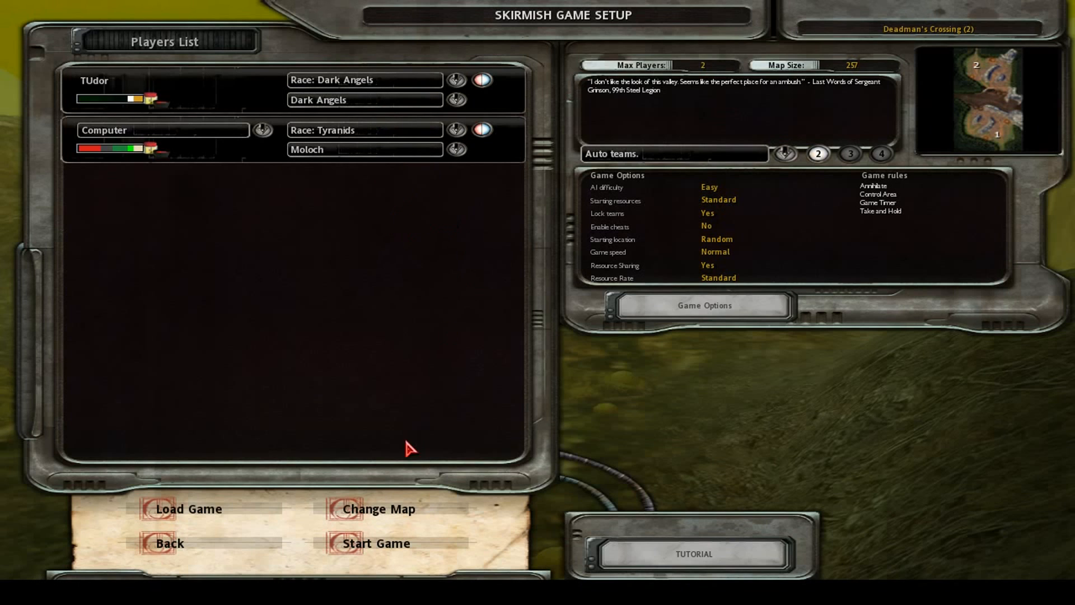
mouse_move(459, 569)
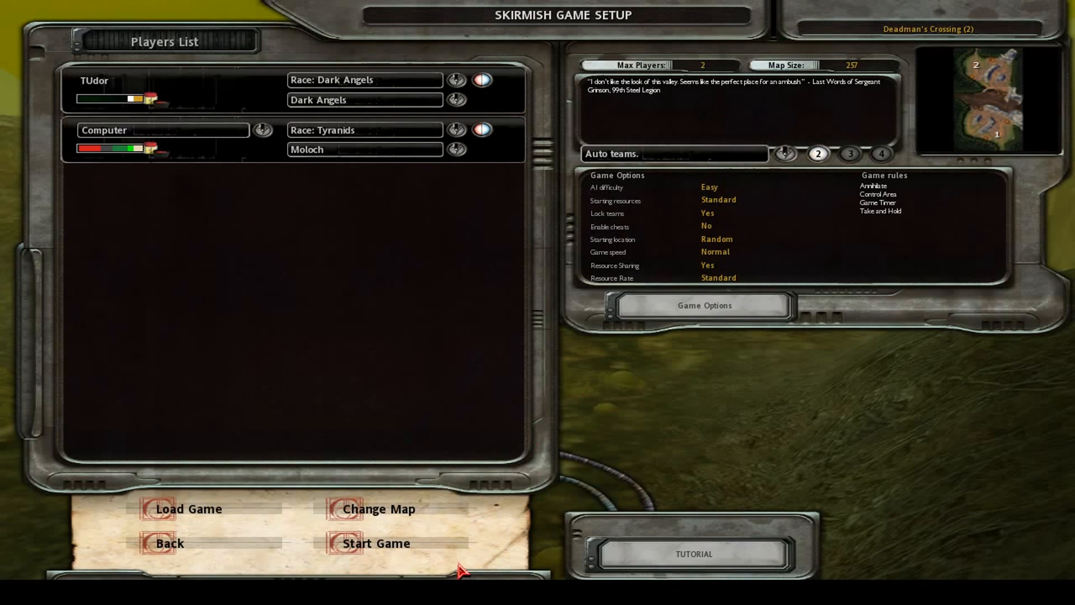
Step: Confirm Insane AI difficulty in the full Game Options
click(702, 305)
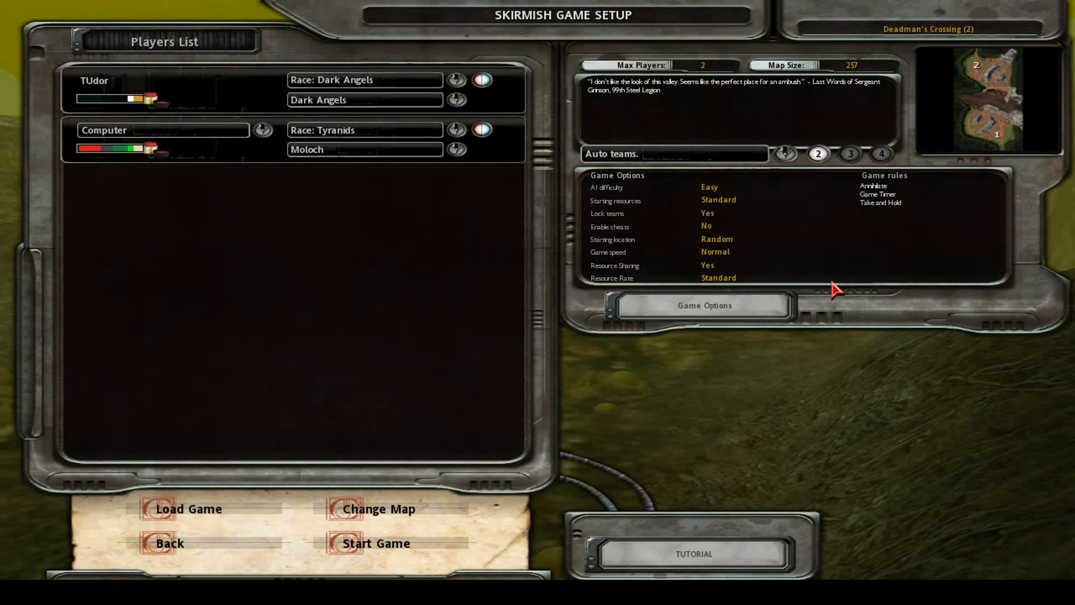
mouse_move(466, 456)
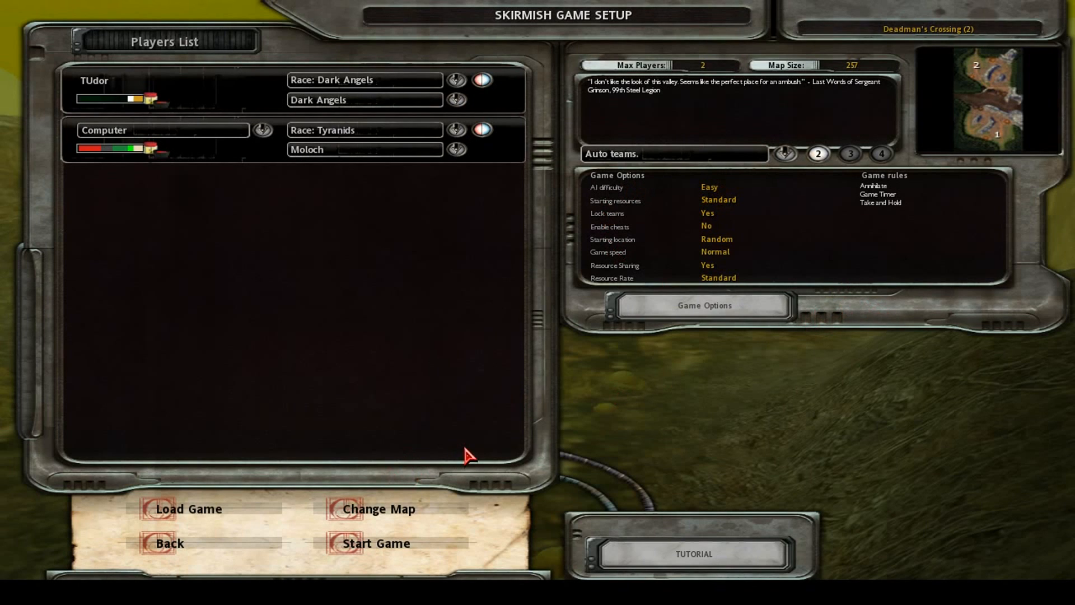
click(701, 304)
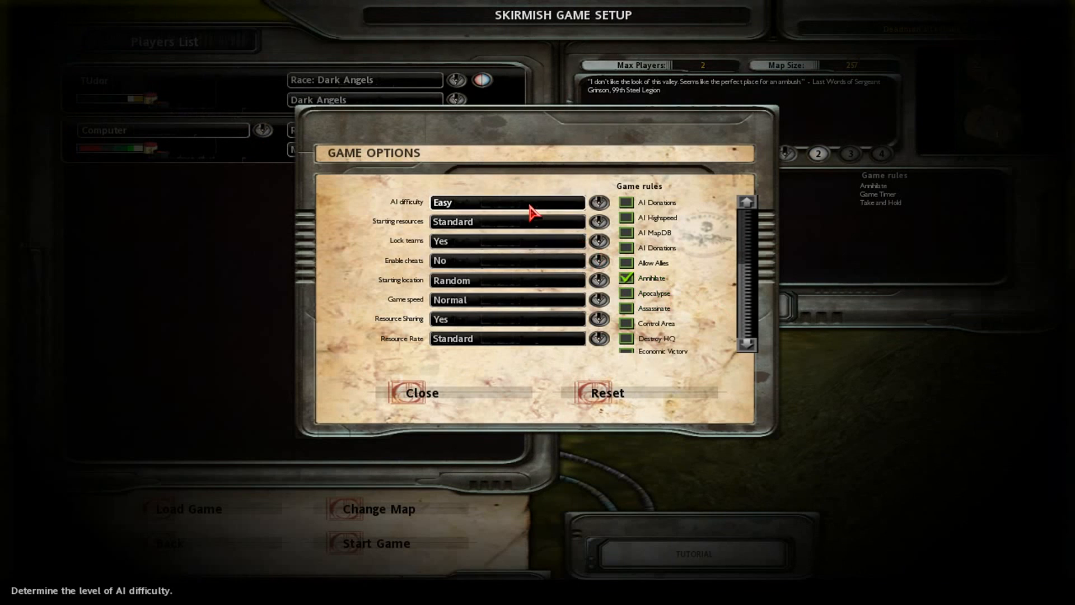
click(420, 393)
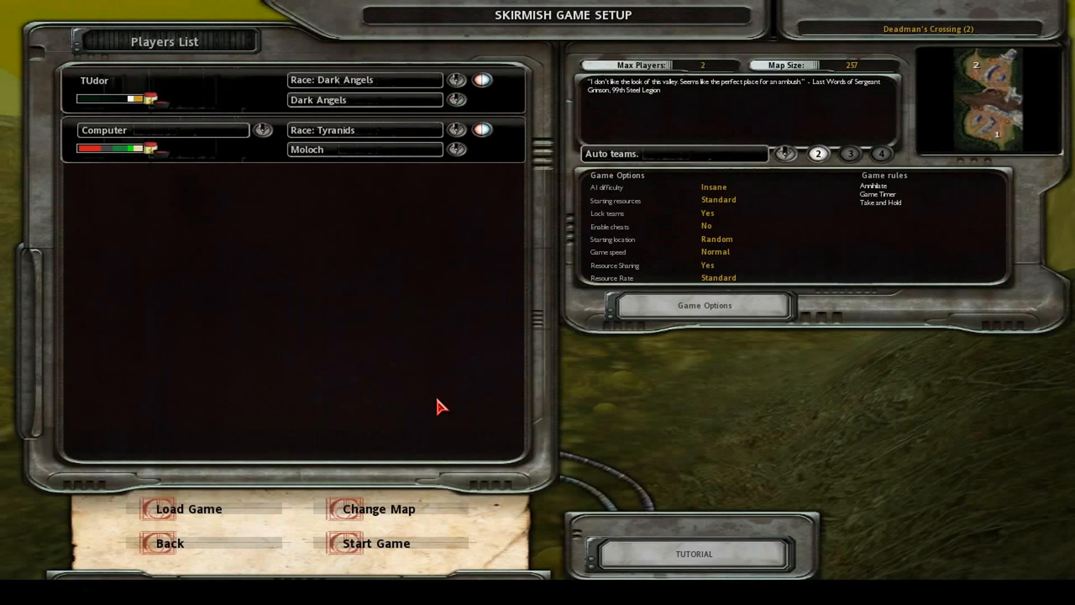
mouse_move(120, 226)
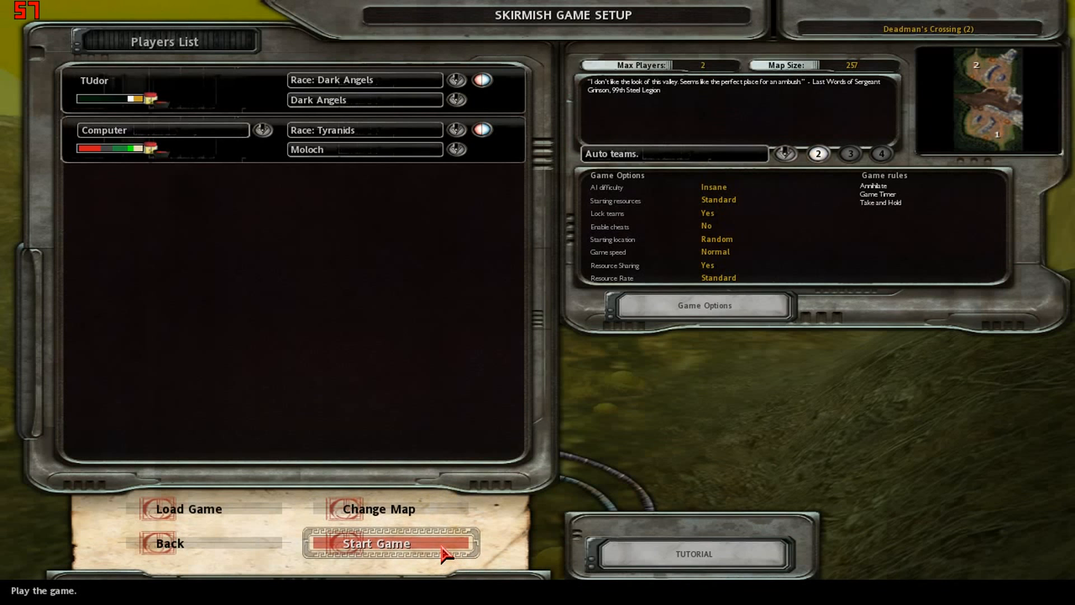
Step: Start the Dark Angels versus Tyranids skirmish on Deadman's Crossing
click(376, 542)
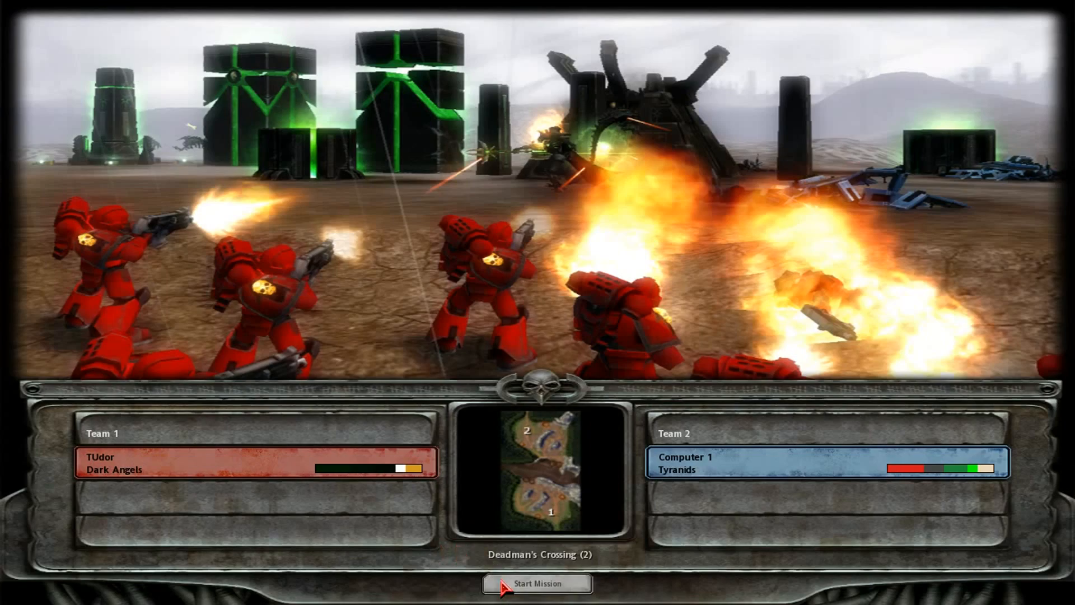
click(535, 583)
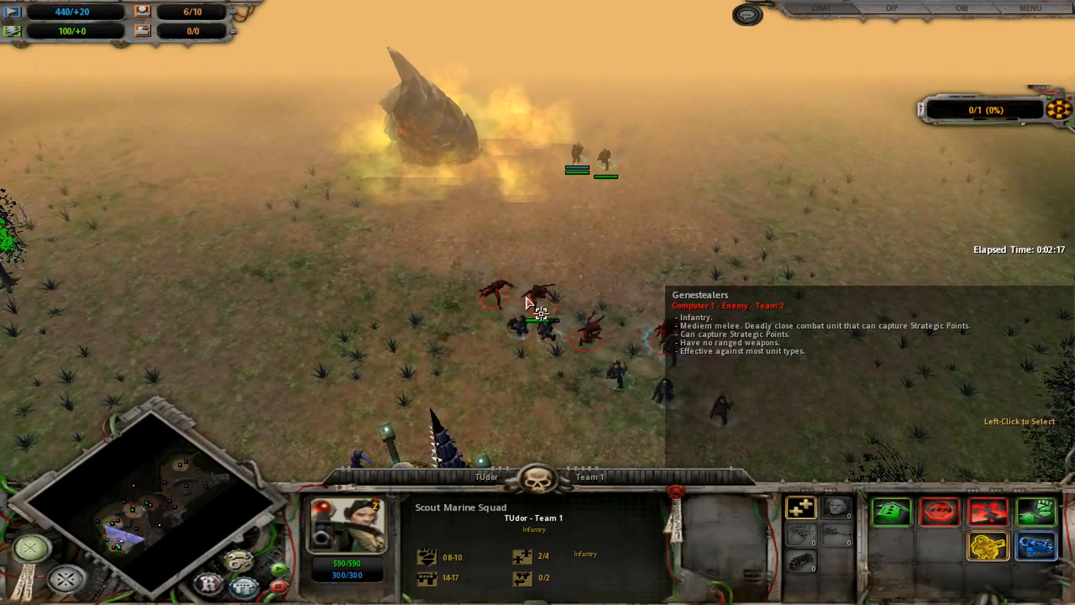
mouse_move(1030, 7)
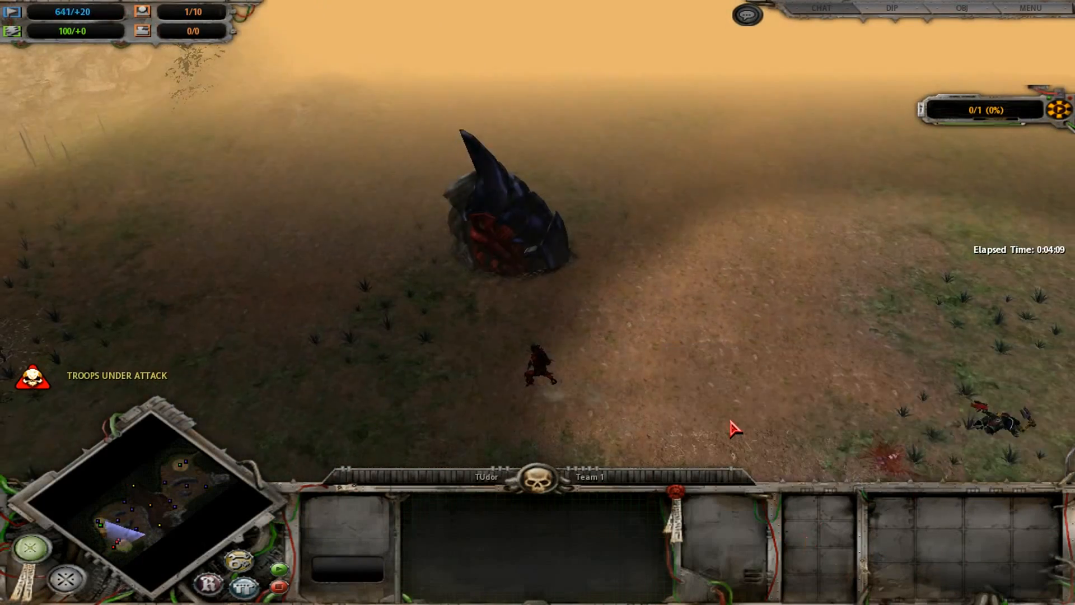
Step: Send the Scout Marine Squad against the Tyranids near their spore structure
click(508, 213)
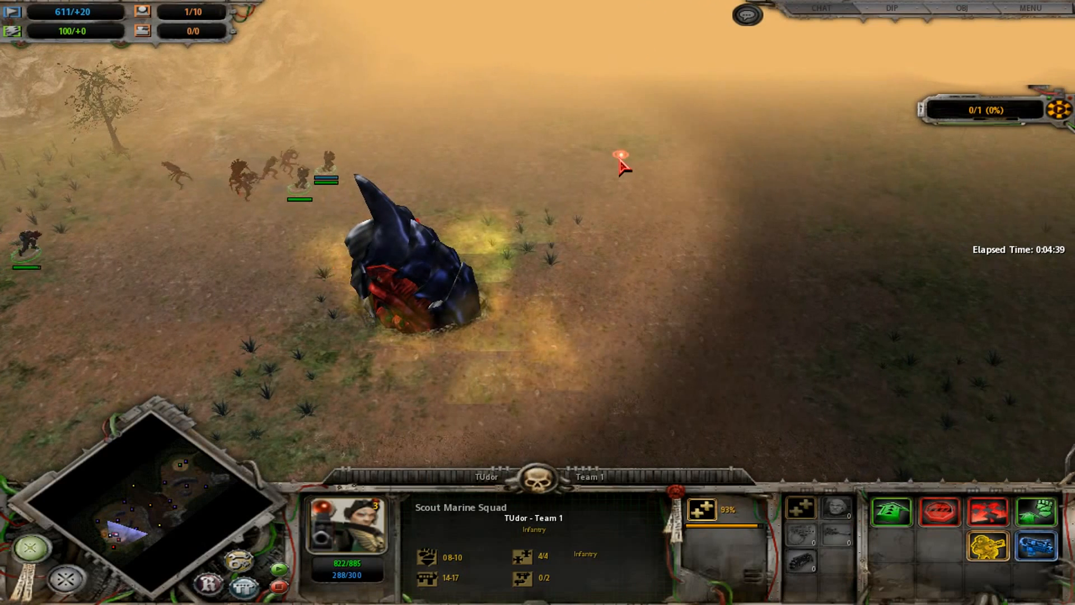
mouse_move(454, 271)
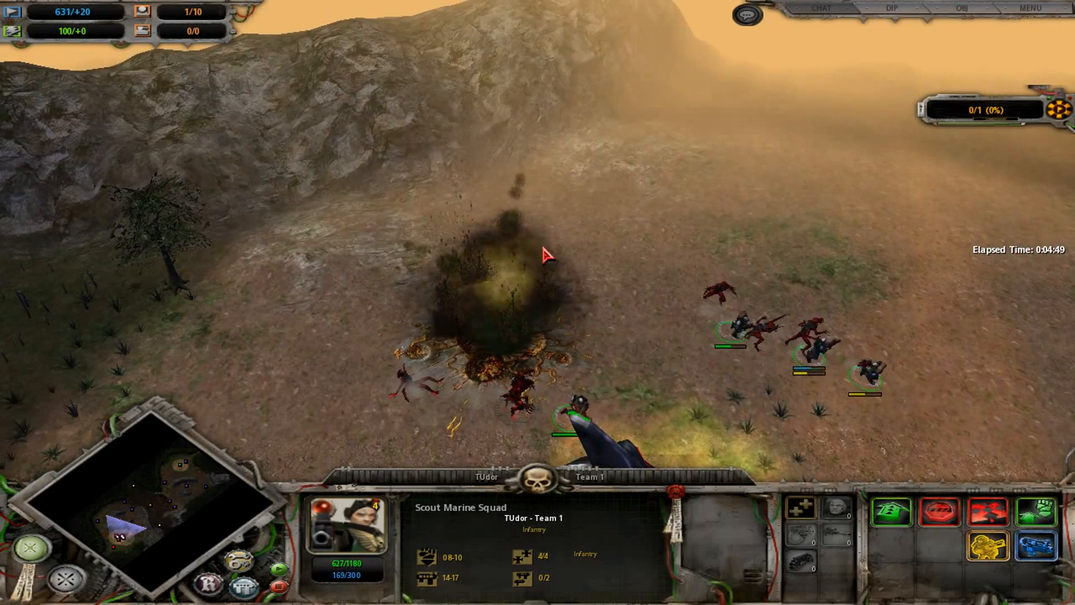
mouse_move(985, 546)
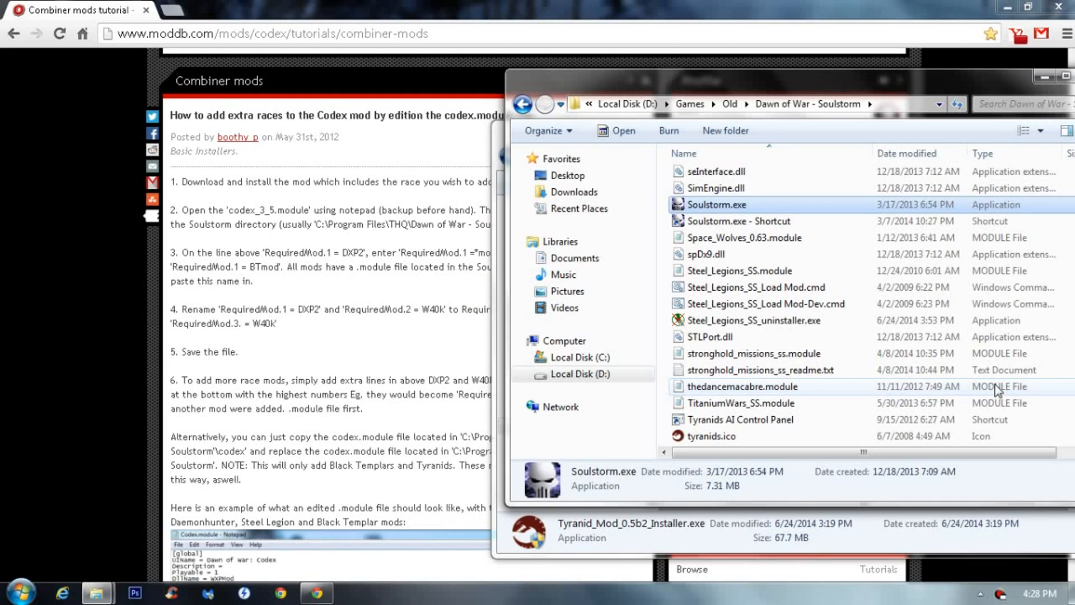
Step: Use Edit on codex_3_5.module in the Soulstorm folder to bring it up in Notepad
click(757, 287)
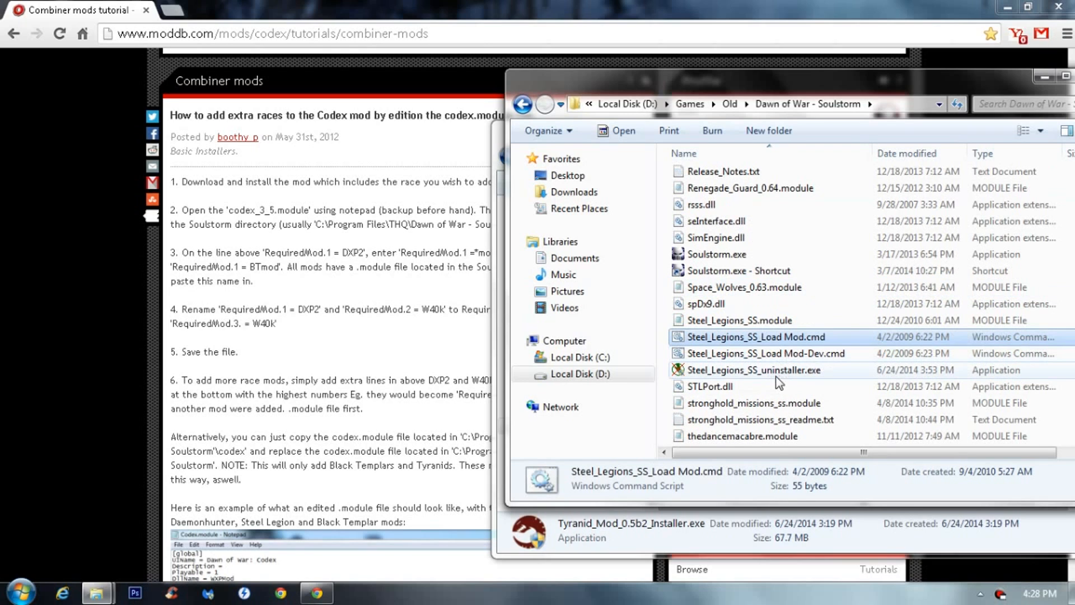
click(704, 303)
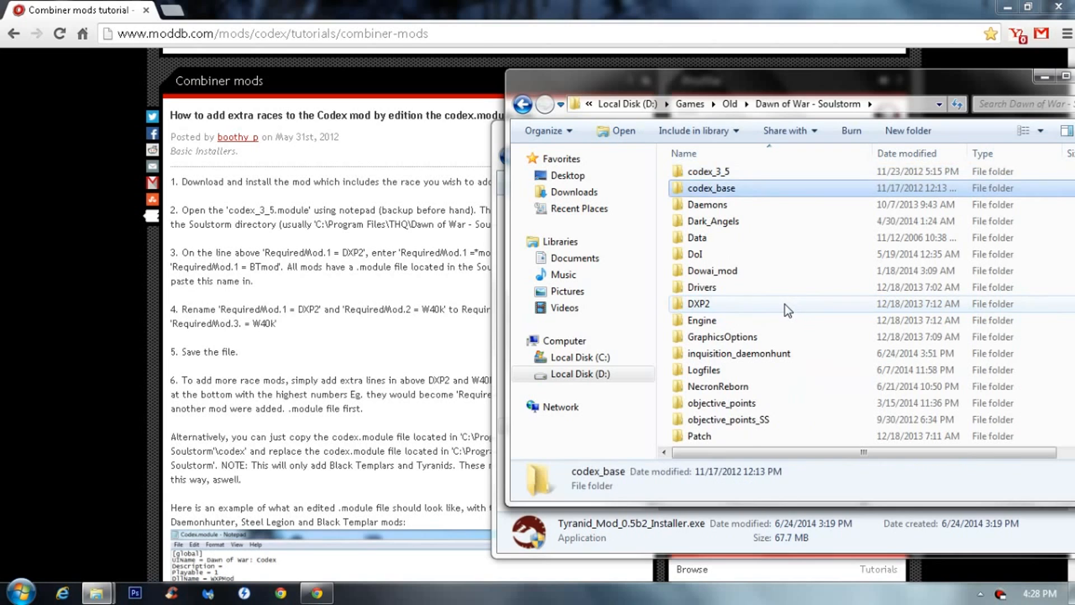
right_click(708, 172)
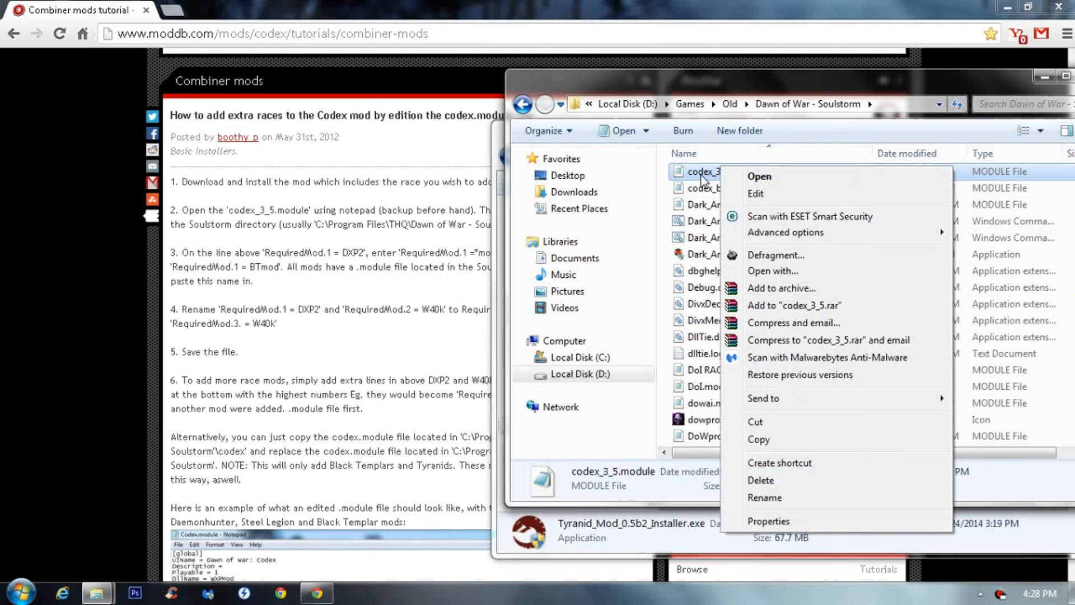
click(758, 176)
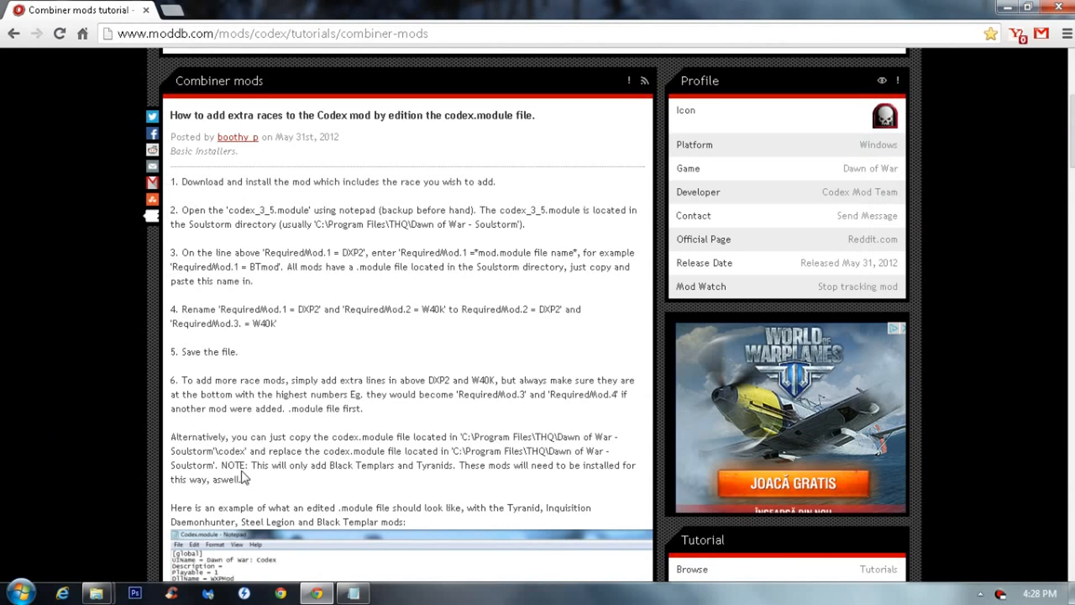
Step: Scroll the ModDB tutorial down to its example edited module file with six RequiredMod entries
scroll(down, 3)
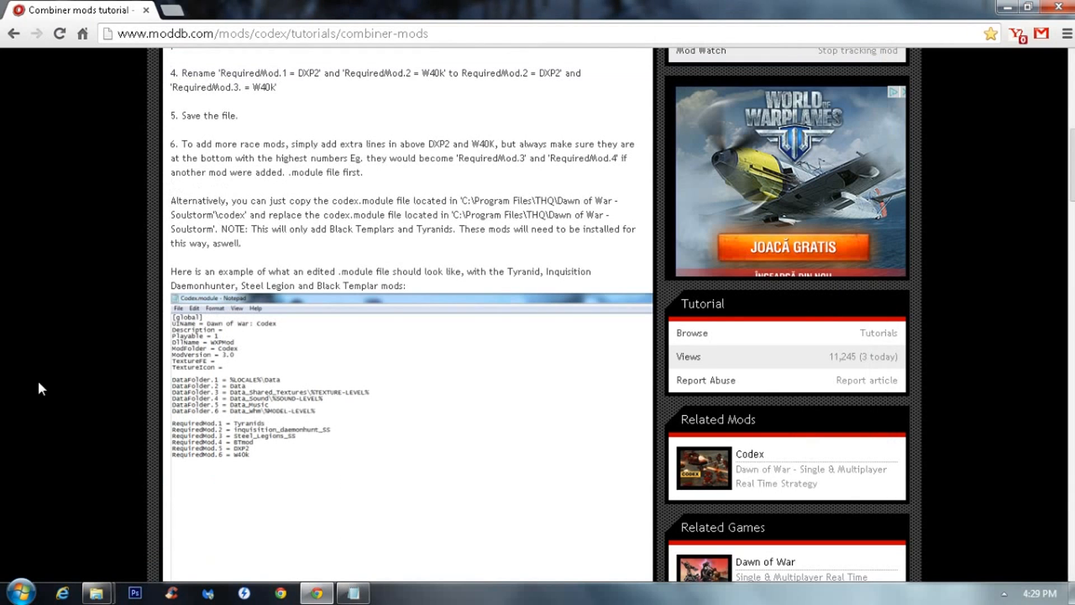
mouse_move(267, 444)
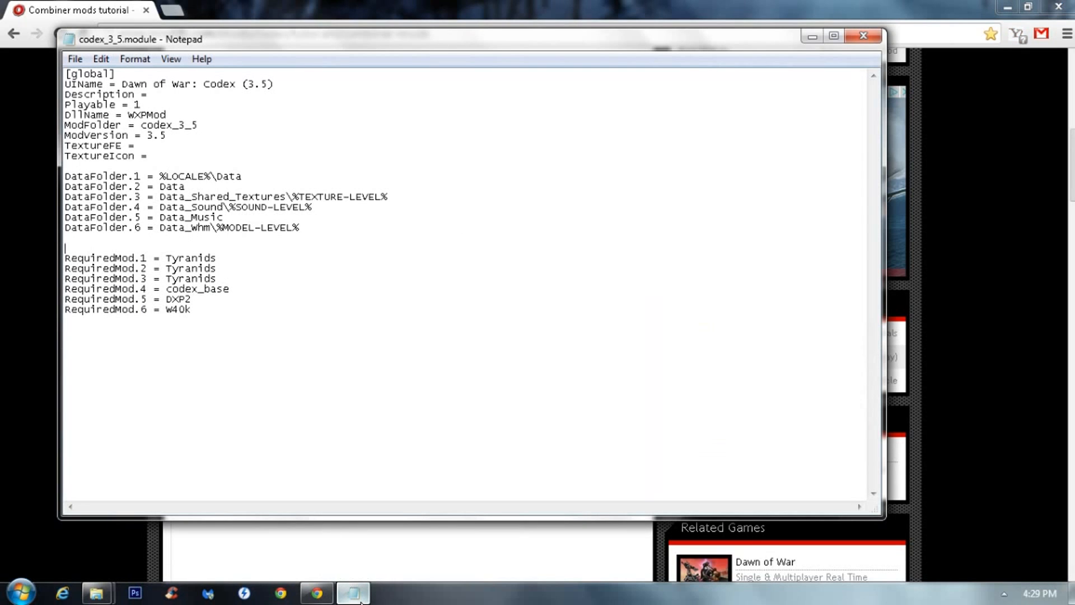
mouse_move(97, 593)
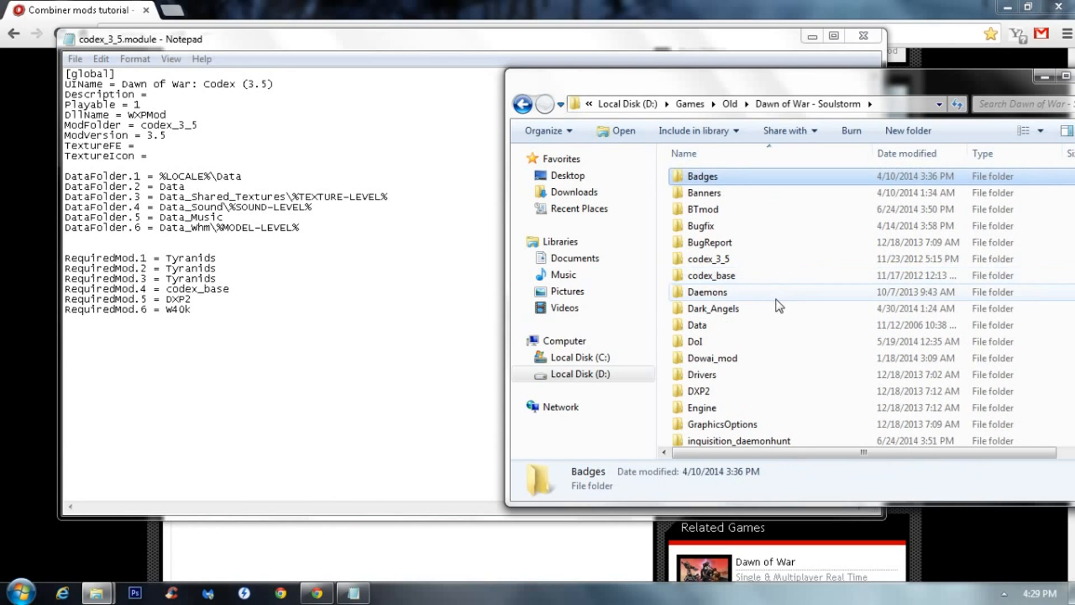
Step: Replace Tyranids on the RequiredMod.2 line with inquisition_daemonhunt_SS
right_click(754, 188)
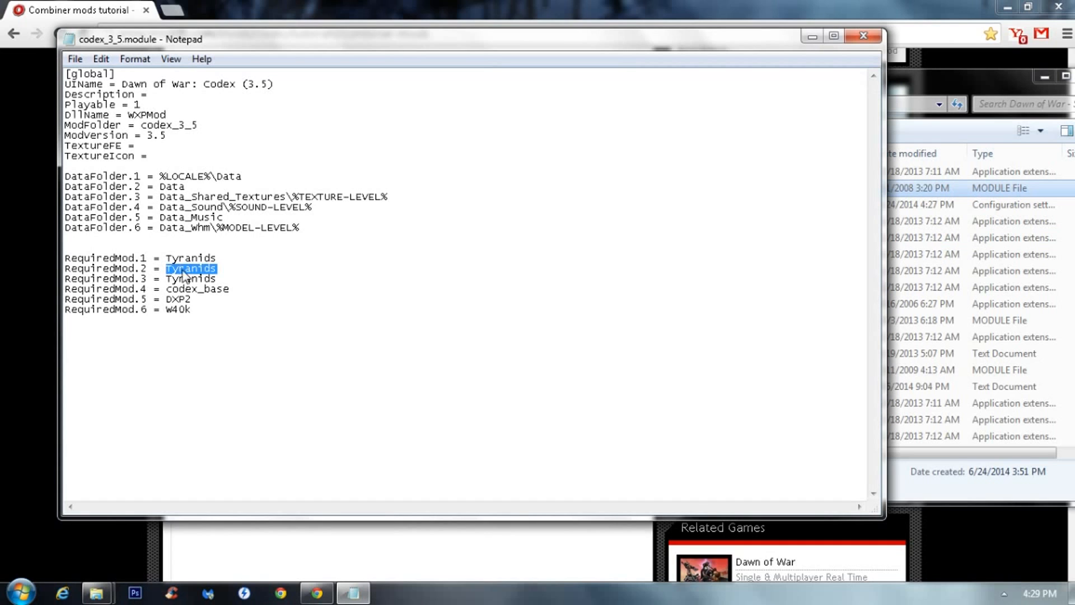
text(inquisition_daemonhunt_ss)
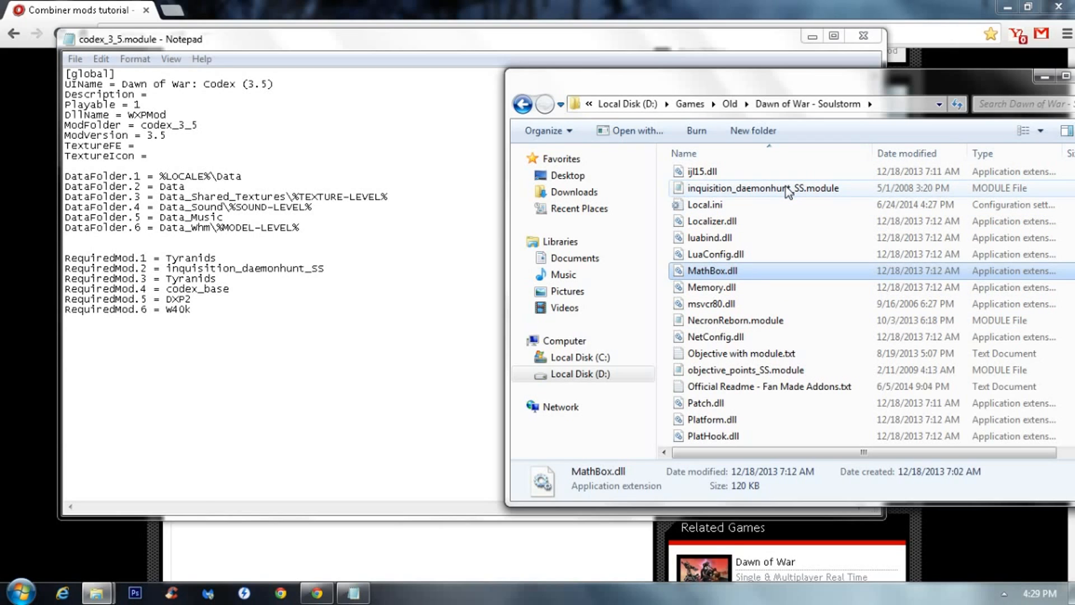
Step: Locate BTmod.module in the Soulstorm folder listing
click(735, 320)
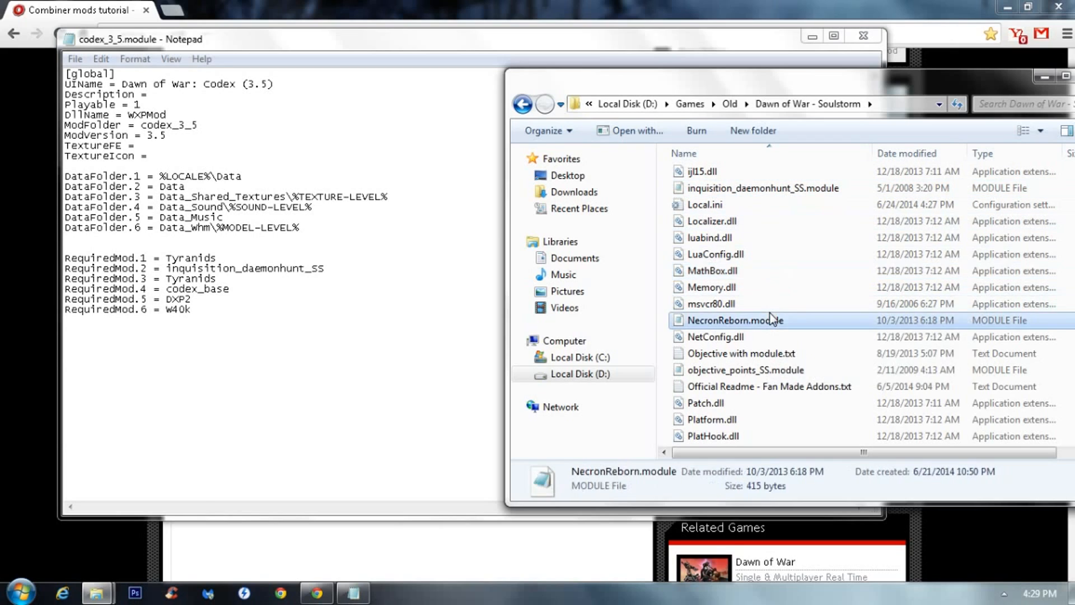
scroll(down, 3)
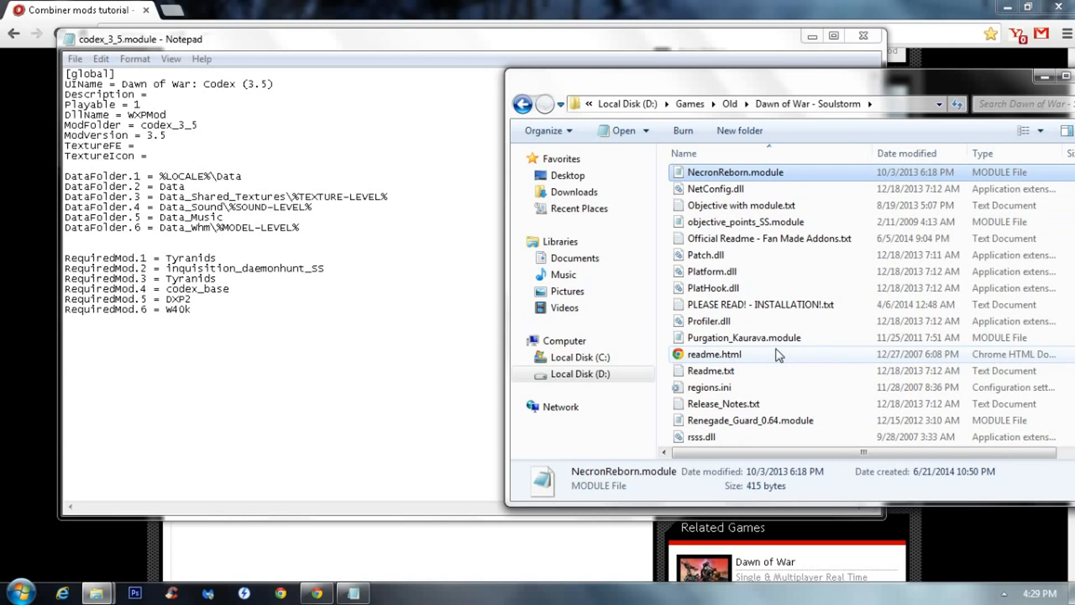
scroll(down, 3)
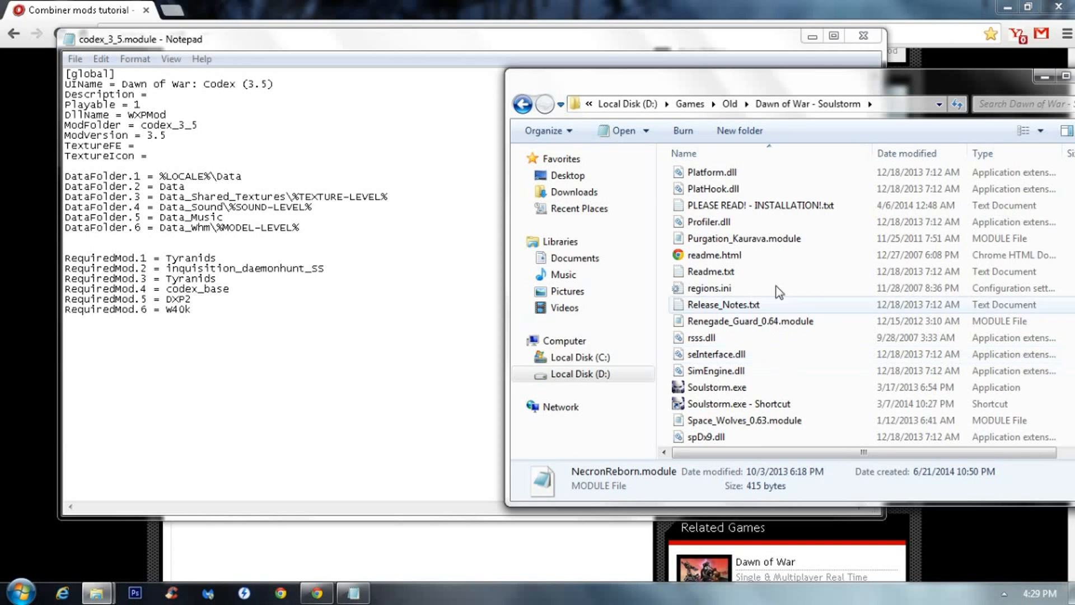
click(710, 271)
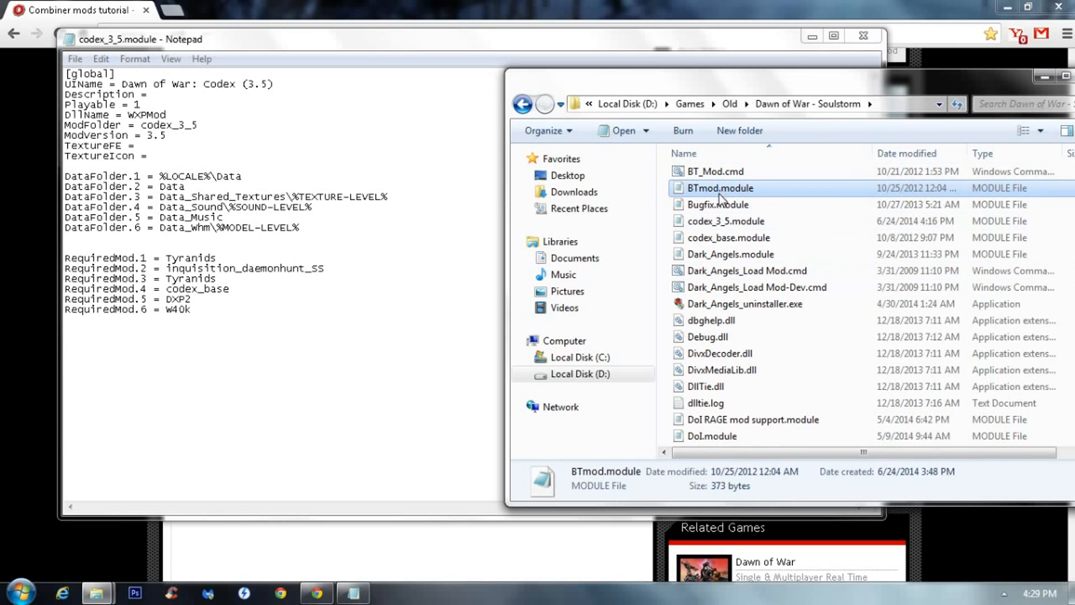
Step: Copy 'BTmod' from the file name and paste it over Tyranids on RequiredMod.1
click(720, 189)
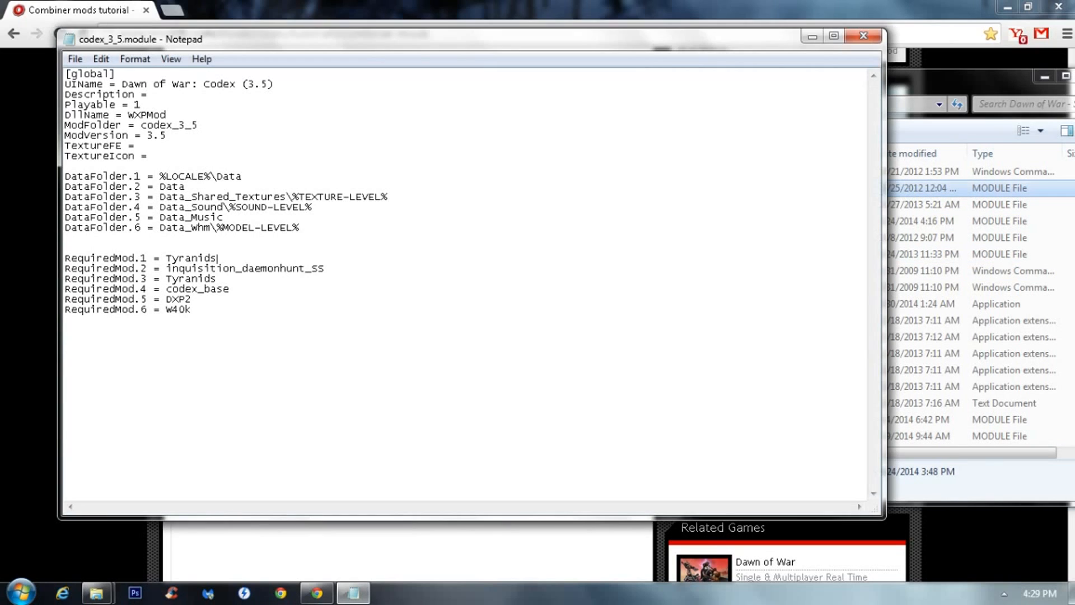
right_click(192, 258)
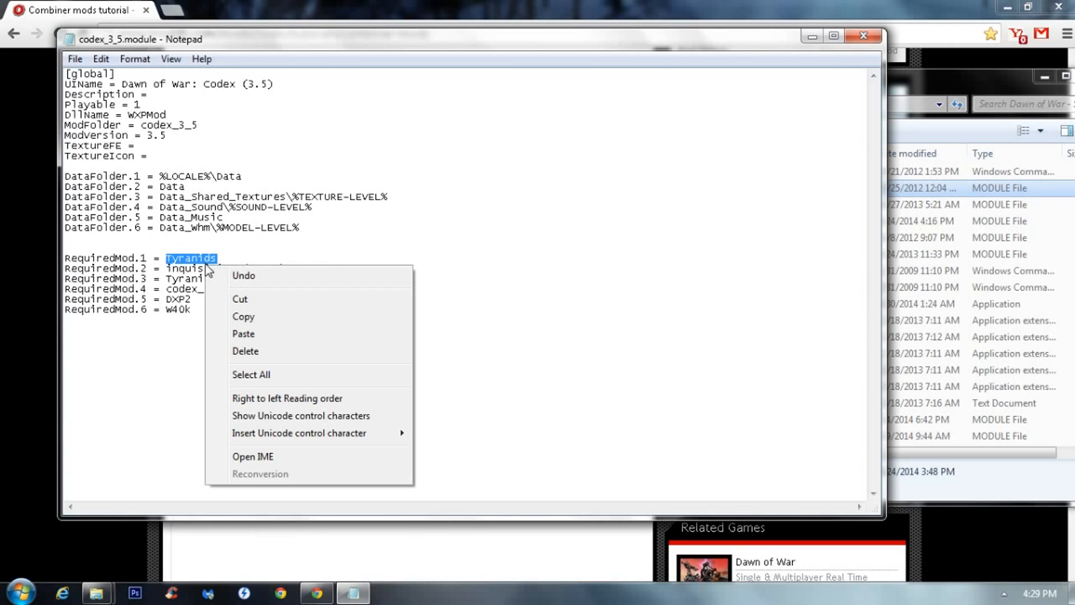
right_click(714, 189)
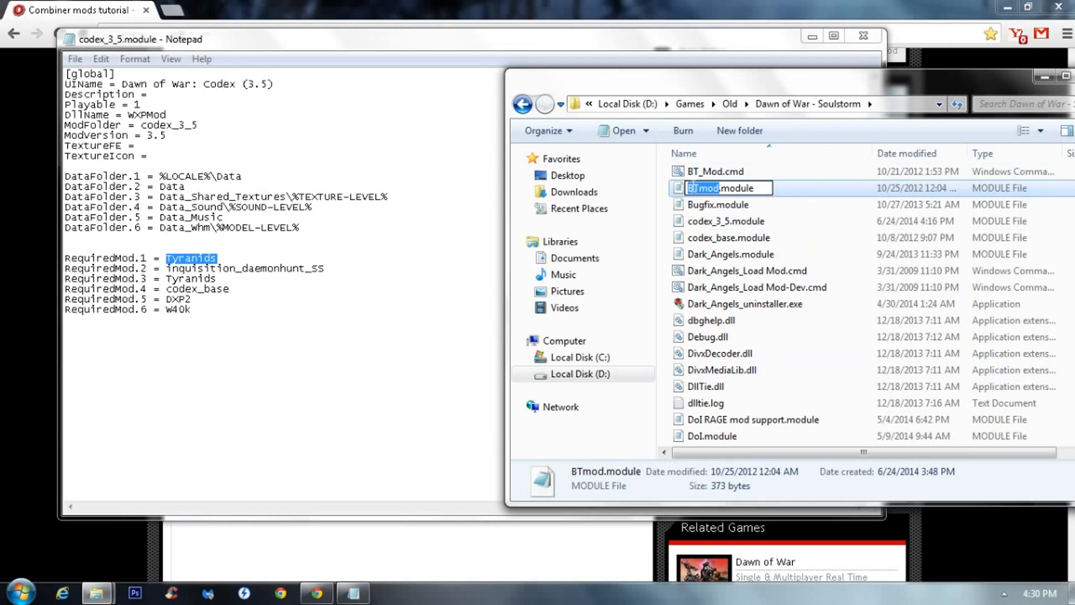
right_click(192, 258)
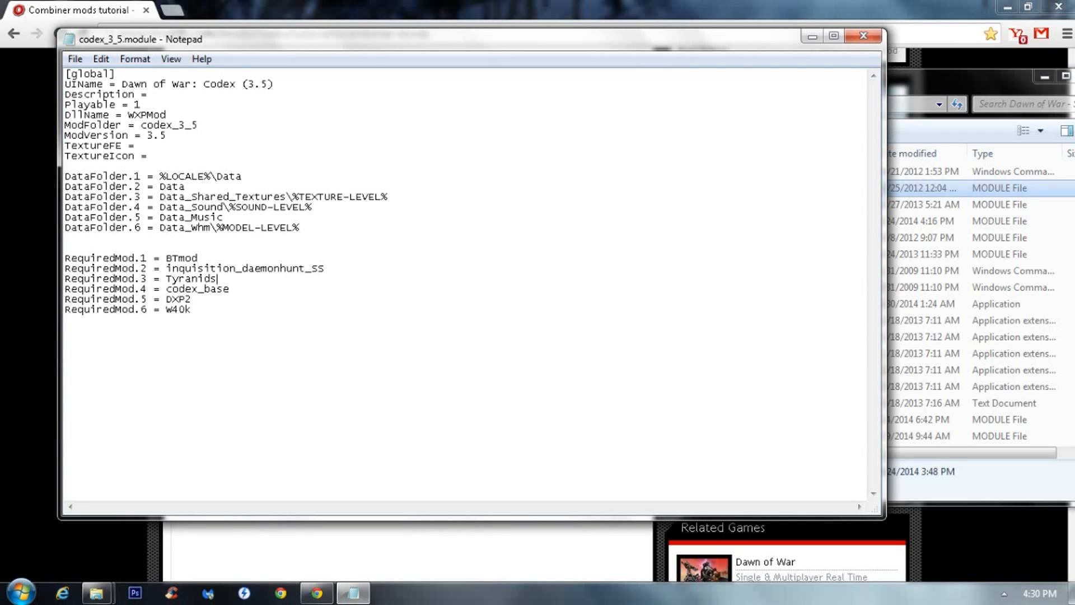
Step: Duplicate a RequiredMod line at the top and copy the Steel_Legions_SS module name from Explorer
triple_click(136, 279)
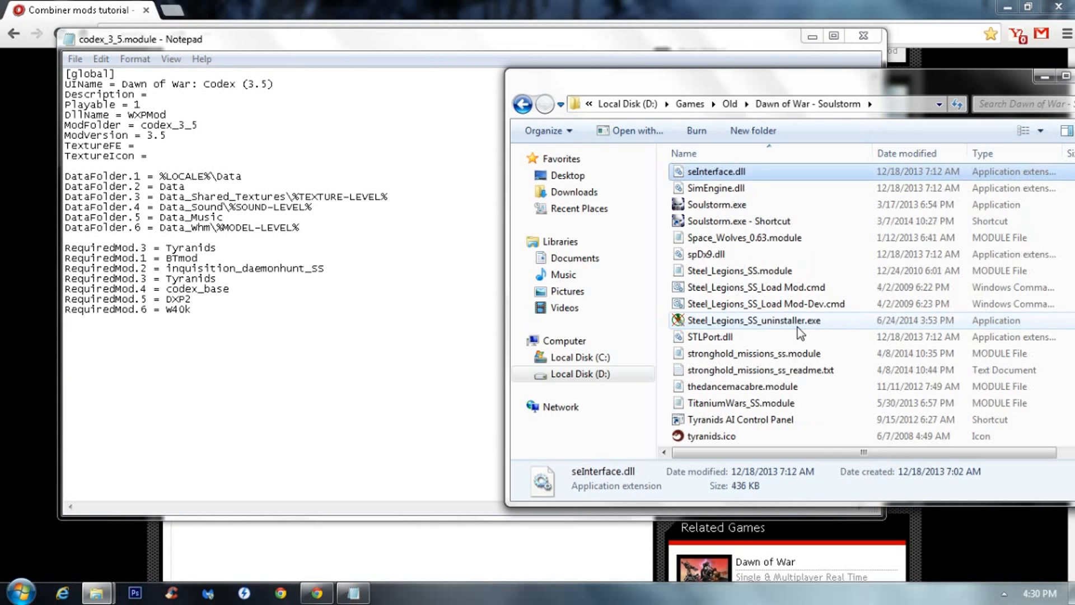
right_click(739, 270)
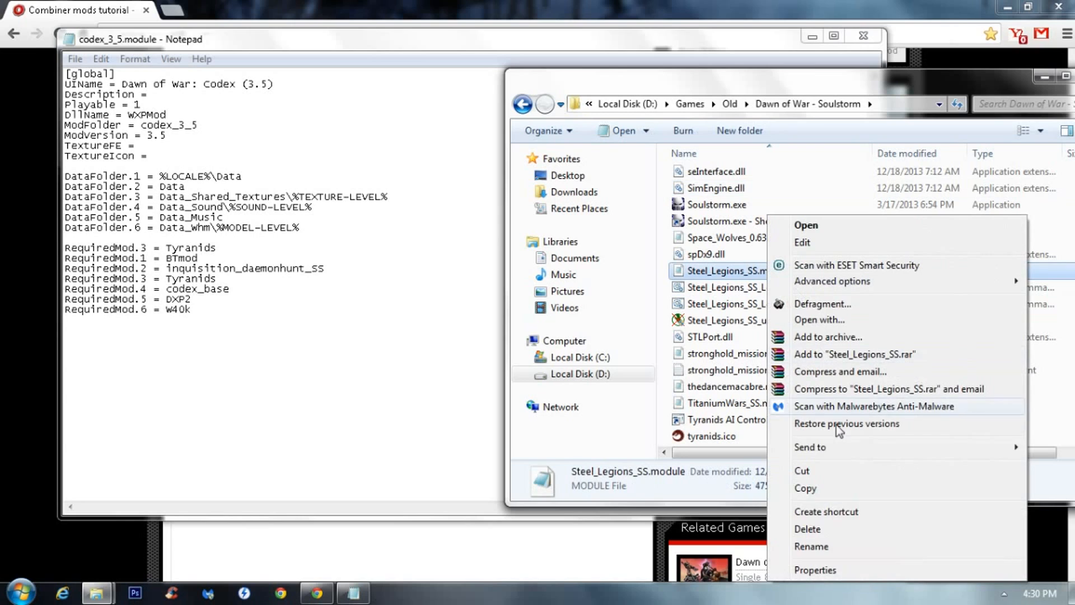
click(811, 546)
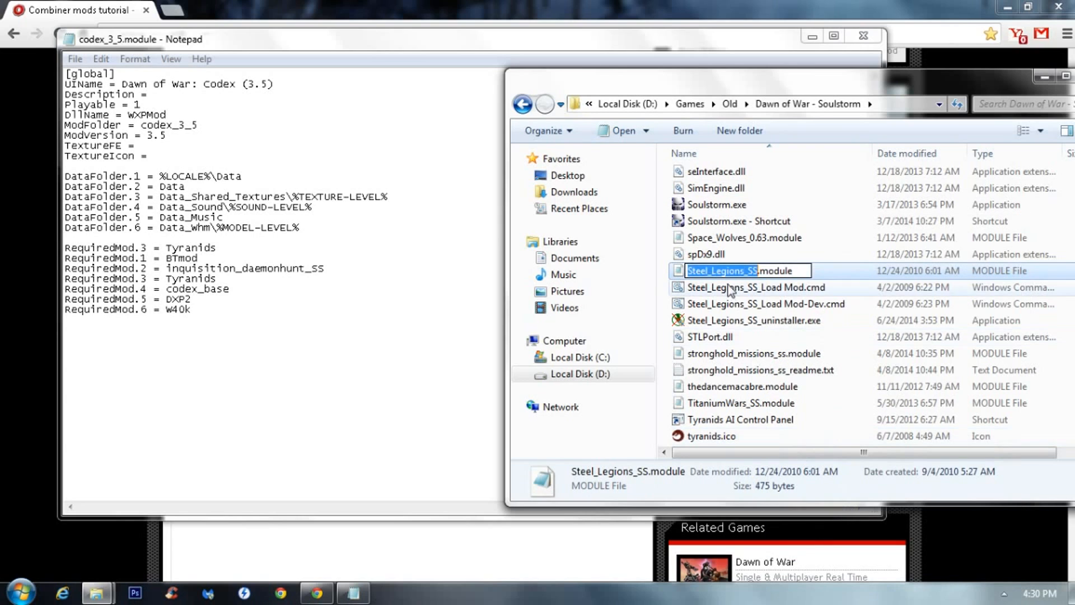
click(753, 320)
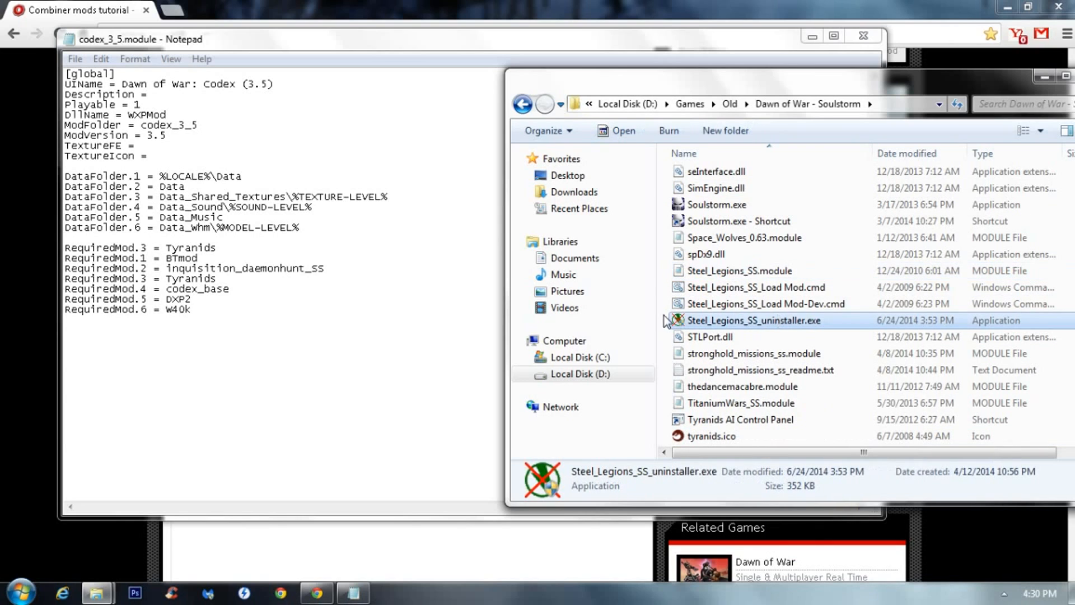
Step: Set the new top required-mod line to Steel_Legions_SS
double_click(200, 248)
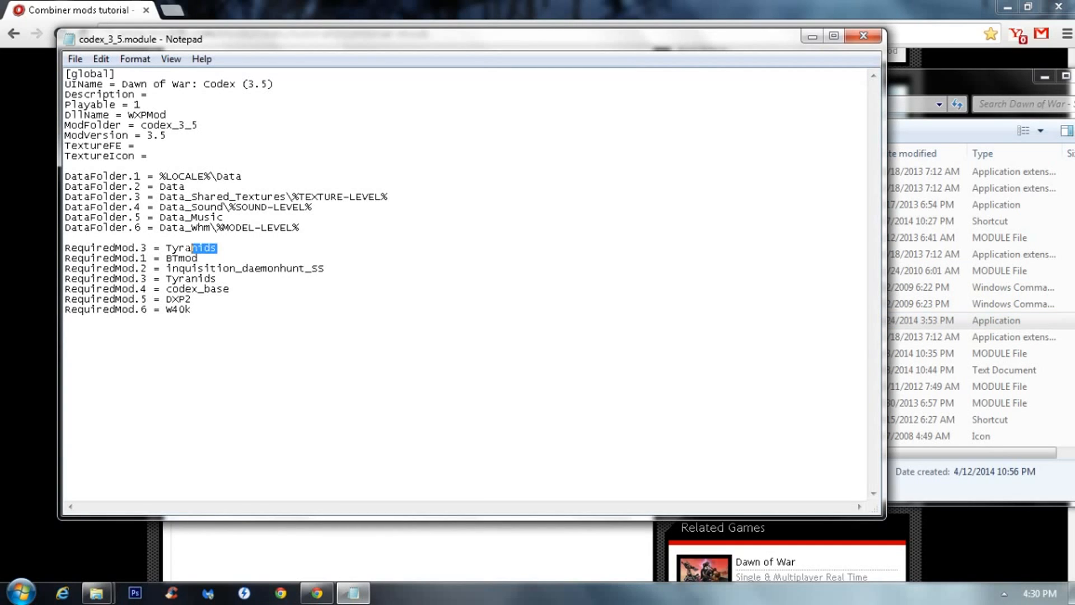
text(Steel_Legions_SS)
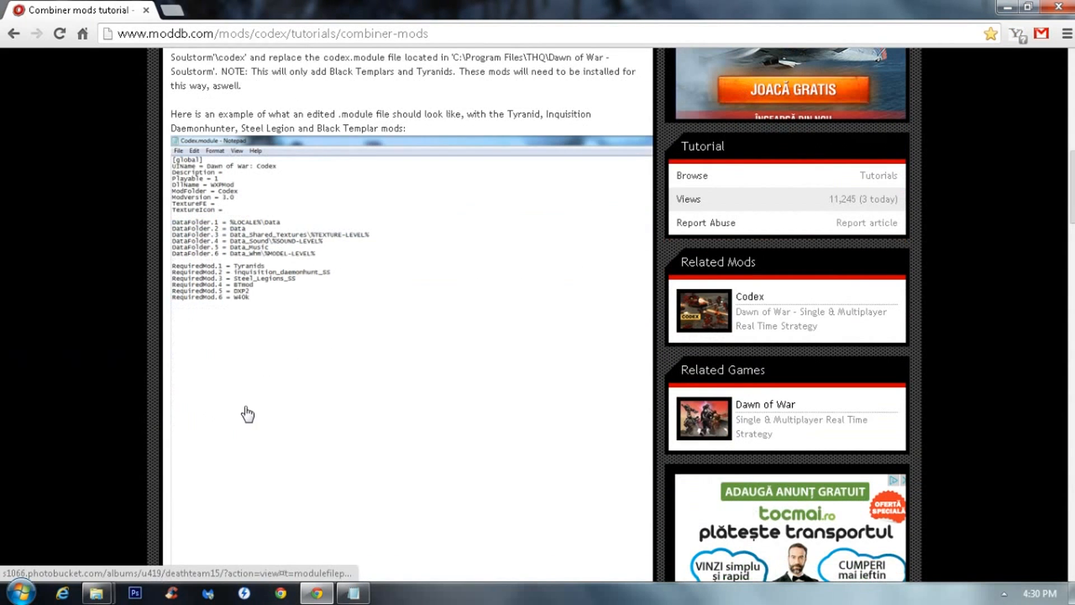
mouse_move(251, 291)
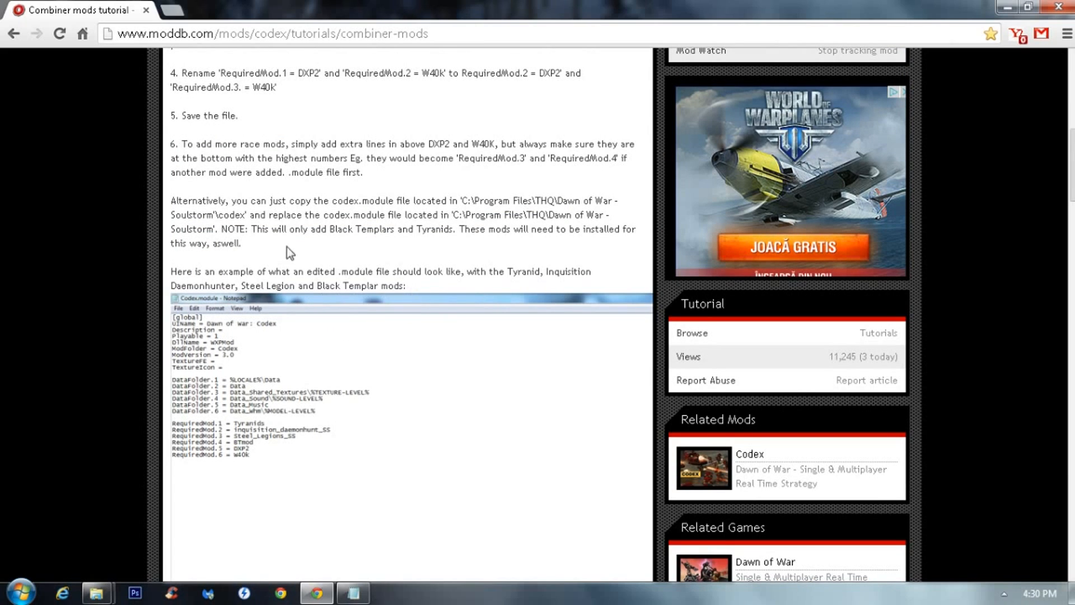
mouse_move(418, 245)
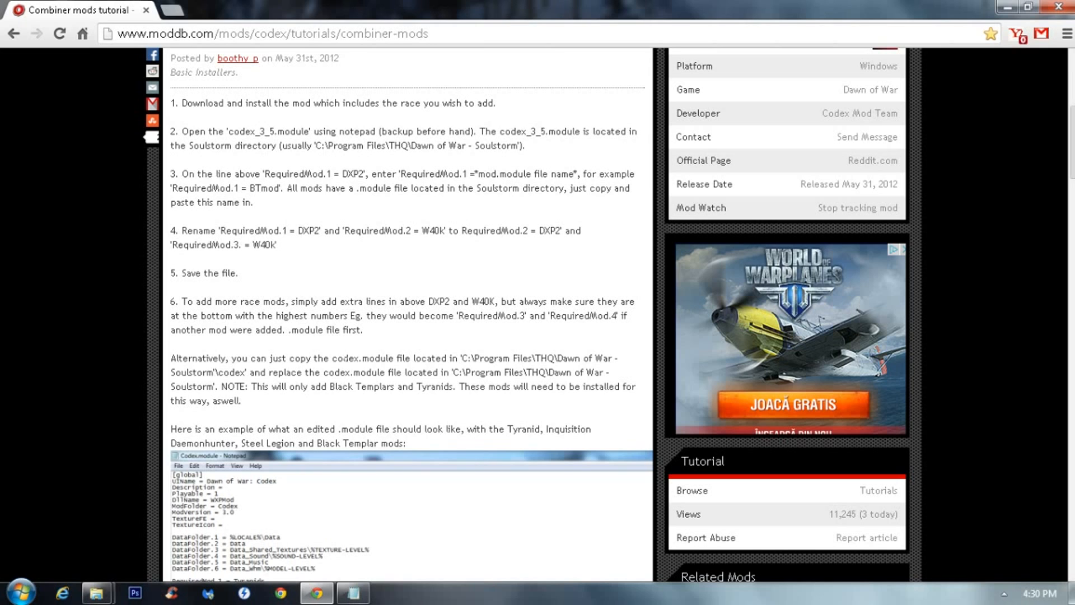
Step: Scroll the tutorial back to the example module listing Tyranids, Inquisition, Steel Legion and Black Templar mods
scroll(down, 3)
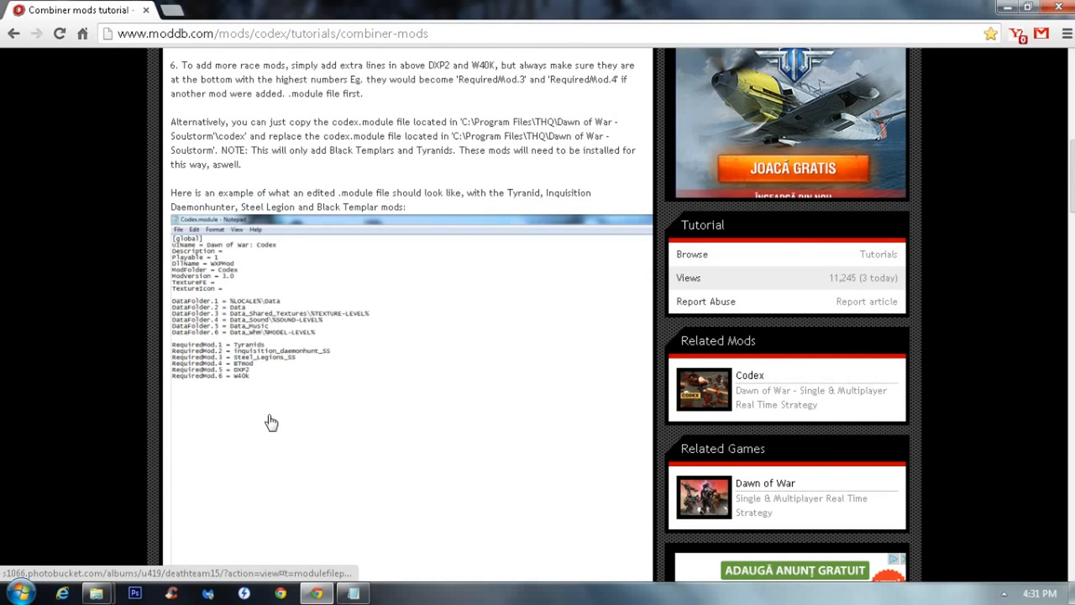
mouse_move(284, 437)
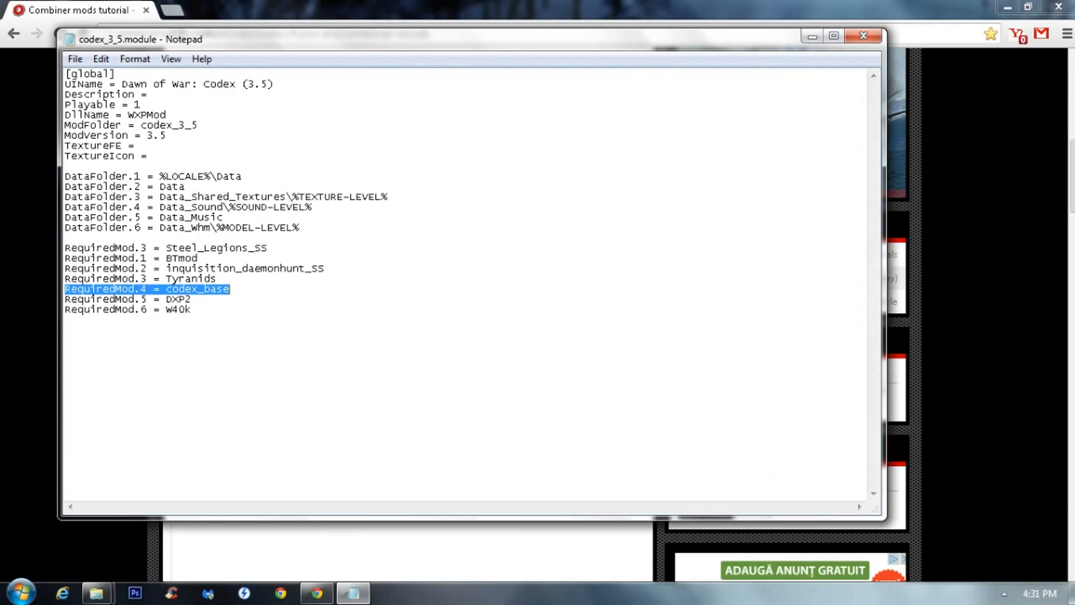
Step: Delete the codex_base line, renumber RequiredMod 1–6, and close codex_3_5.module
key(Delete)
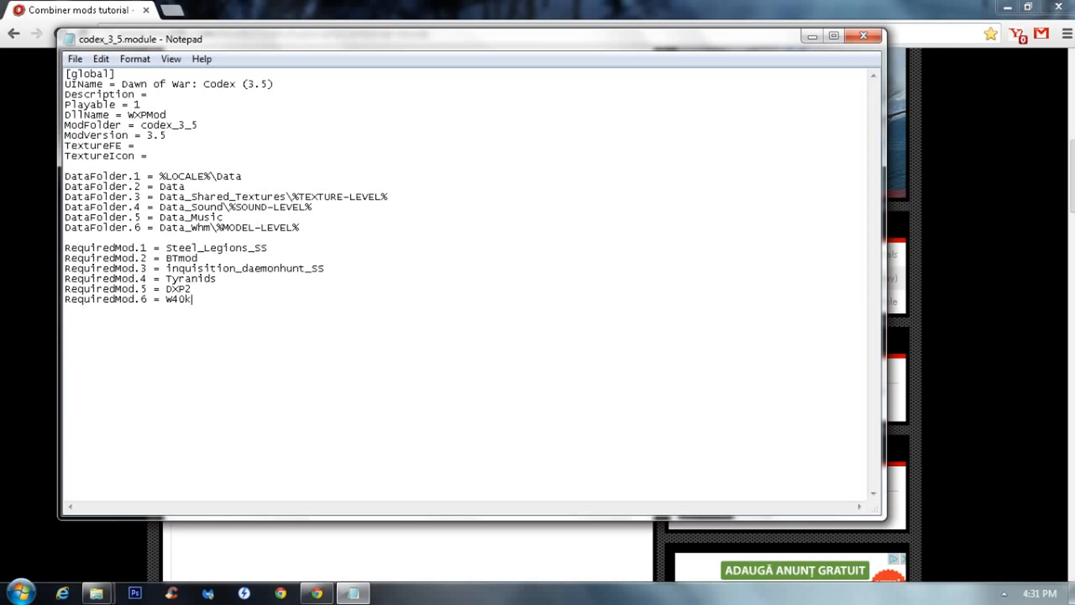
click(101, 58)
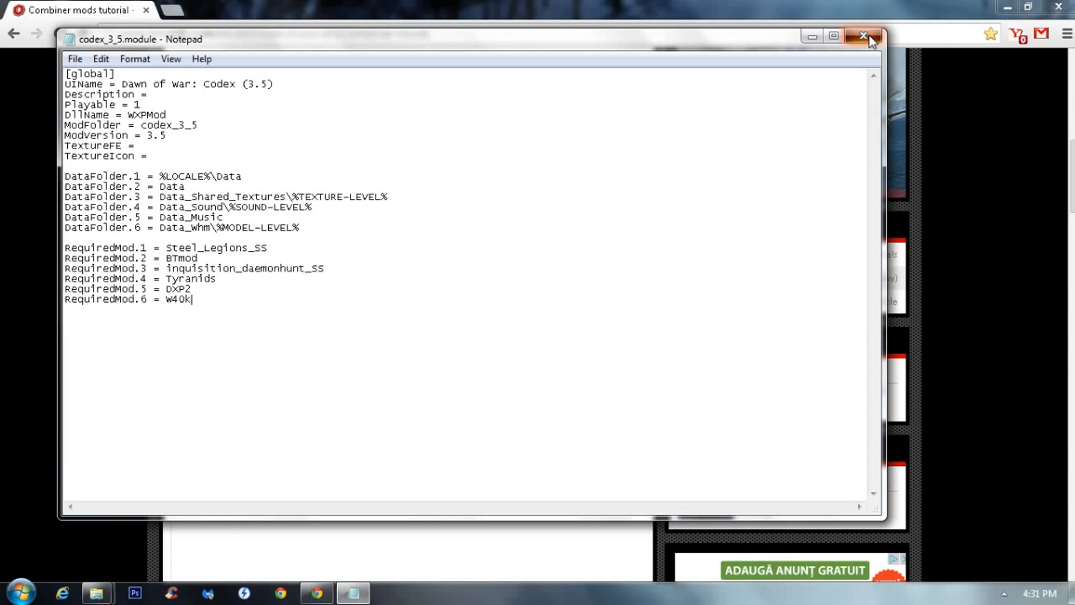
click(862, 35)
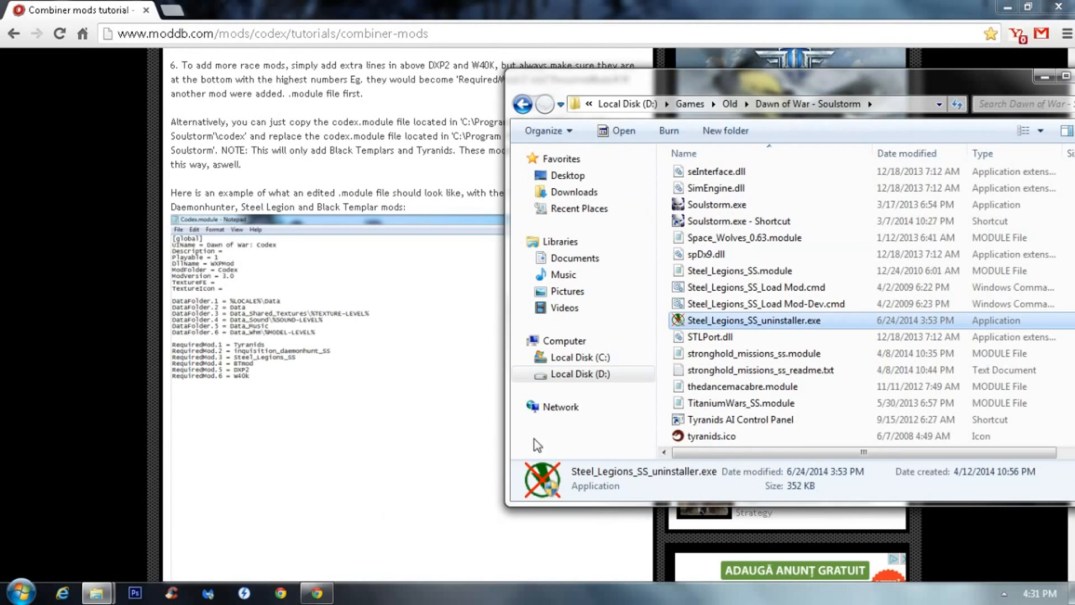
Step: Launch Soulstorm.exe from the Dawn of War - Soulstorm folder
click(717, 203)
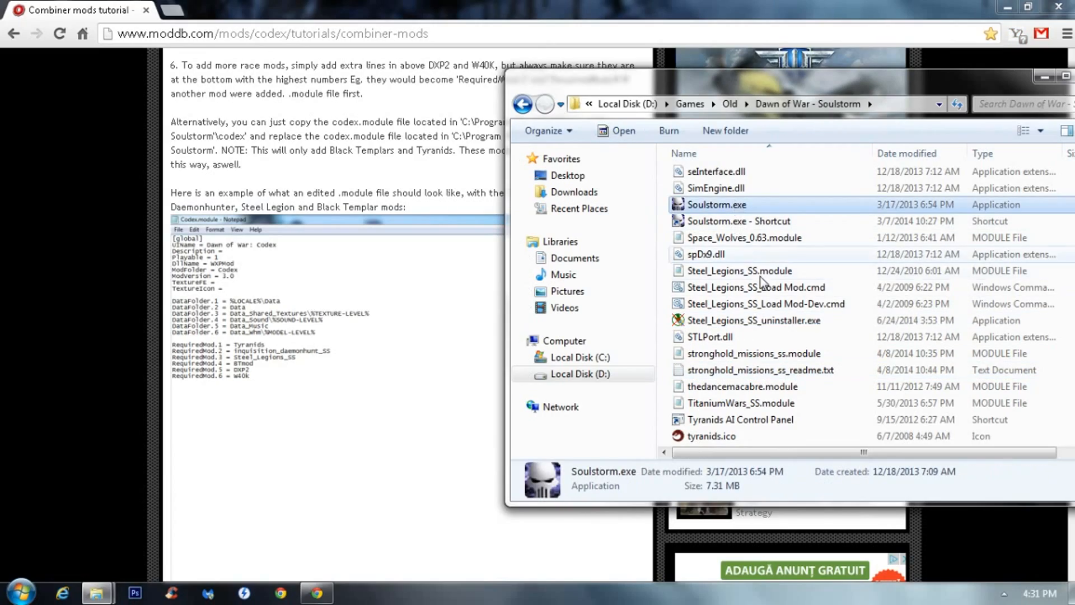
double_click(717, 204)
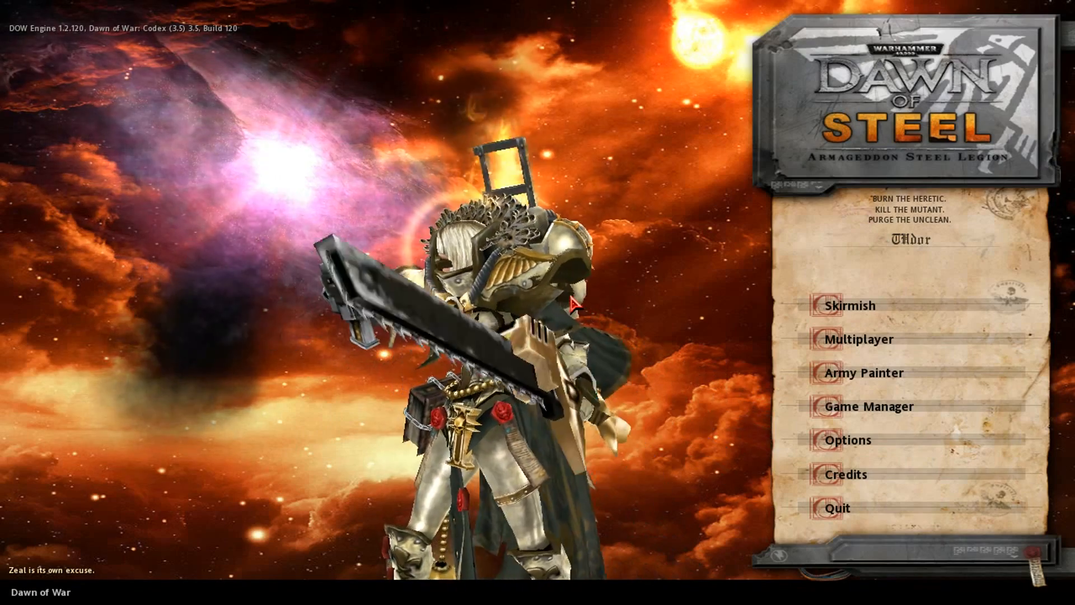
mouse_move(862, 372)
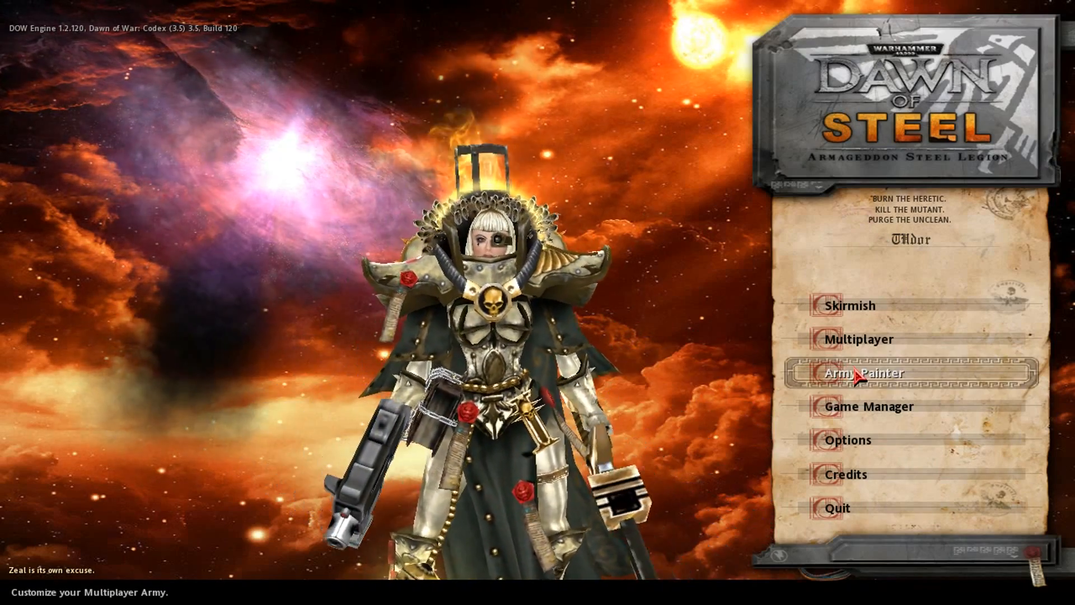
Step: Preview Steel Legion and Black Templars units, including Sword Brethren Terminator, in Army Painter
click(865, 371)
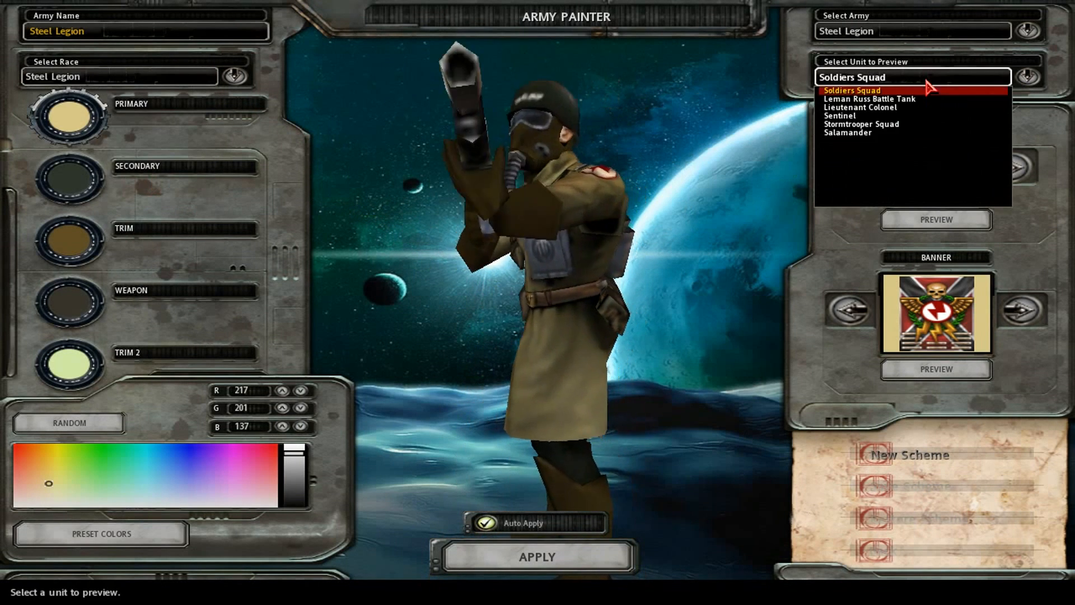
click(859, 108)
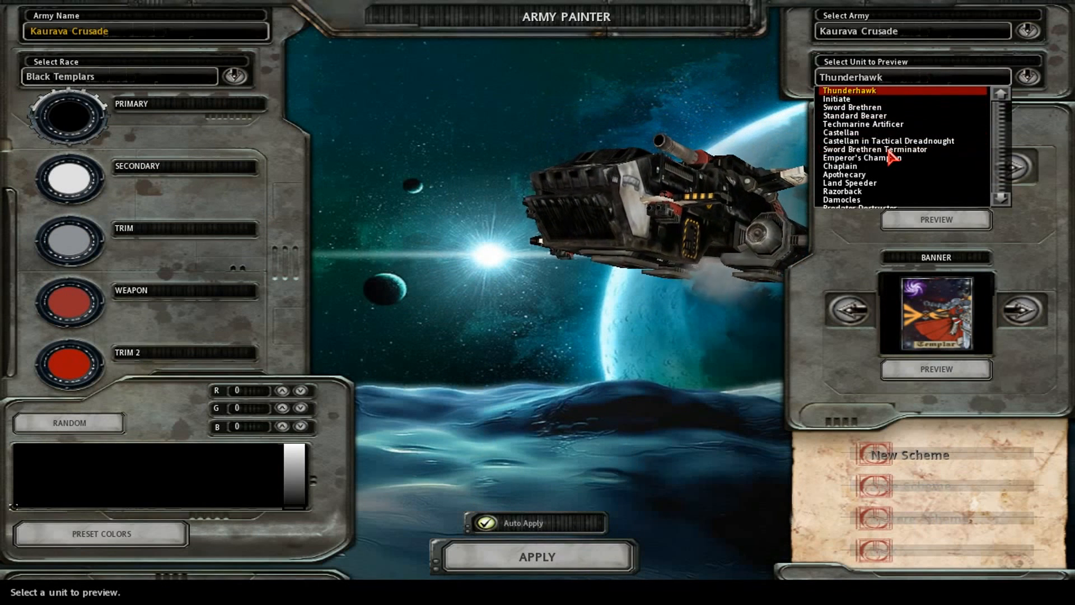
click(874, 149)
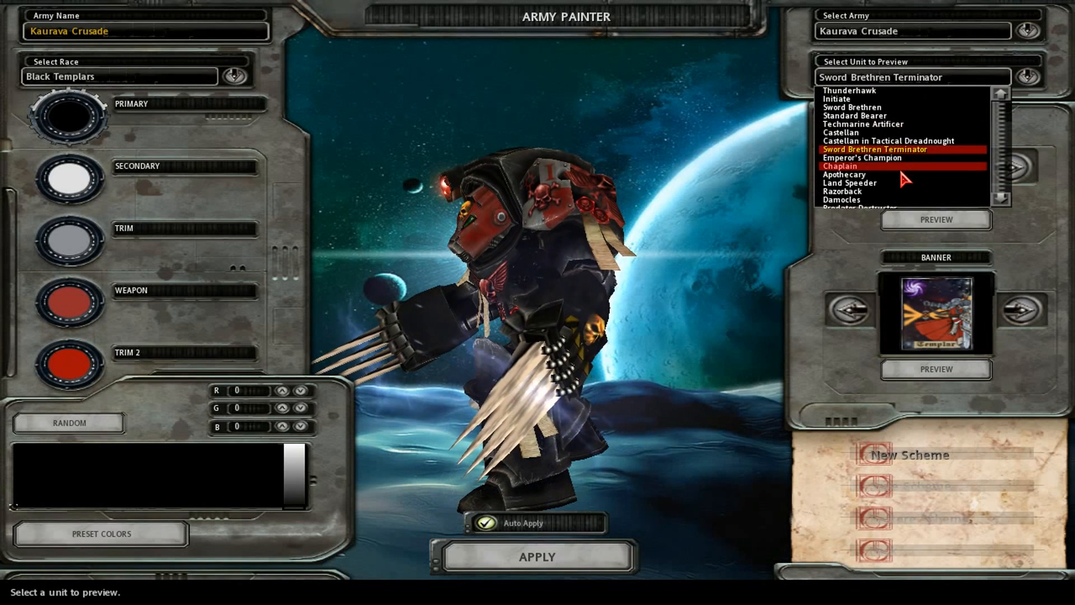
click(842, 191)
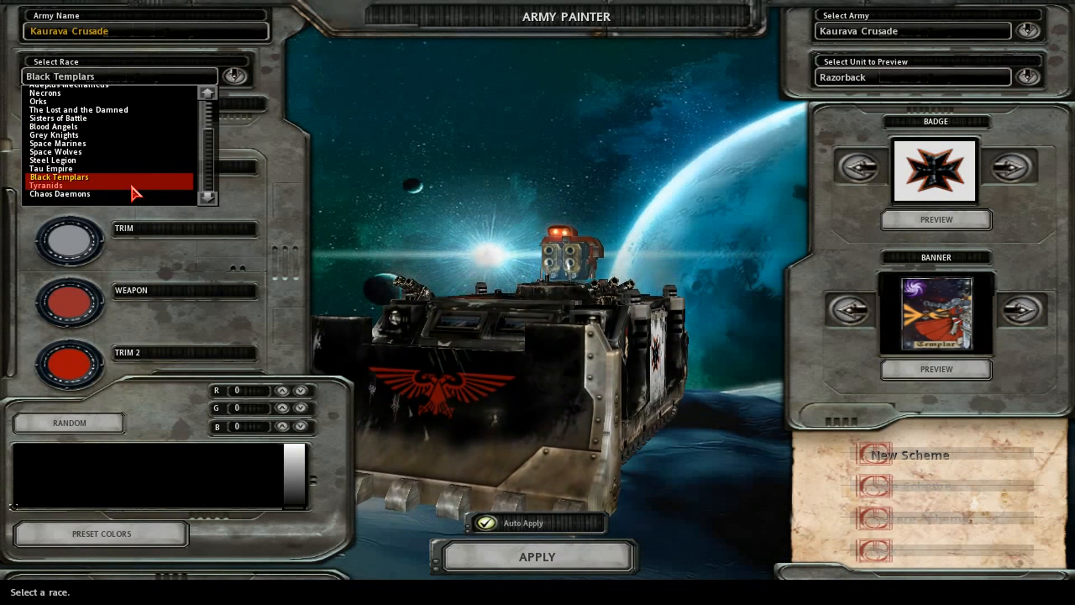
Step: Preview Tyranids and the Daemon Hunters Rhino, then leave Army Painter
click(46, 185)
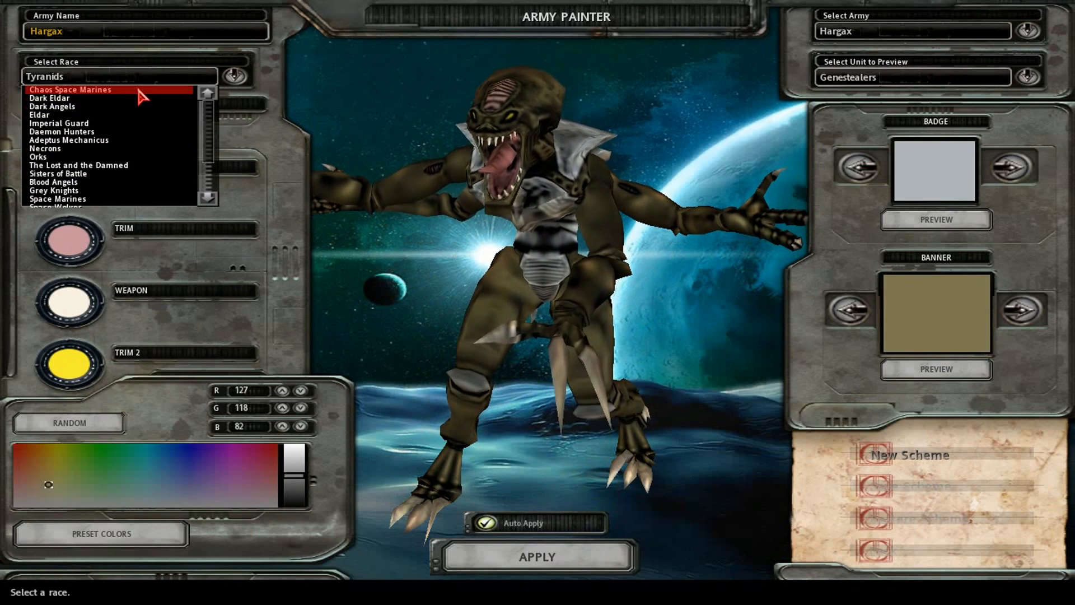
mouse_move(149, 141)
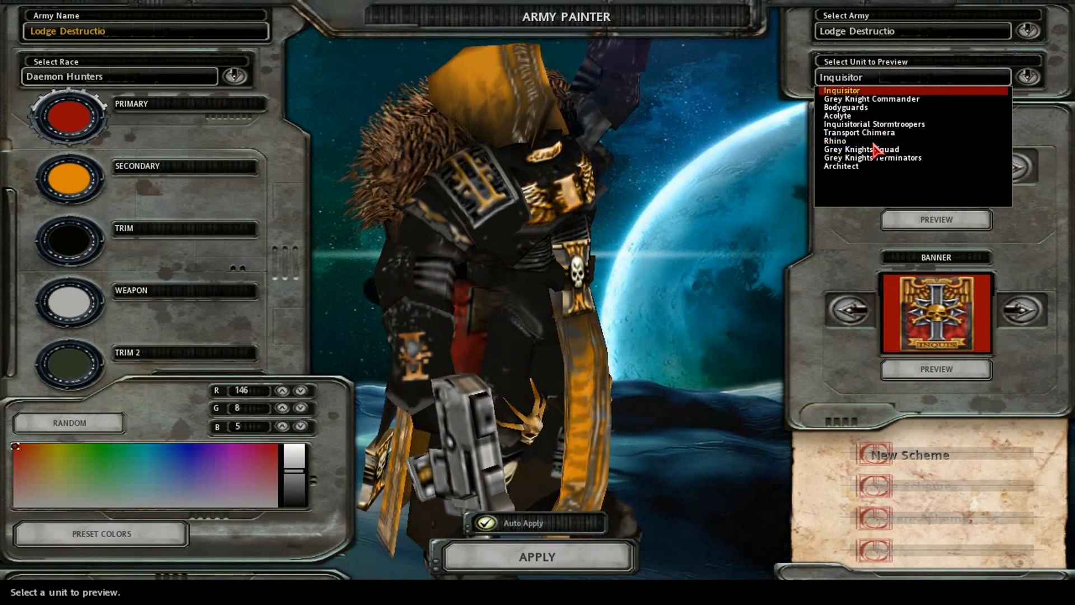
click(835, 141)
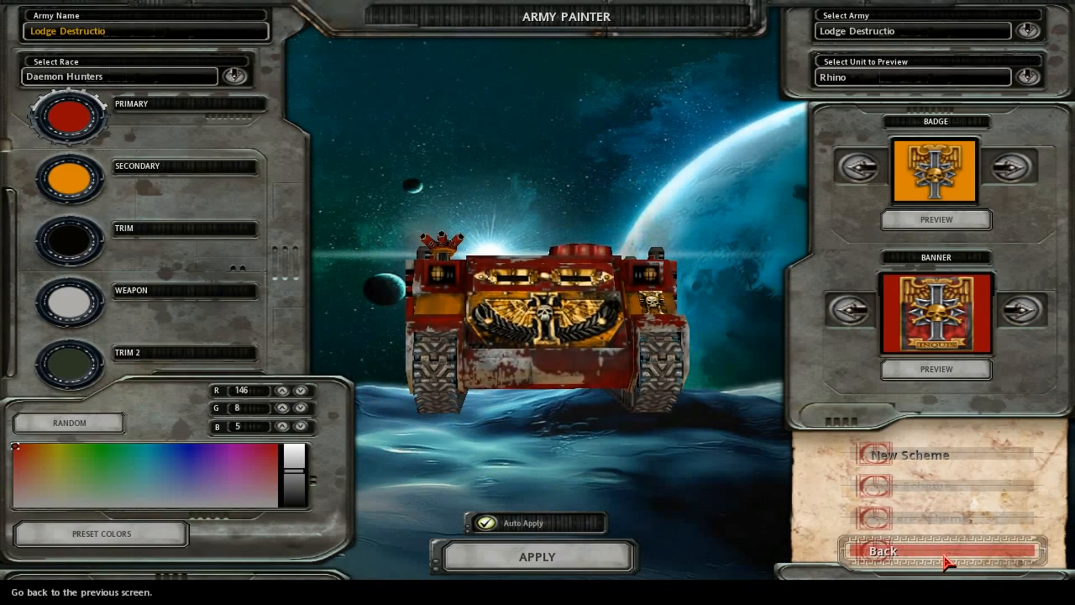
click(884, 551)
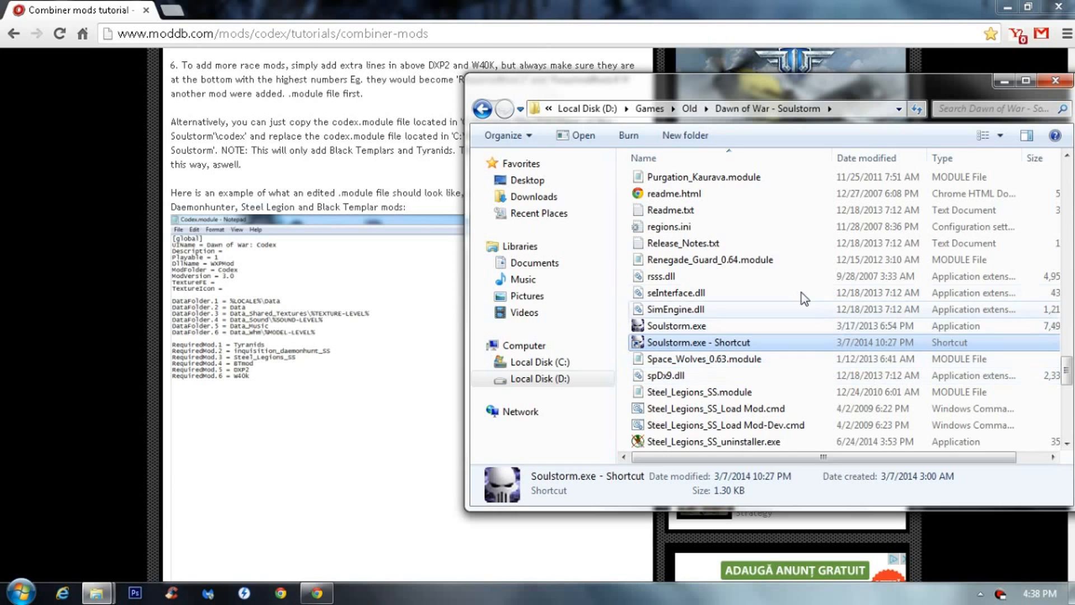
Step: Reopen codex_3_5.module and add RequiredMod.5 = codex_base, with DXP2 and W40k as 6 and 7
scroll(down, 3)
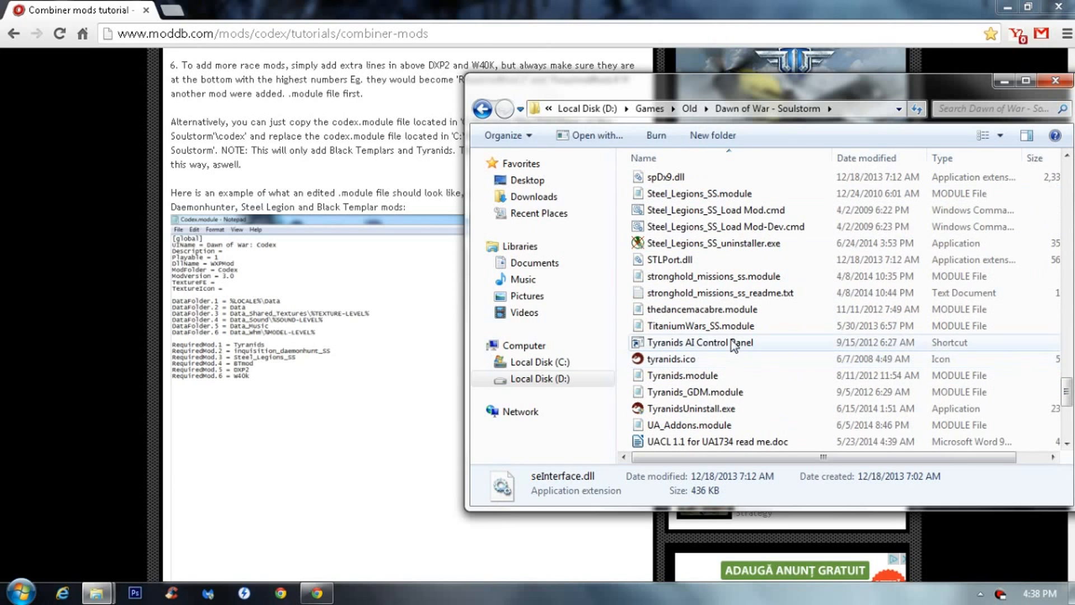
click(720, 292)
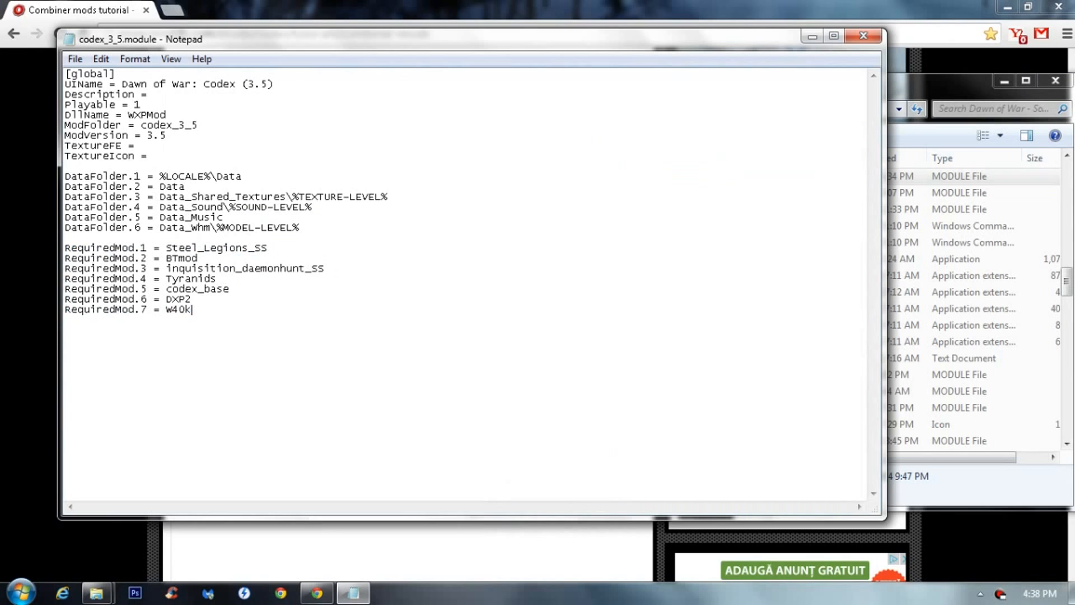
triple_click(144, 289)
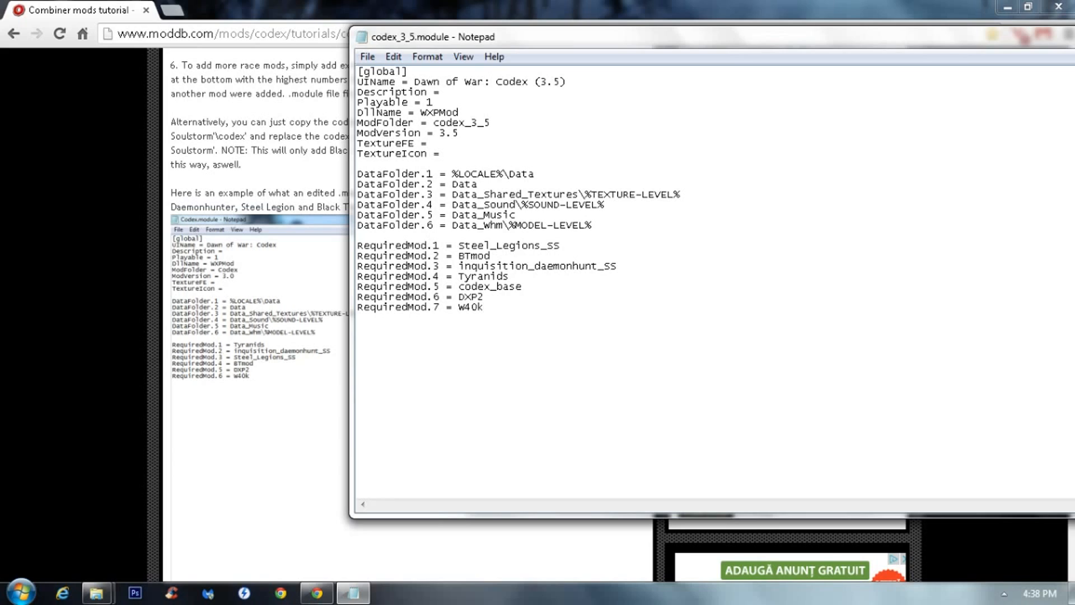
Step: Delete the selected text, save the updated codex_3_5.module and close Notepad
double_click(481, 255)
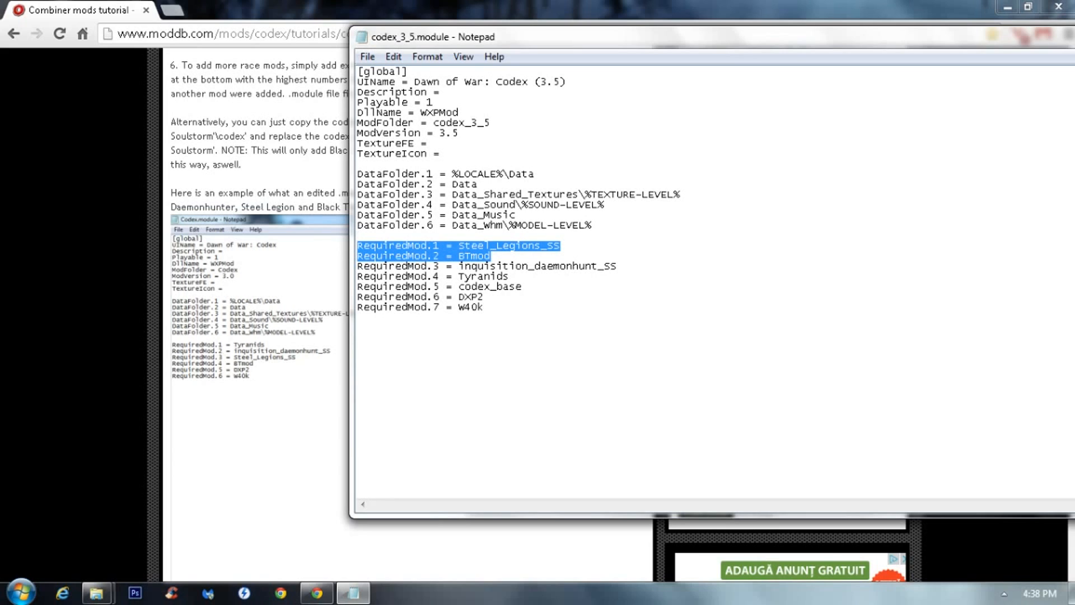
key(Delete)
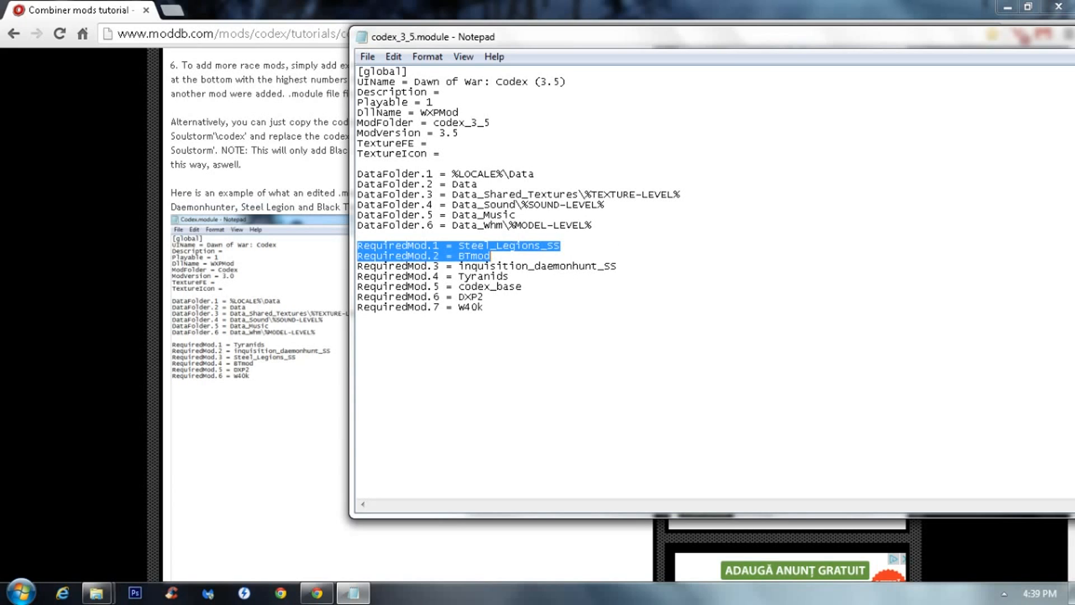
click(367, 56)
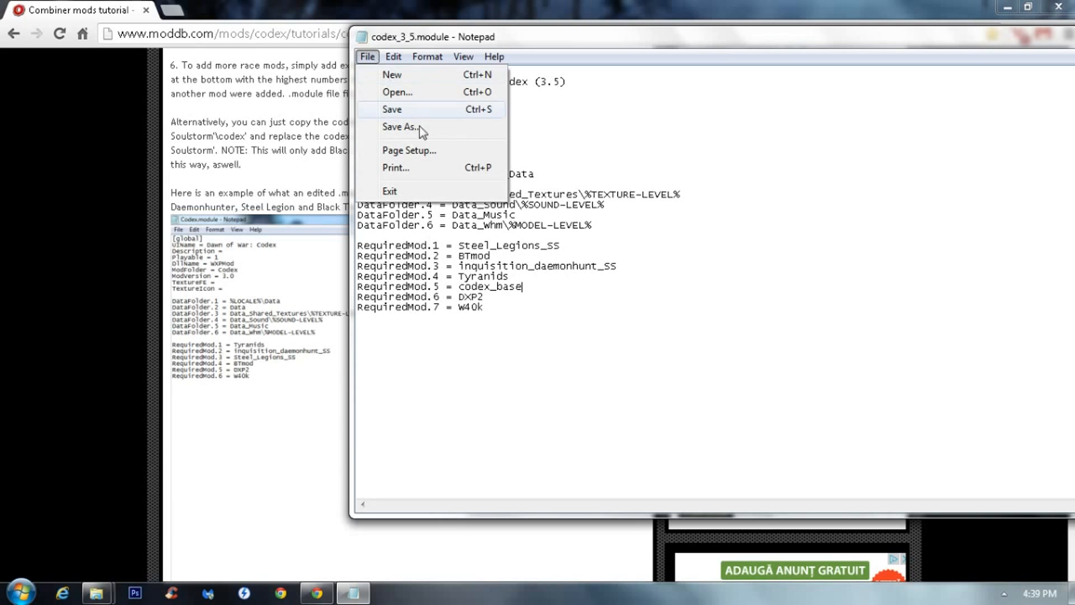
click(392, 109)
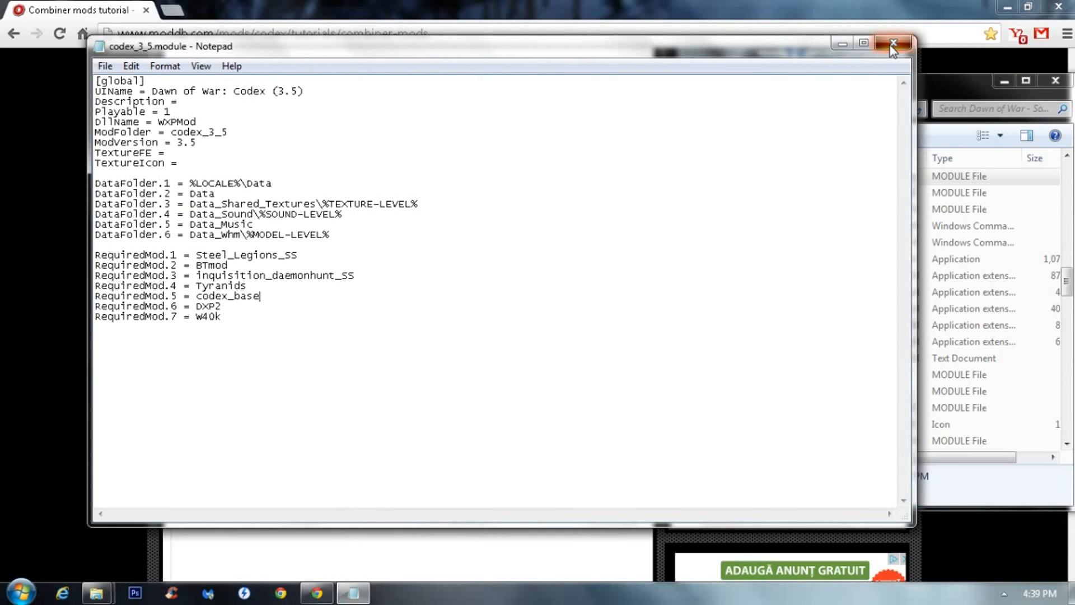
click(892, 44)
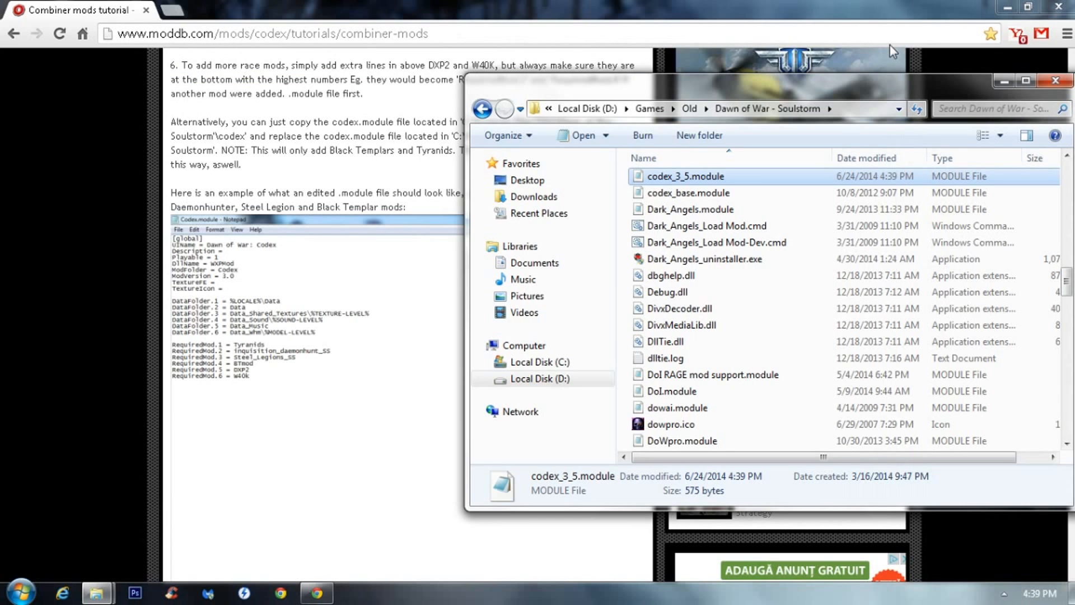